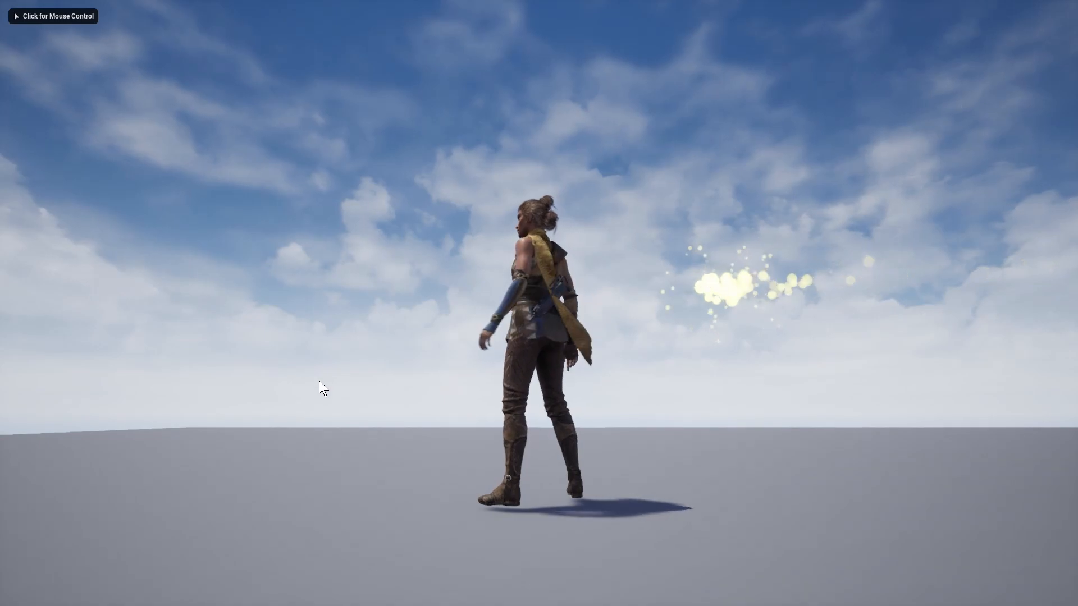
- Take control of Echo in the play session to test walking before stopping play
{"action": "left_click", "coordinate": [323, 388]}
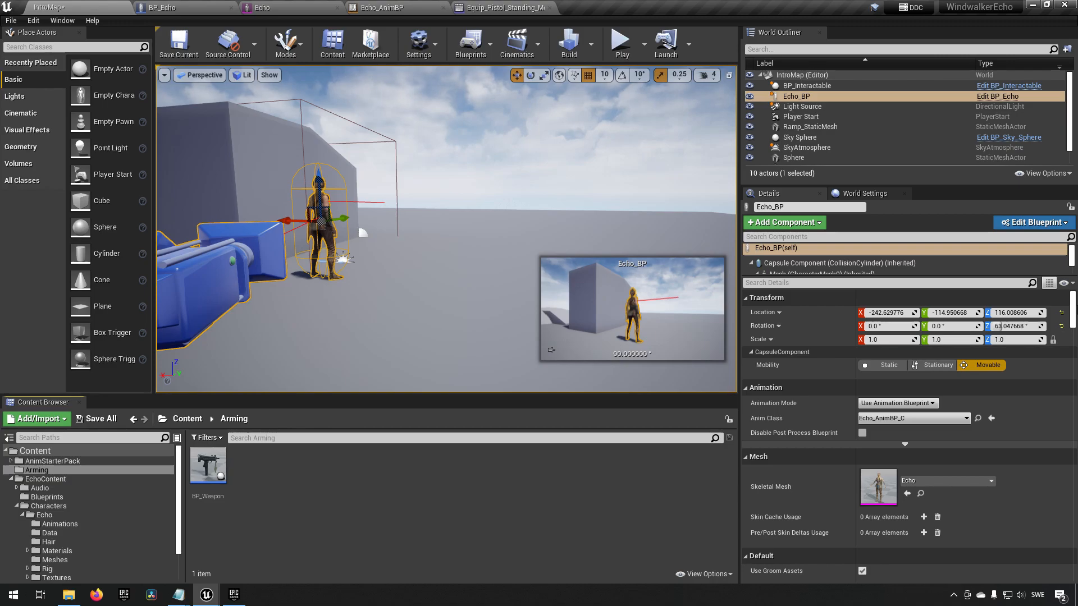
{"action": "mouse_move", "coordinate": [710, 313]}
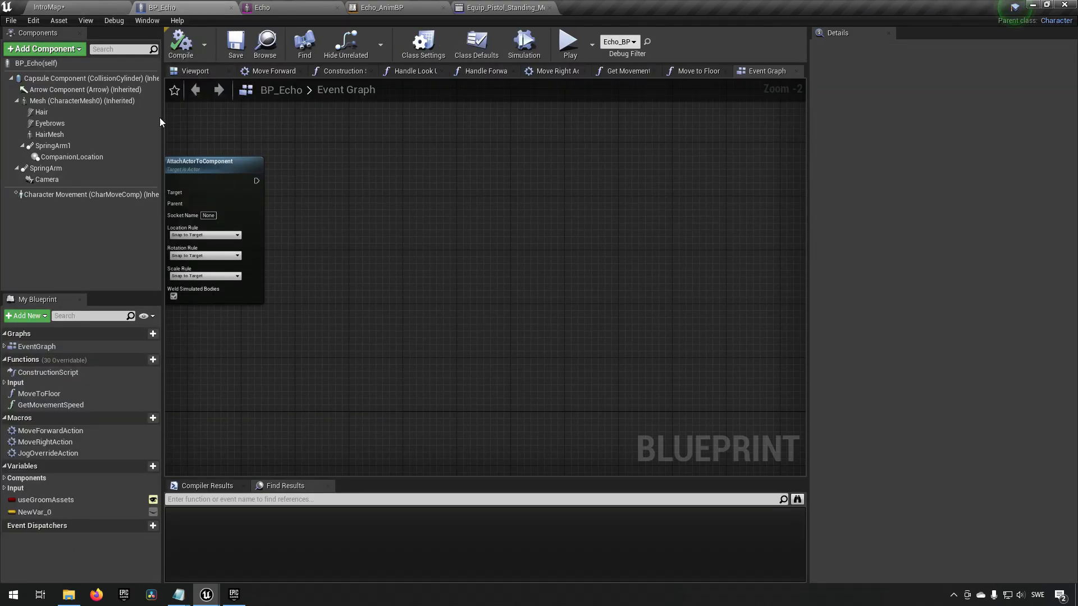
{"action": "mouse_move", "coordinate": [232, 219]}
{"action": "type", "text": "spaw"}
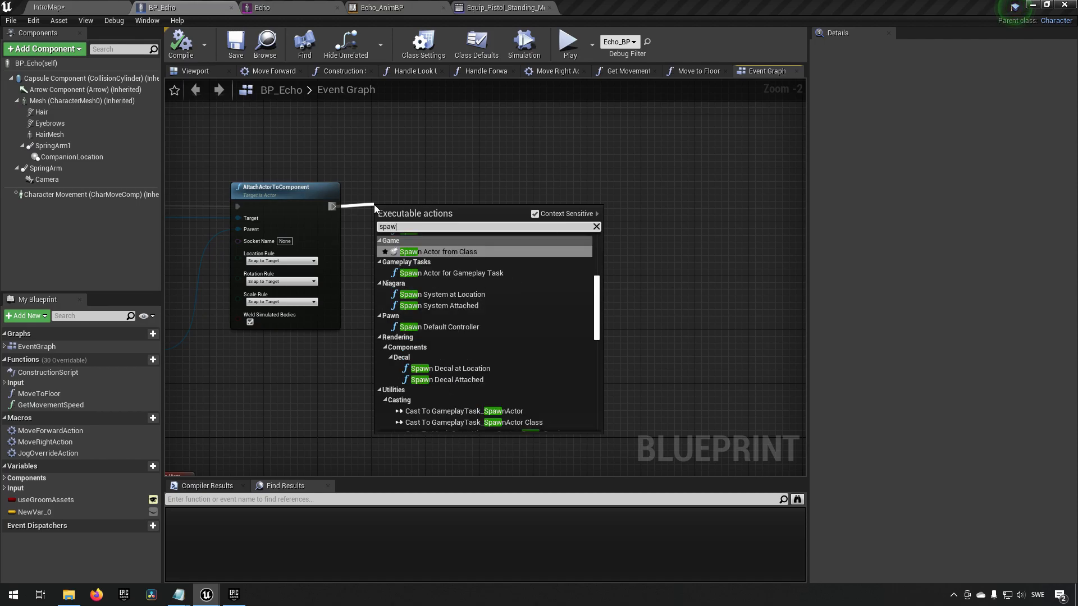
- Spawn a BP_Weapon actor with split transform and store it in a new EquippedWeapon variable
{"action": "left_click", "coordinate": [440, 251]}
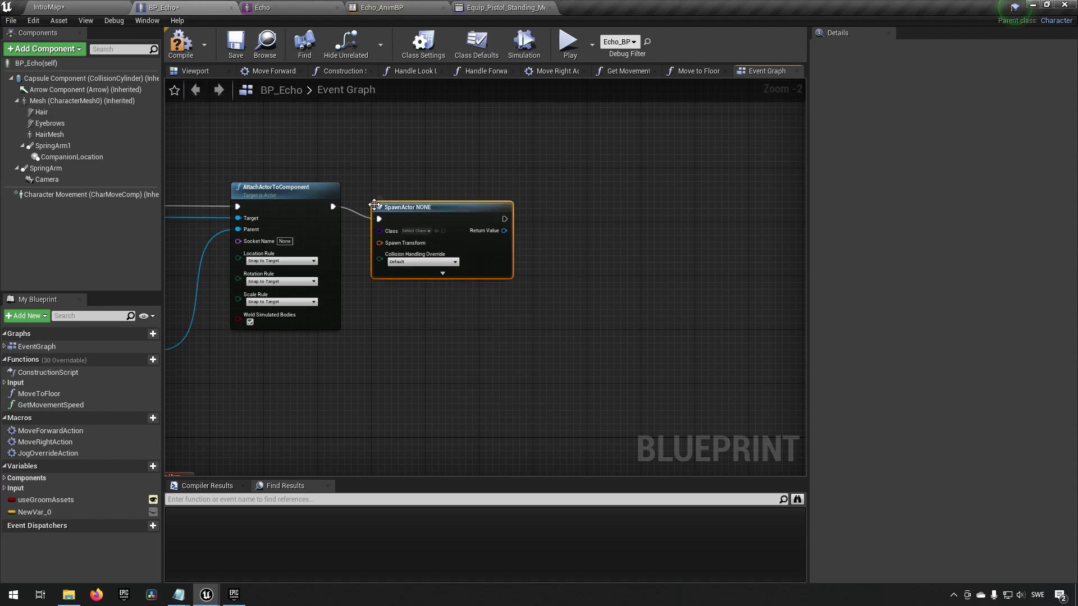
{"action": "left_click", "coordinate": [415, 230]}
{"action": "type", "text": "bp_wea"}
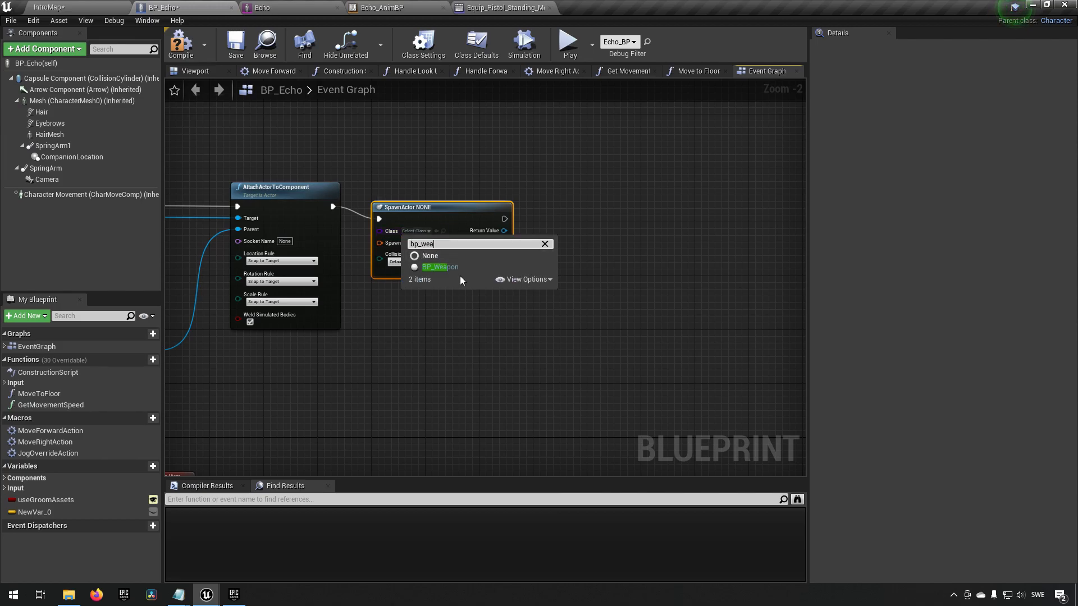
{"action": "left_click", "coordinate": [439, 267]}
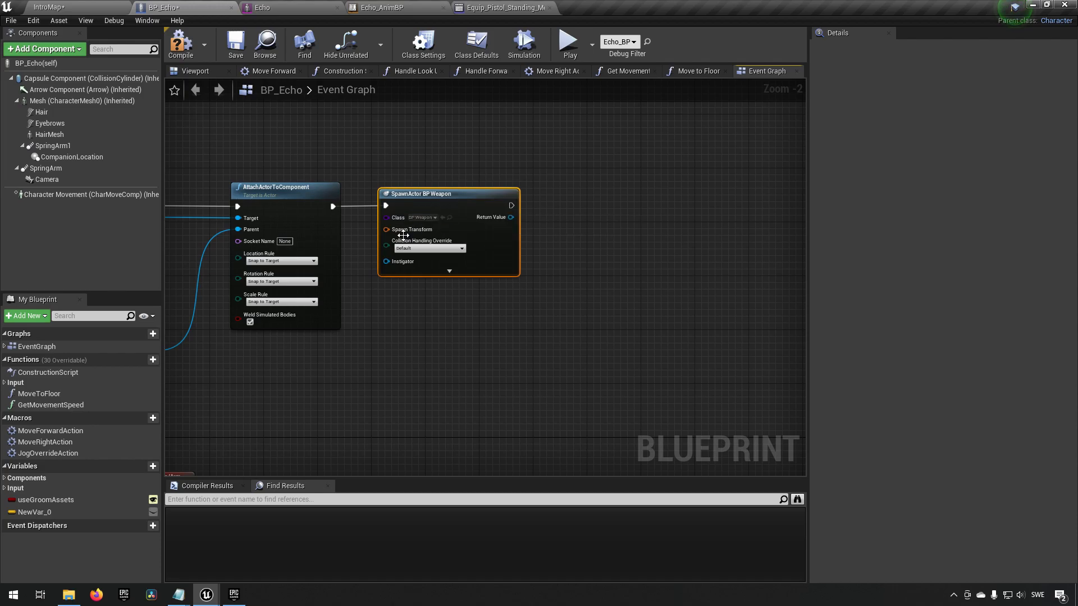
{"action": "left_click", "coordinate": [387, 229]}
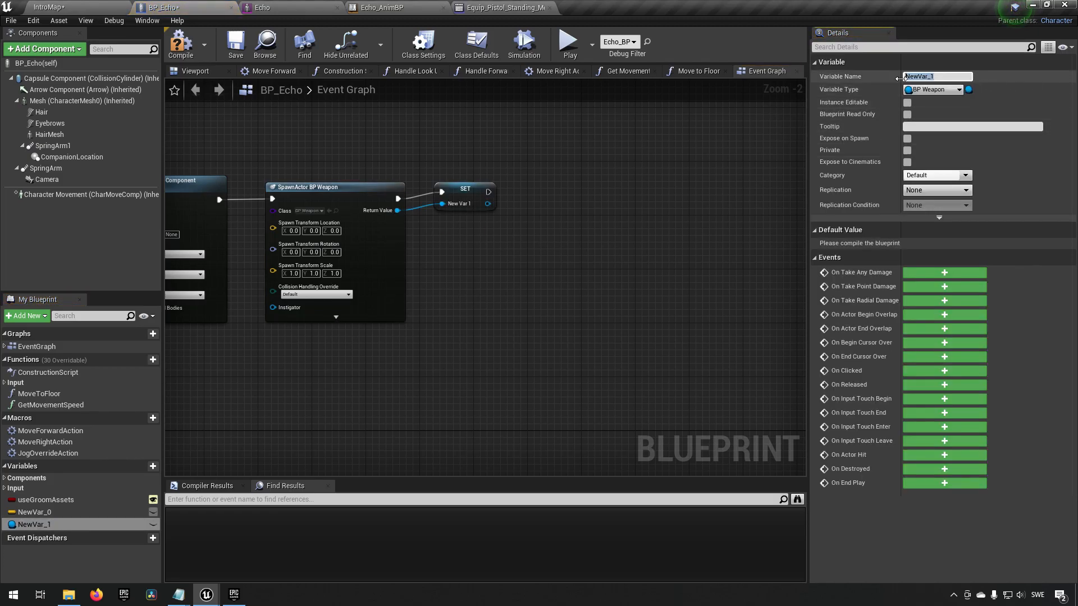
{"action": "type", "text": "EquippedWeapon"}
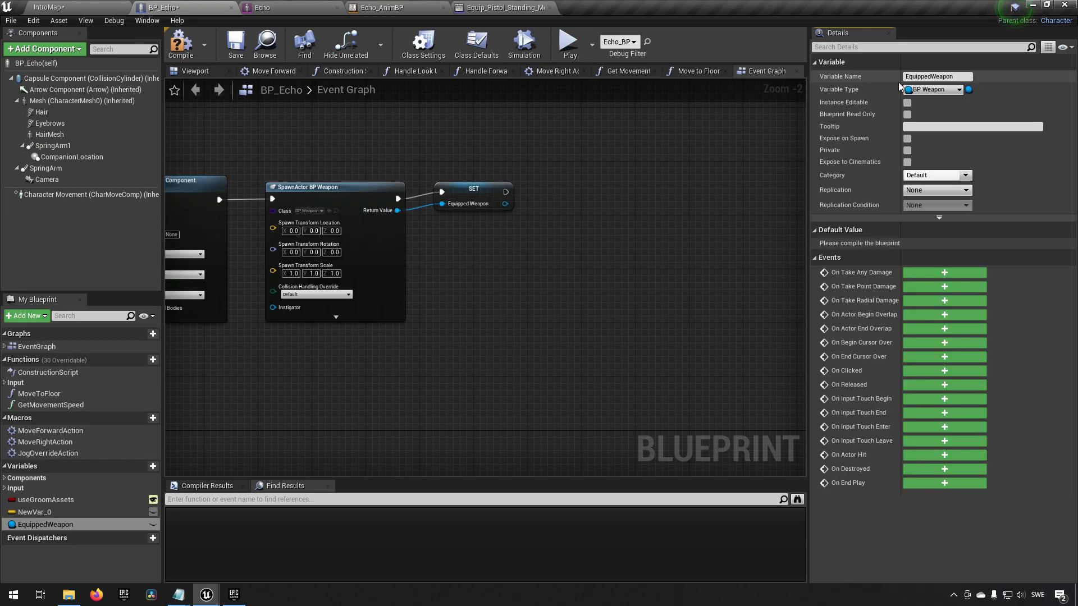
{"action": "mouse_move", "coordinate": [489, 219]}
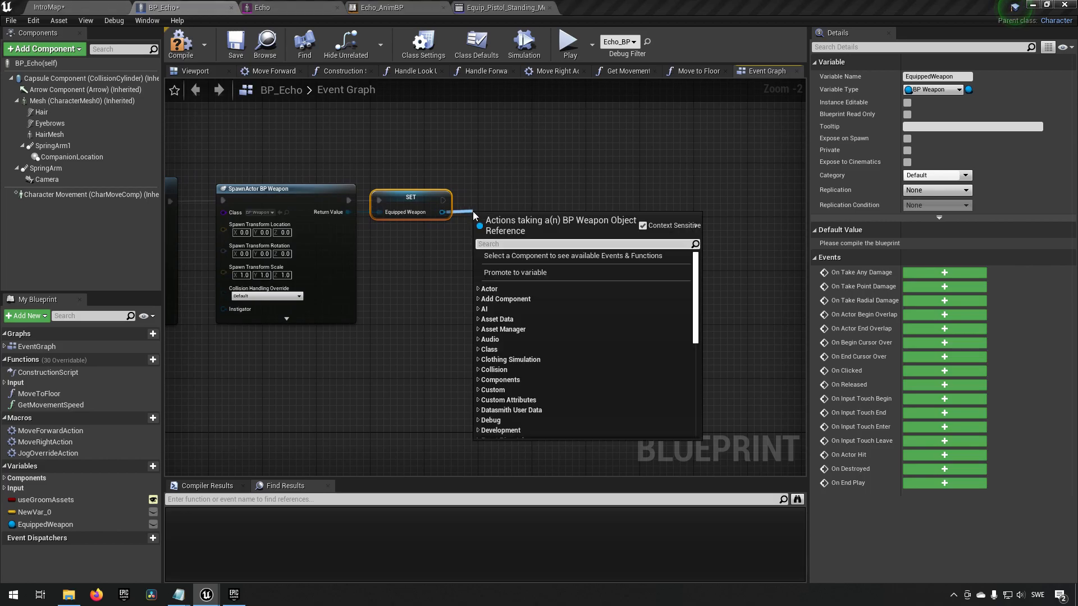
- Attach EquippedWeapon via AttachActorToComponent with the character's Mesh as parent
{"action": "type", "text": "attach actor"}
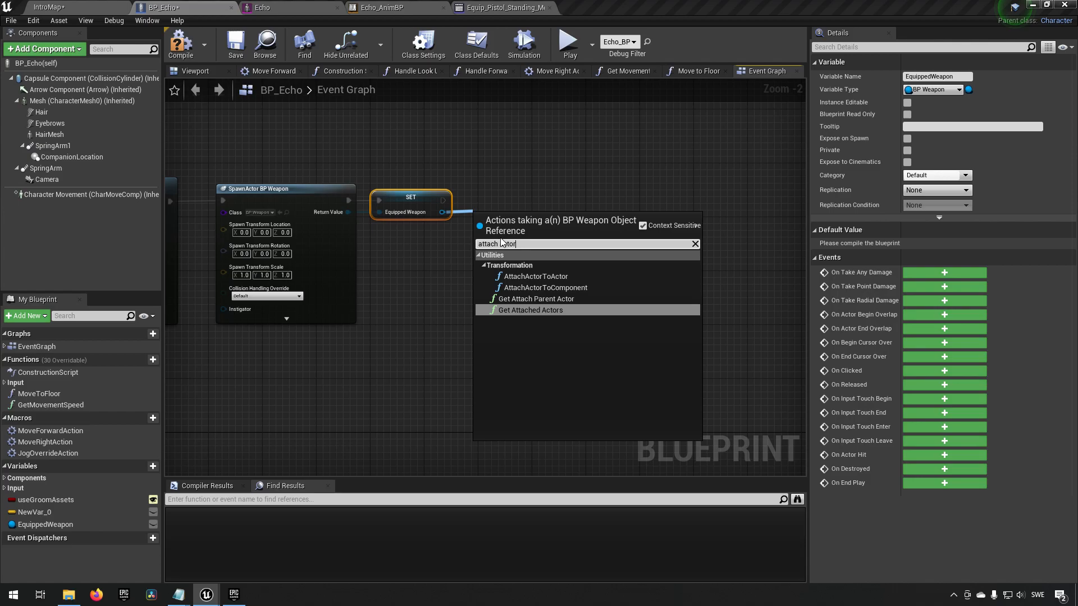
{"action": "left_click", "coordinate": [545, 287]}
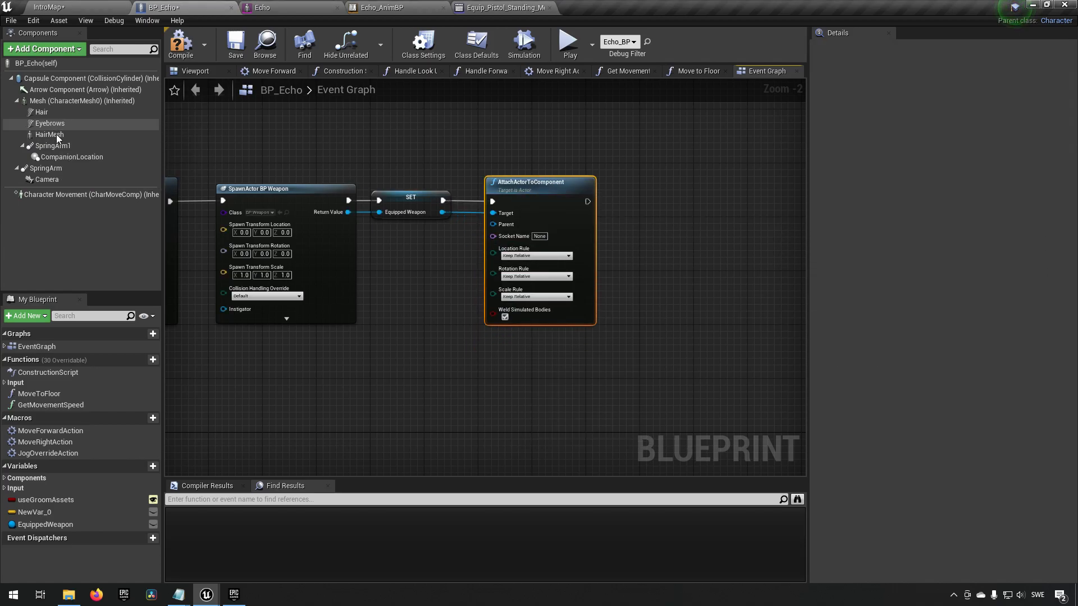
{"action": "left_click", "coordinate": [82, 99]}
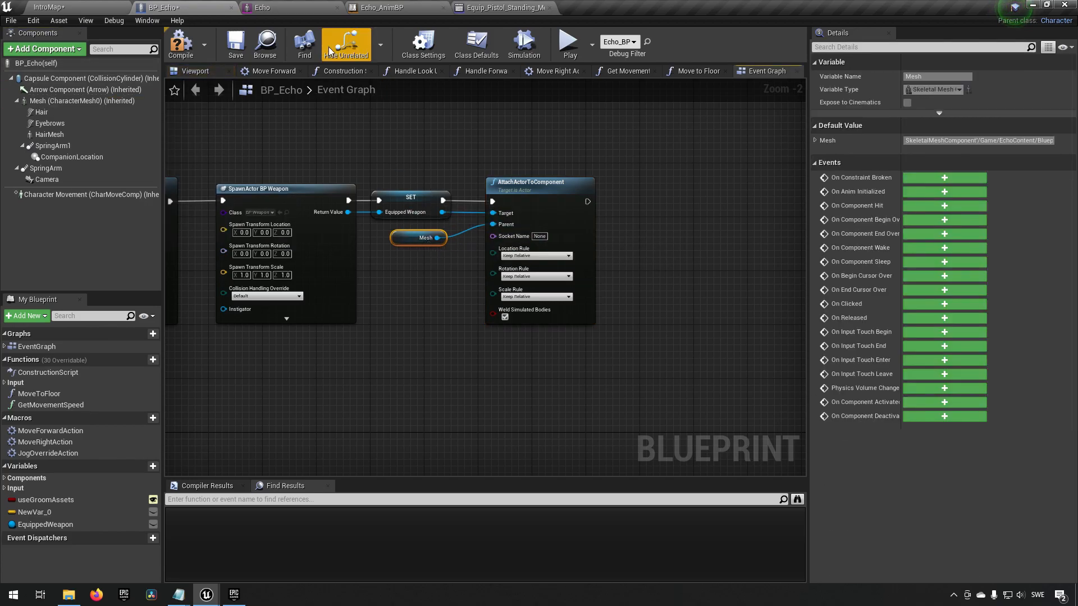
{"action": "mouse_move", "coordinate": [262, 8]}
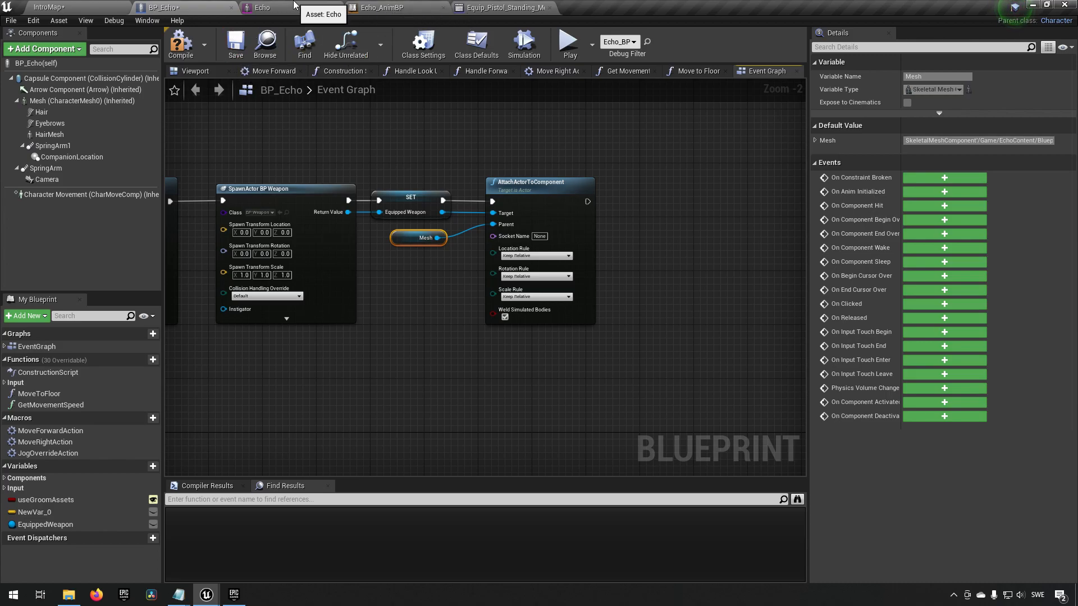
- Find spine_01Socket in Echo's skeleton tree, then return to the BP_Echo graph
{"action": "left_click", "coordinate": [259, 8]}
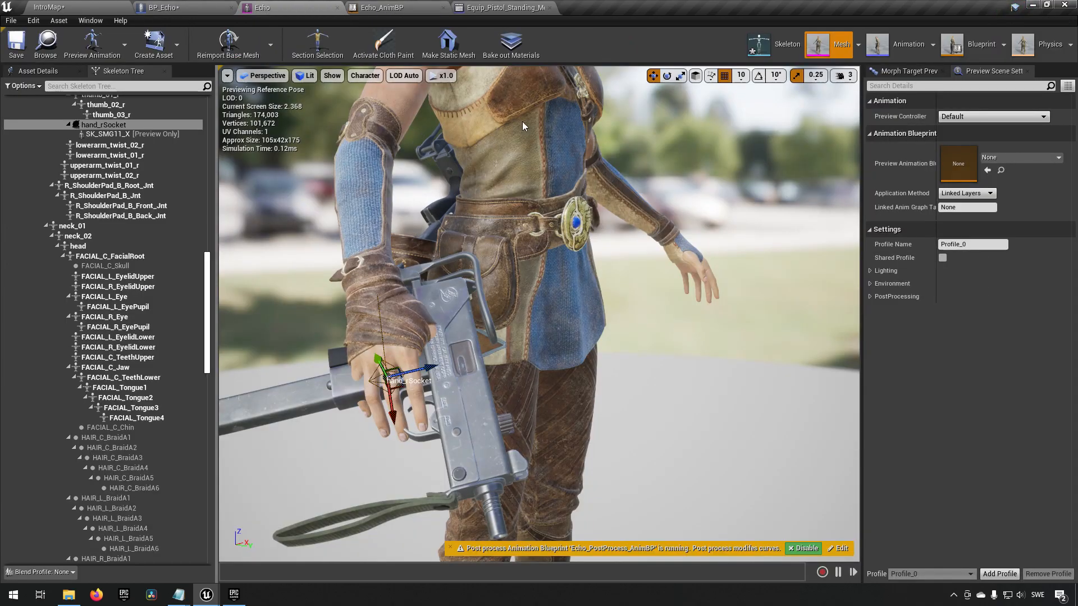
{"action": "left_click", "coordinate": [611, 8]}
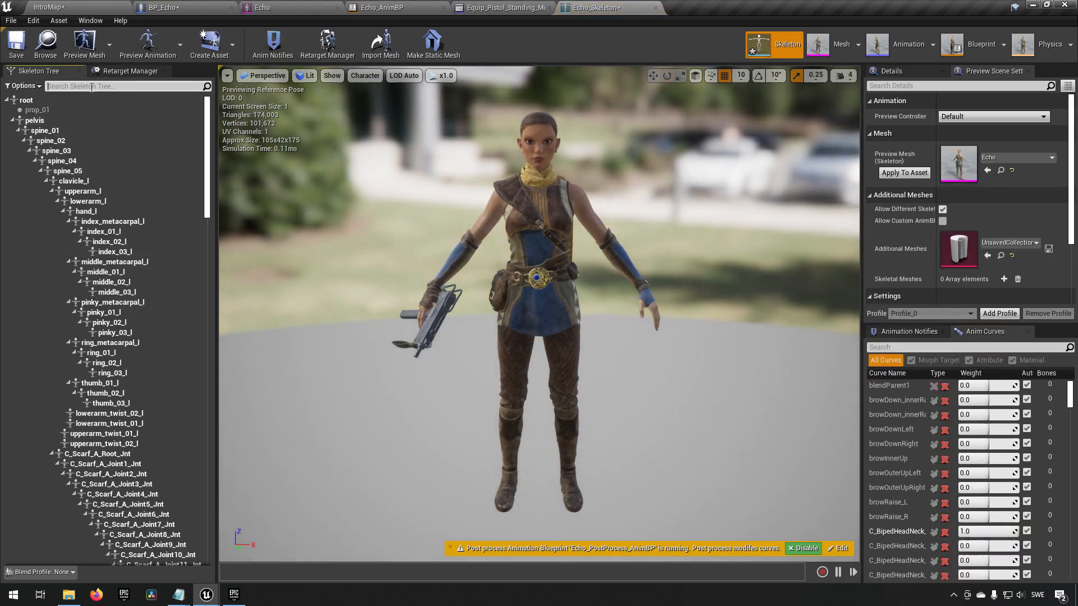
{"action": "type", "text": "spine"}
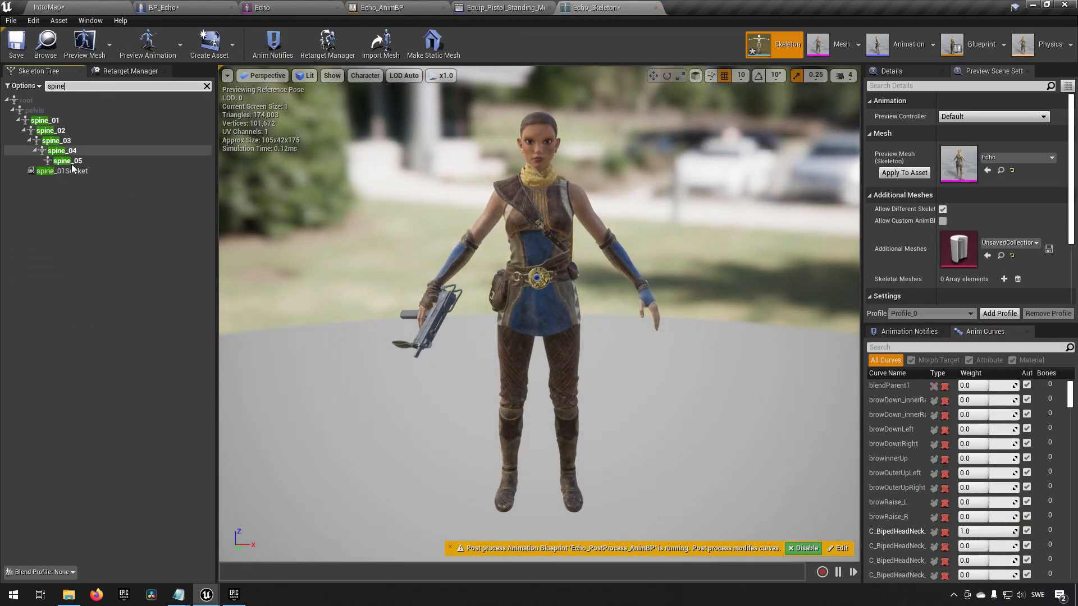
{"action": "left_click", "coordinate": [65, 171]}
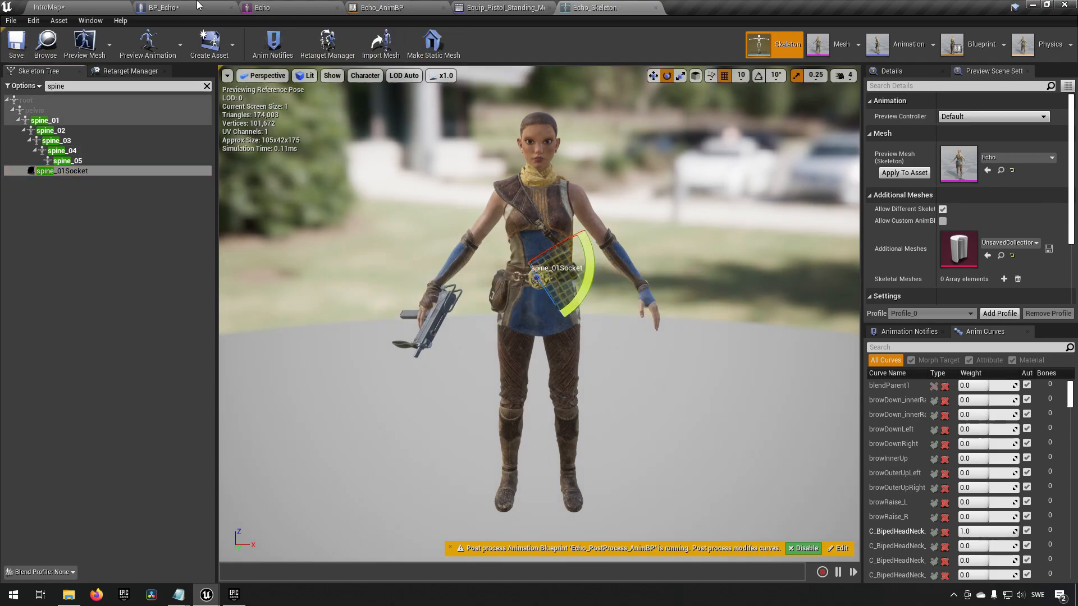
{"action": "left_click", "coordinate": [158, 8]}
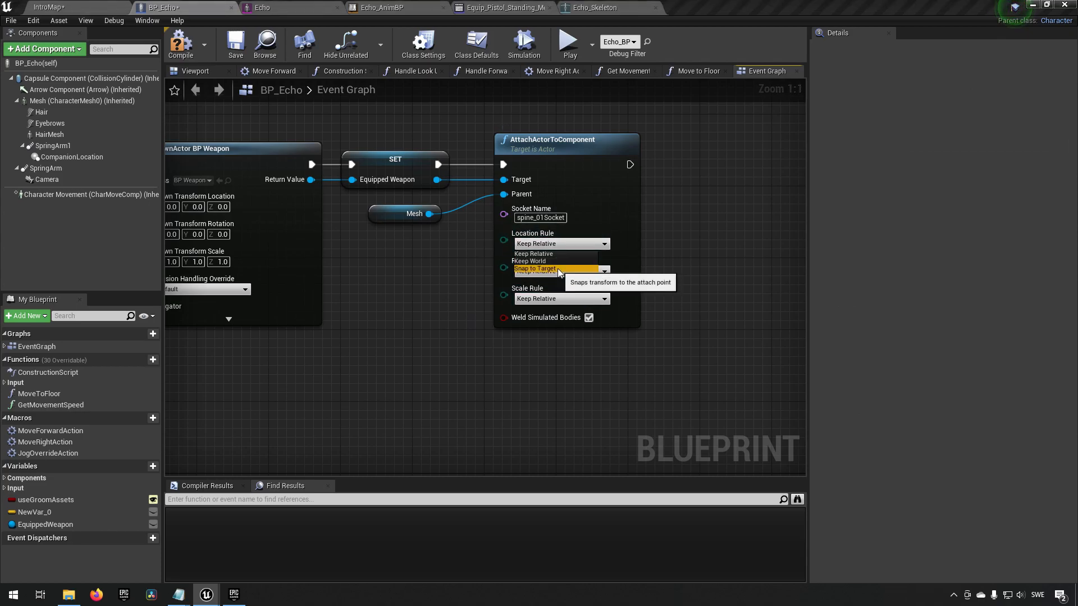
- Set rotation and scale rules to Snap to Target, save BP_Echo and start a play test
{"action": "left_click", "coordinate": [557, 268]}
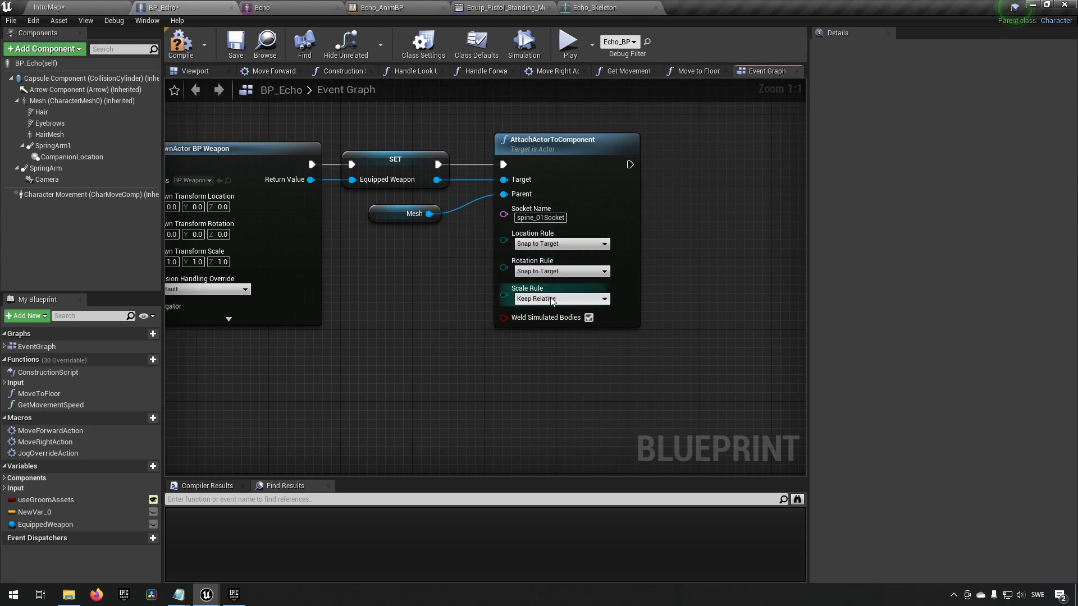
{"action": "left_click", "coordinate": [561, 298]}
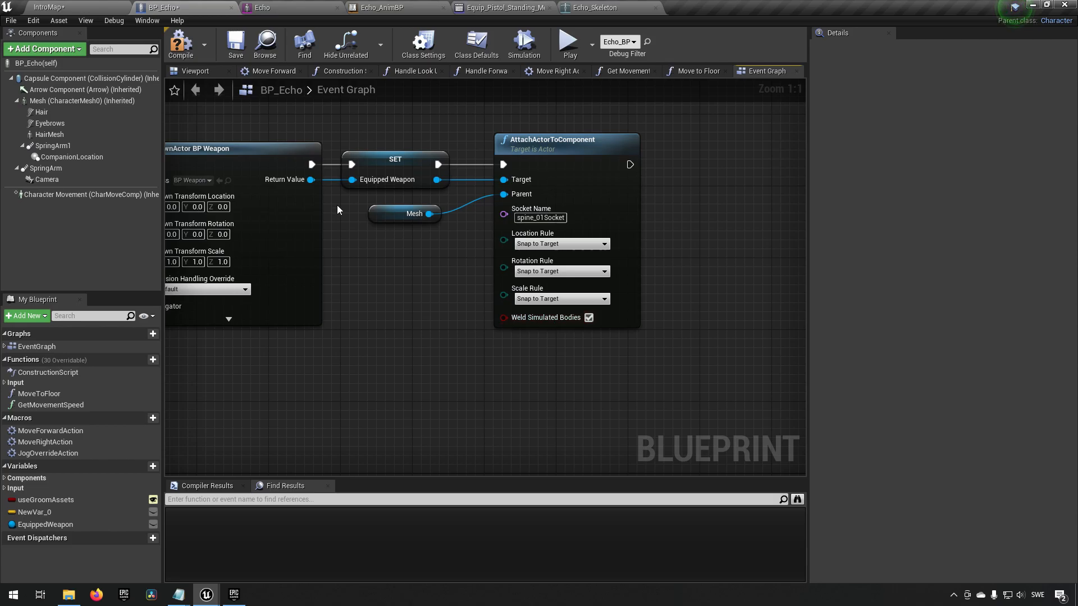
{"action": "left_click", "coordinate": [234, 43]}
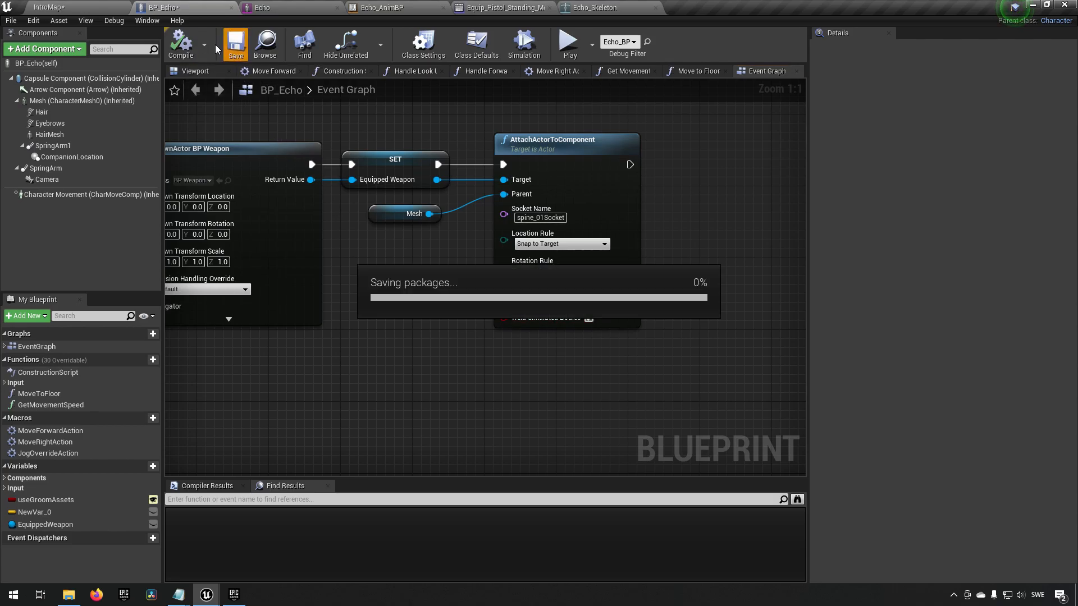
{"action": "left_click", "coordinate": [570, 42]}
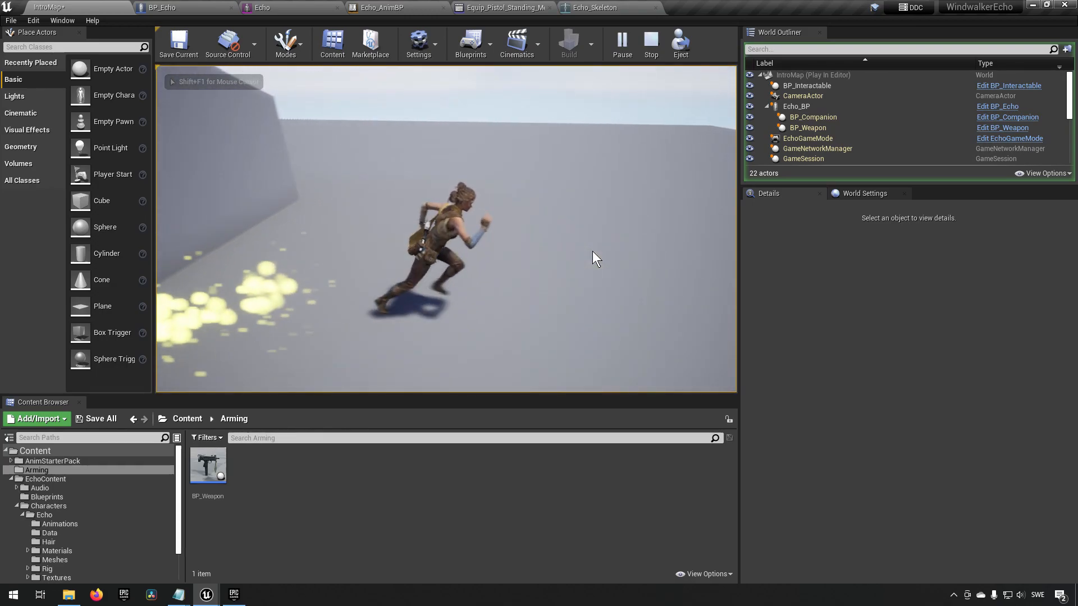
- Give the game viewport input control to run Echo around with the spawned weapon
{"action": "left_click", "coordinate": [650, 44]}
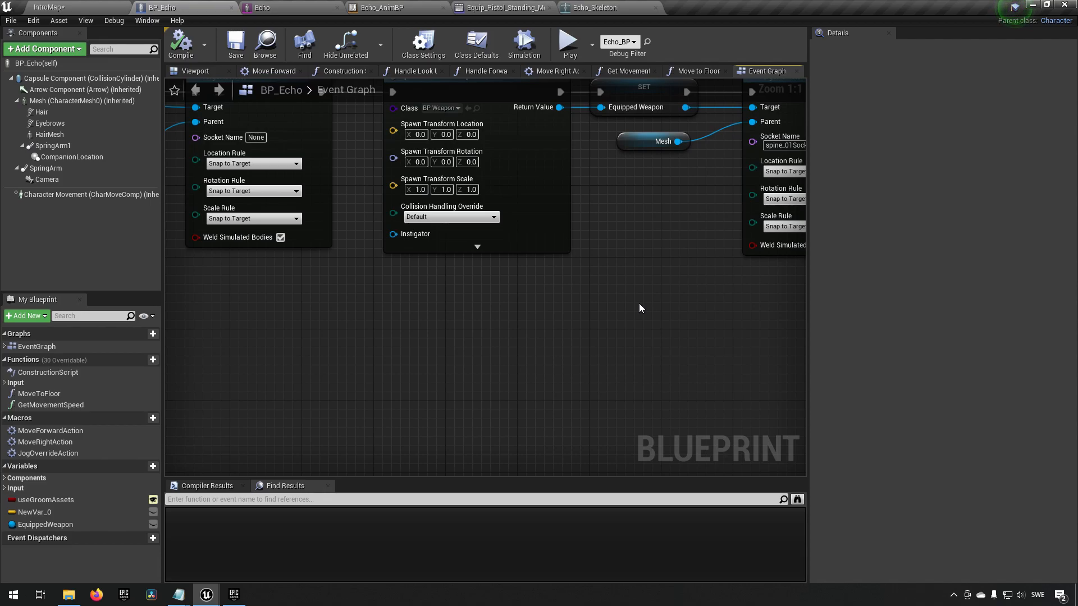
{"action": "mouse_move", "coordinate": [517, 360]}
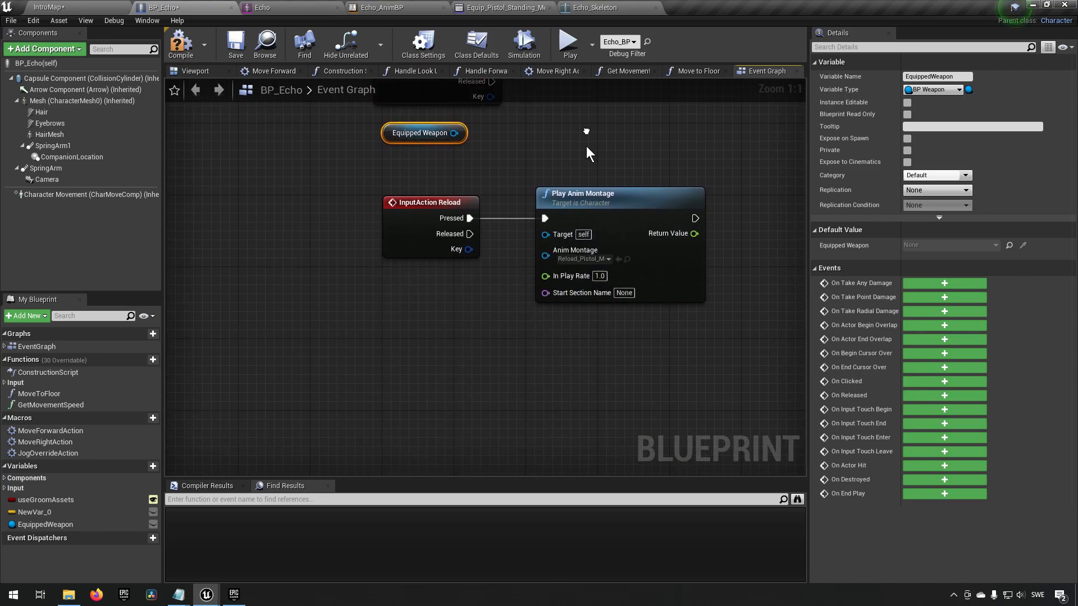
- Scroll the Event Graph to the Equip/Arm and Unequip/Disarm input events
{"action": "scroll", "scroll_direction": "down", "scroll_amount": 3}
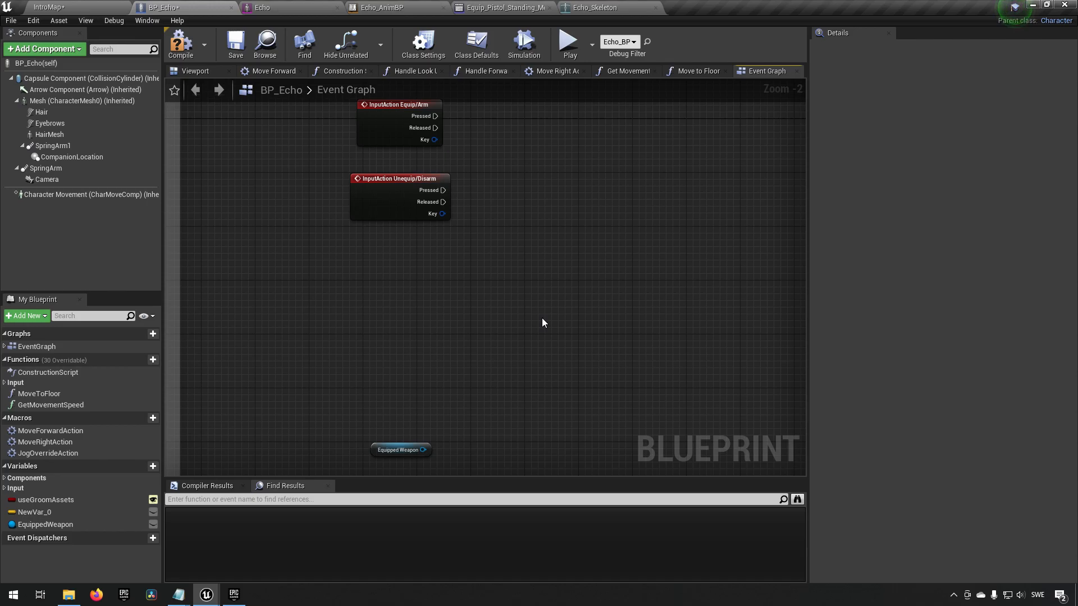
{"action": "mouse_move", "coordinate": [437, 307]}
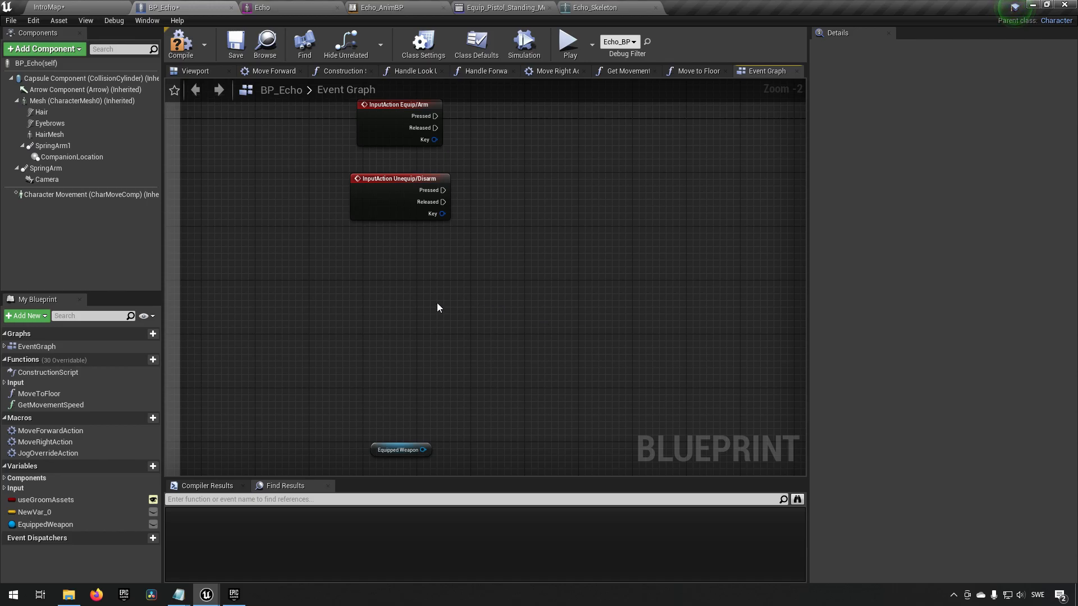
{"action": "mouse_move", "coordinate": [100, 6]}
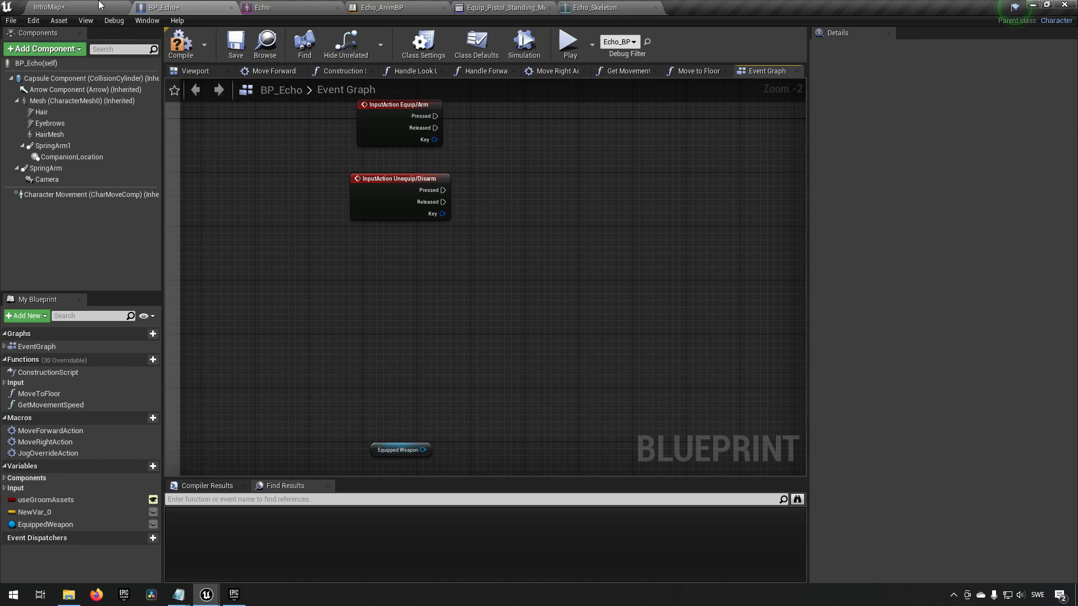
- Create a Blueprint Interface BPI_Armed in the Arming folder and open it for editing
{"action": "left_click", "coordinate": [61, 6]}
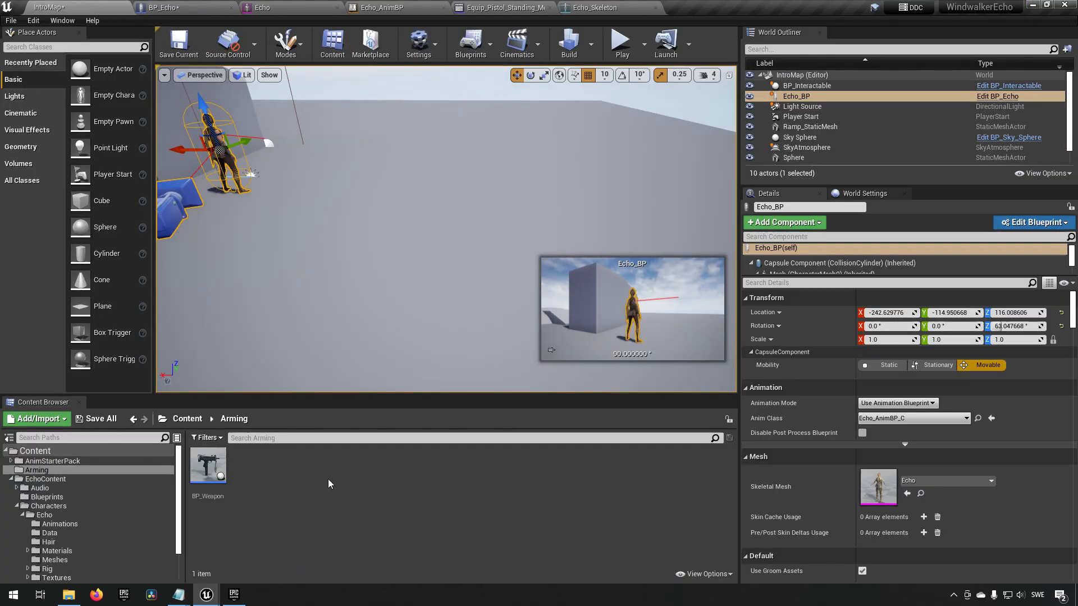
{"action": "right_click", "coordinate": [331, 481]}
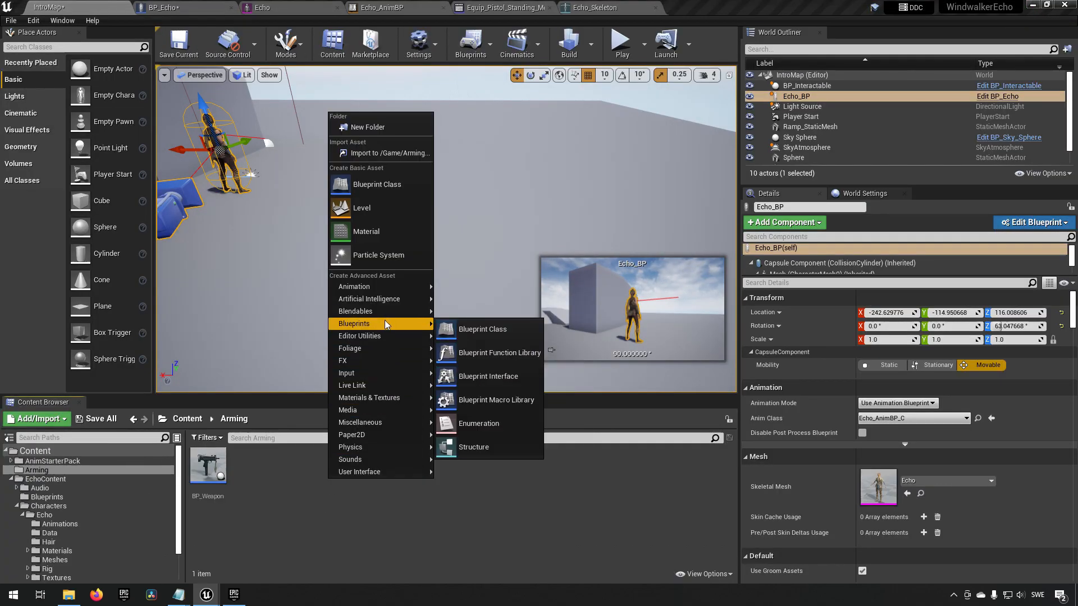
{"action": "left_click", "coordinate": [488, 376]}
{"action": "type", "text": "BPI_"}
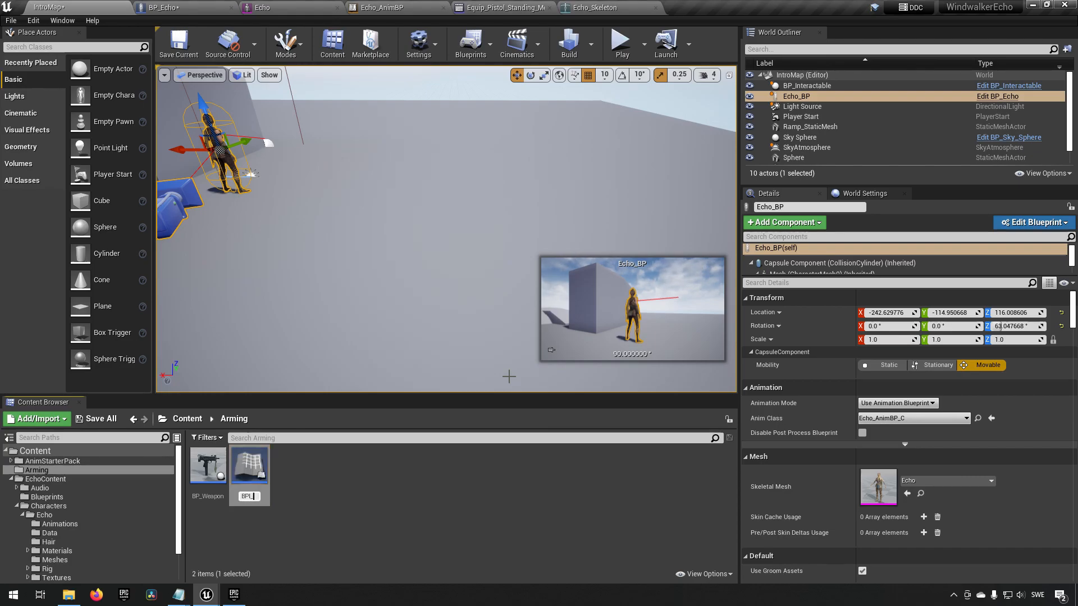
{"action": "left_click", "coordinate": [249, 462]}
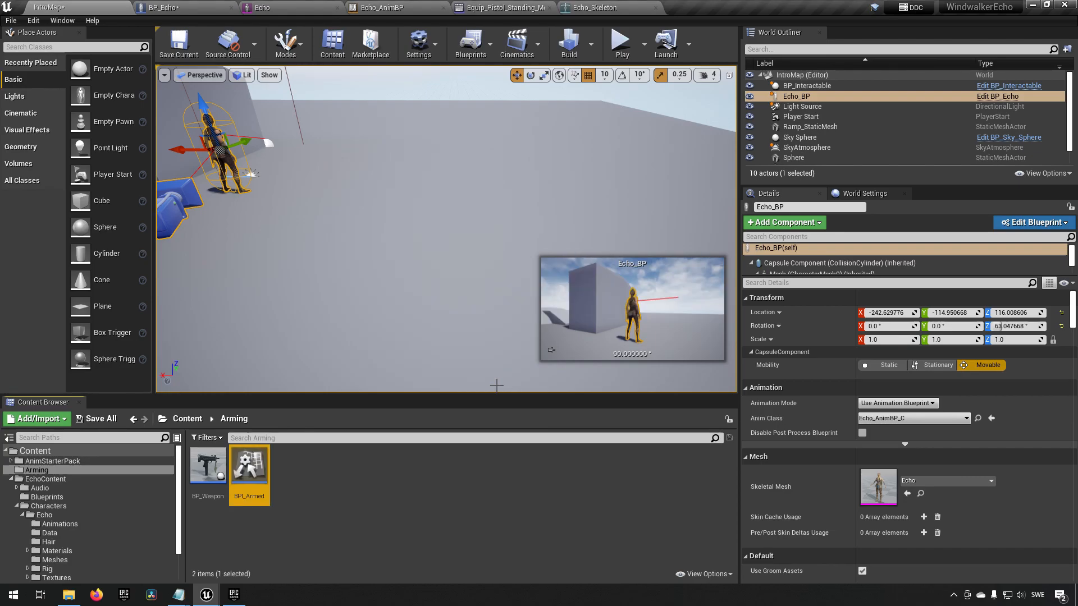
{"action": "double_click", "coordinate": [250, 464]}
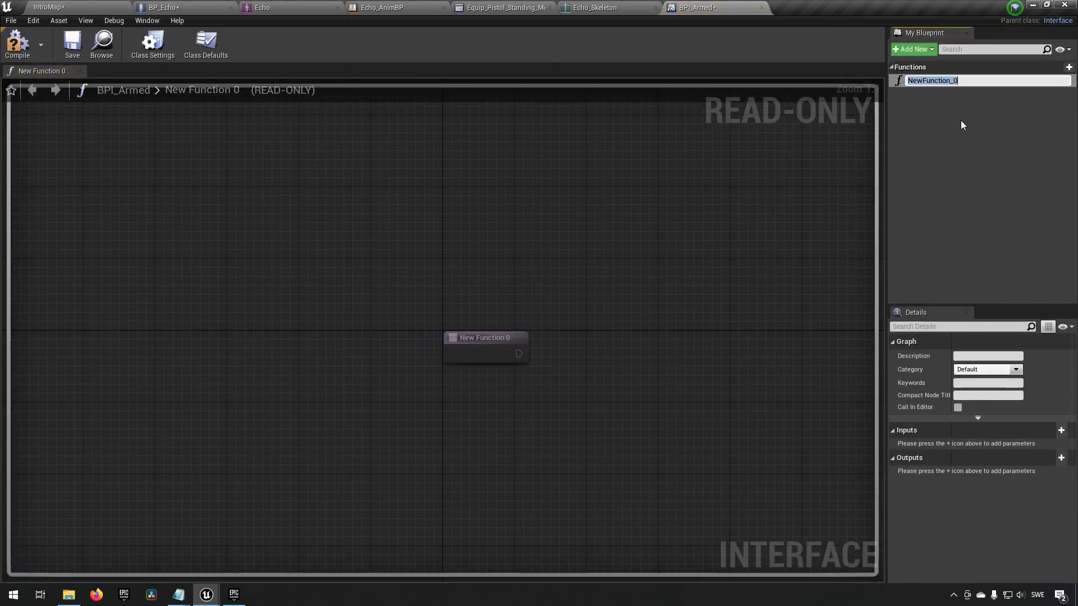
{"action": "mouse_move", "coordinate": [935, 133]}
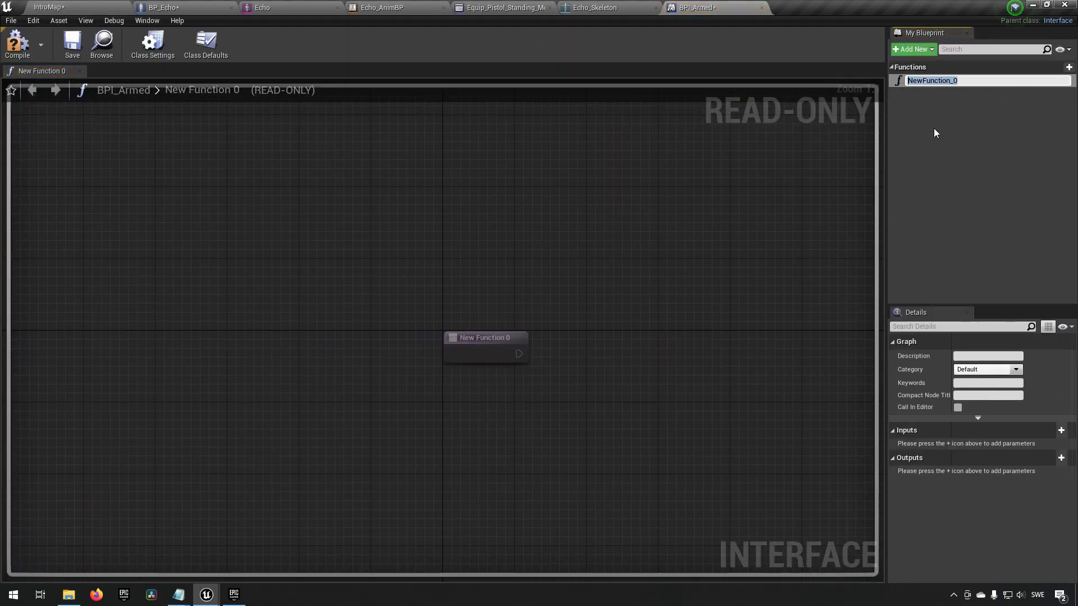
- Declare Arm and Armed? functions, giving Armed? a Boolean output named Armed
{"action": "type", "text": "Arm"}
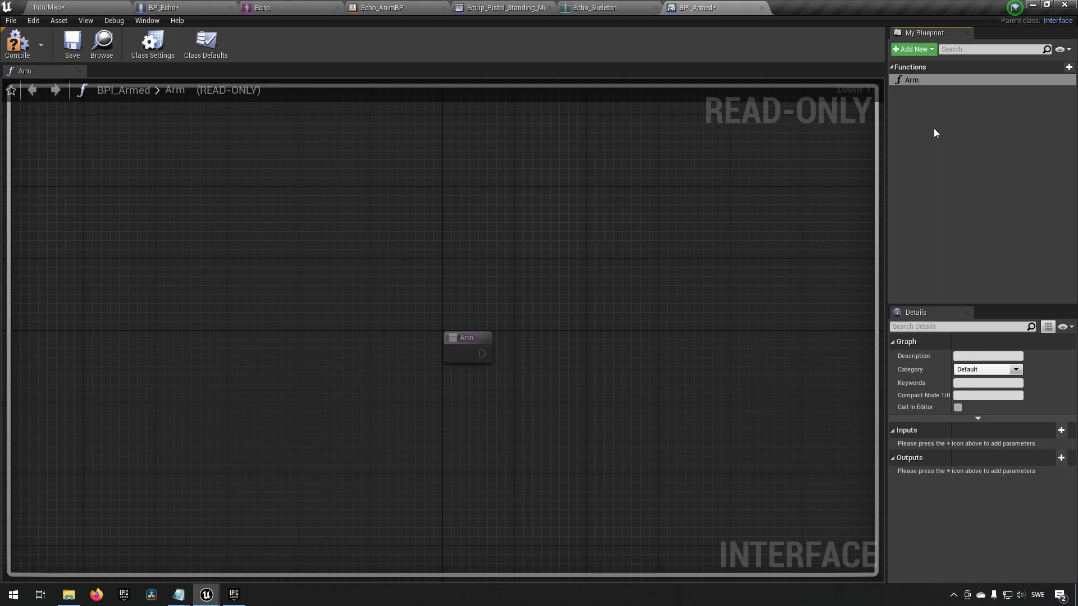
{"action": "left_click", "coordinate": [1068, 66]}
{"action": "type", "text": "Disarm"}
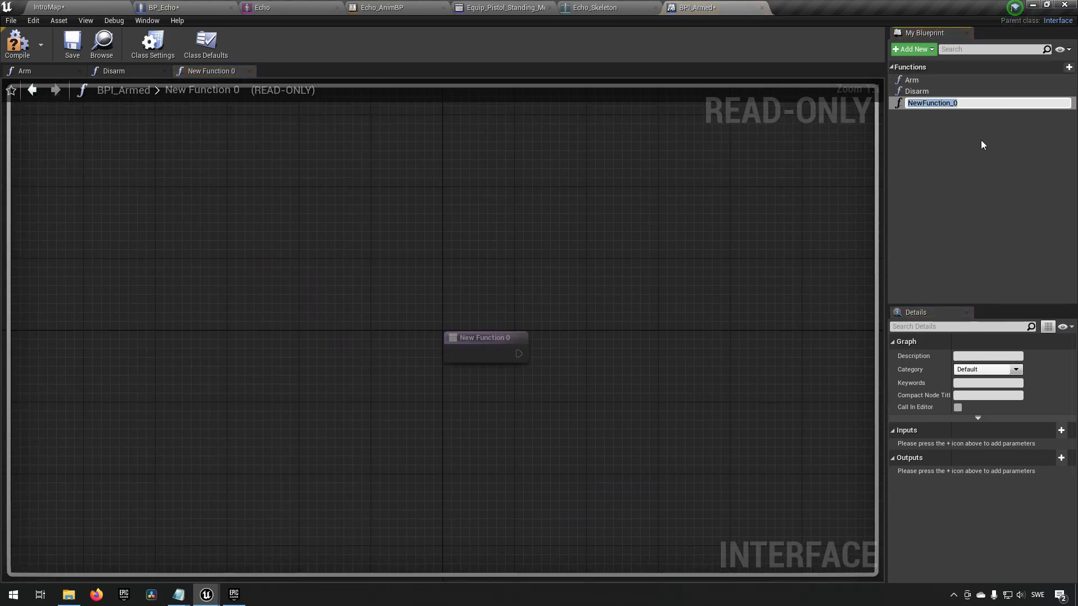
{"action": "type", "text": "Armed?"}
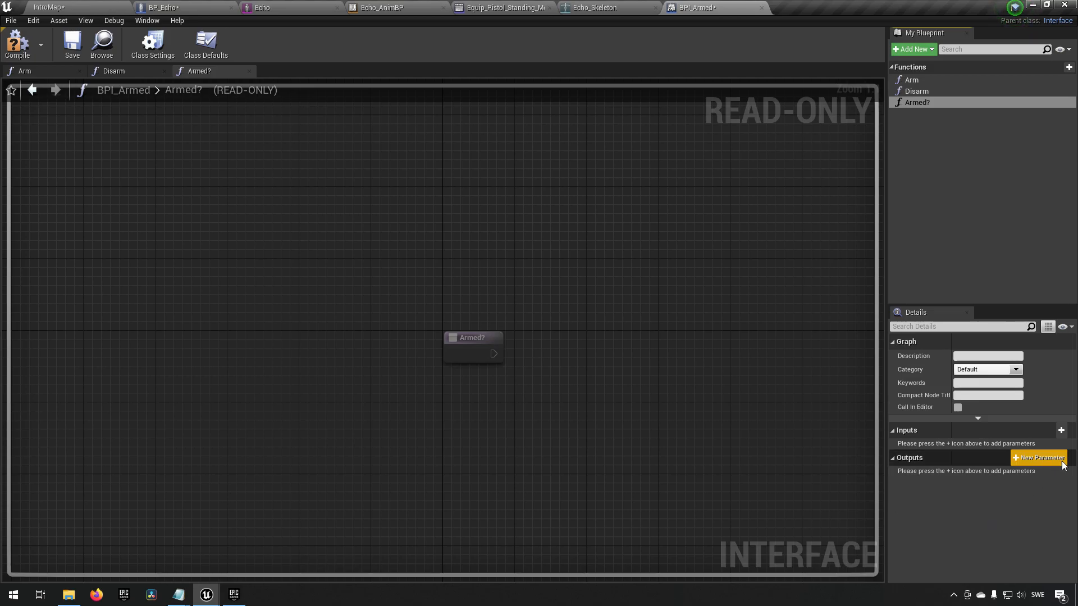
{"action": "left_click", "coordinate": [1040, 458]}
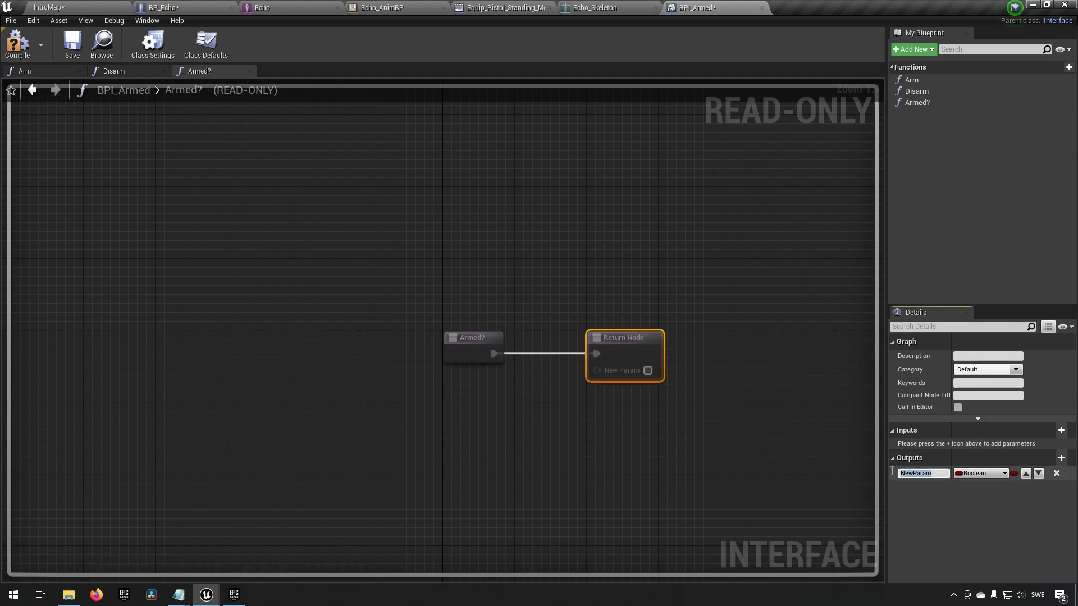
{"action": "type", "text": "Armed"}
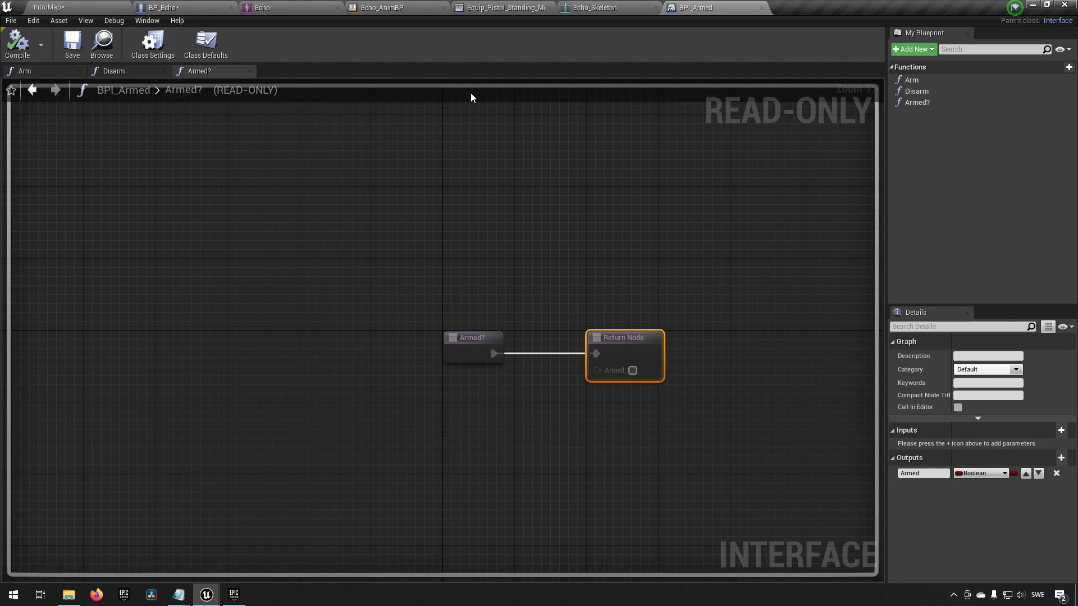
{"action": "mouse_move", "coordinate": [385, 53]}
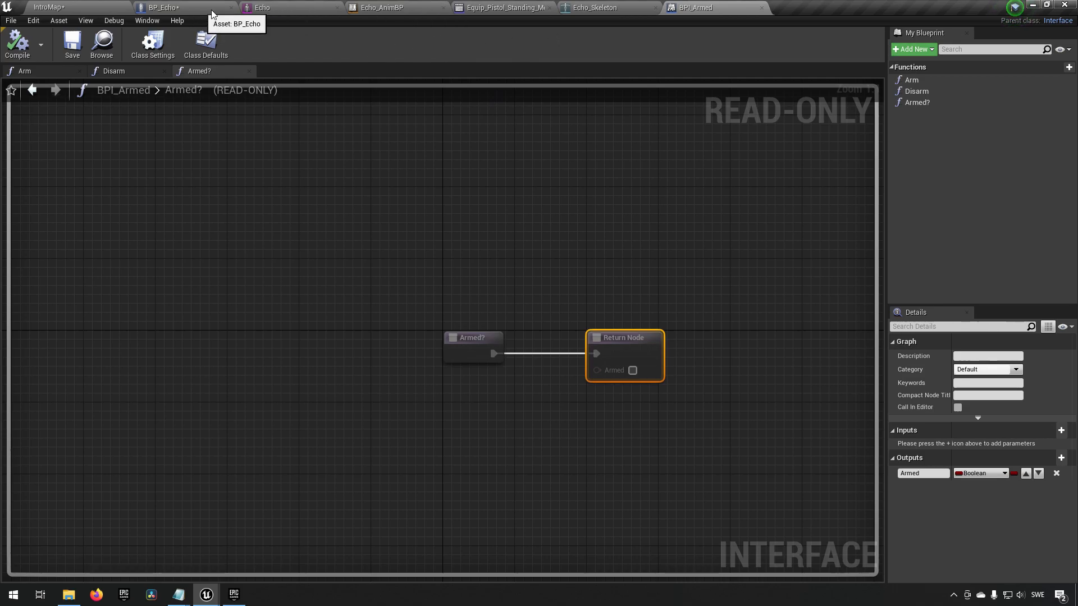
- Add the BPI_Armed interface to BP_Echo's Class Settings
{"action": "left_click", "coordinate": [165, 8]}
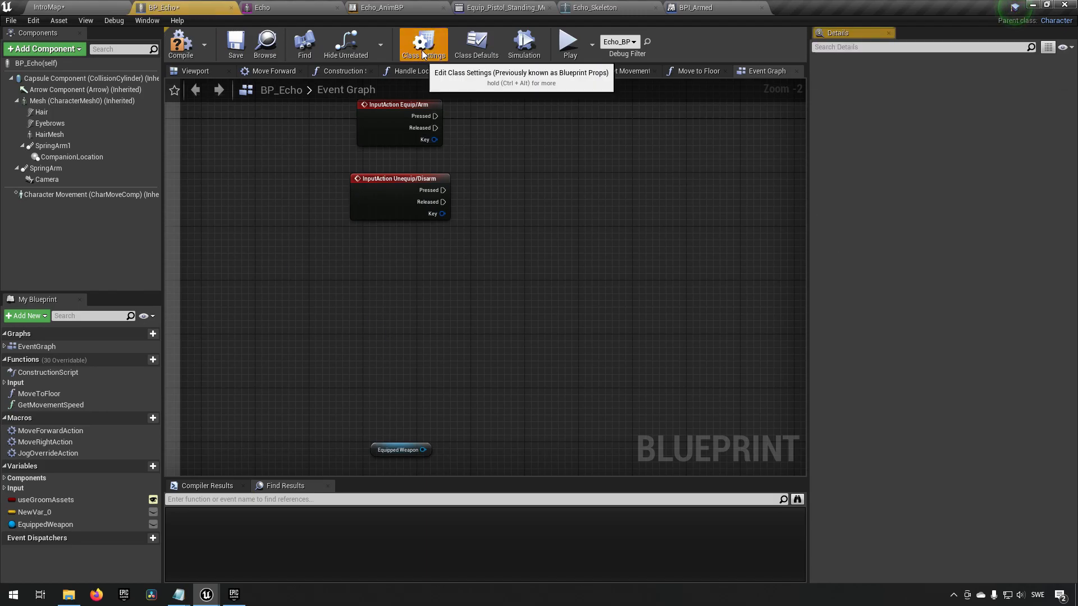
{"action": "left_click", "coordinate": [424, 42]}
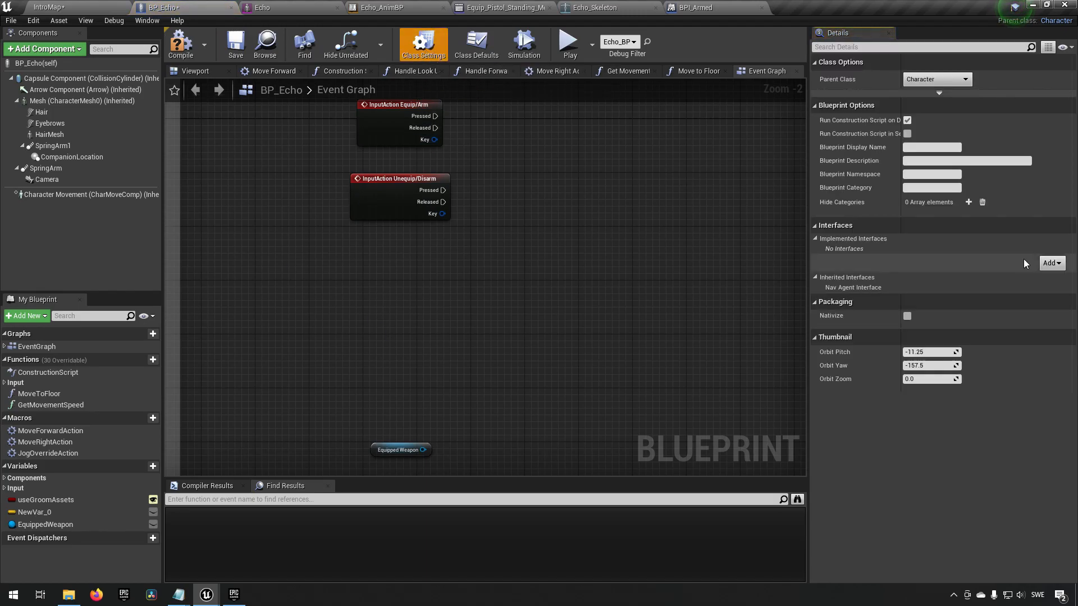
{"action": "left_click", "coordinate": [1051, 263]}
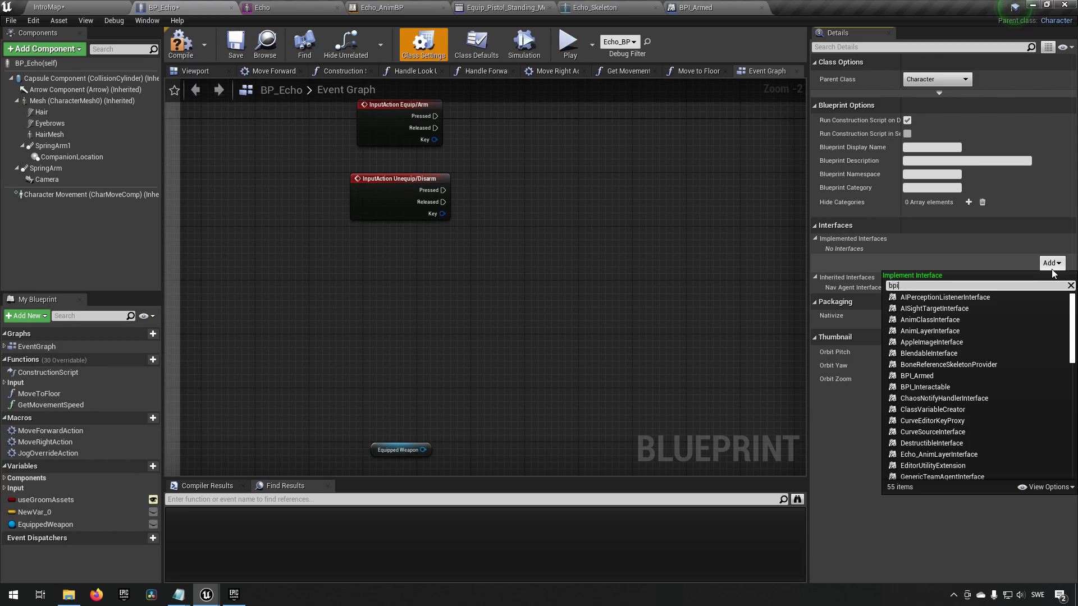
{"action": "left_click", "coordinate": [916, 375]}
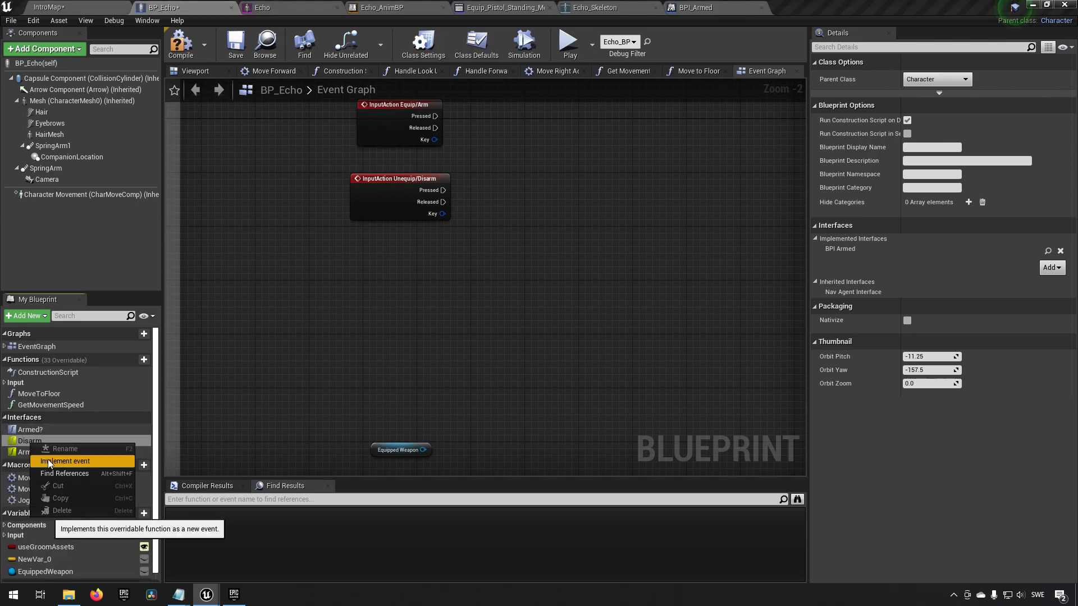
- Implement Event Disarm and Event Arm nodes in BP_Echo's graph
{"action": "left_click", "coordinate": [65, 460]}
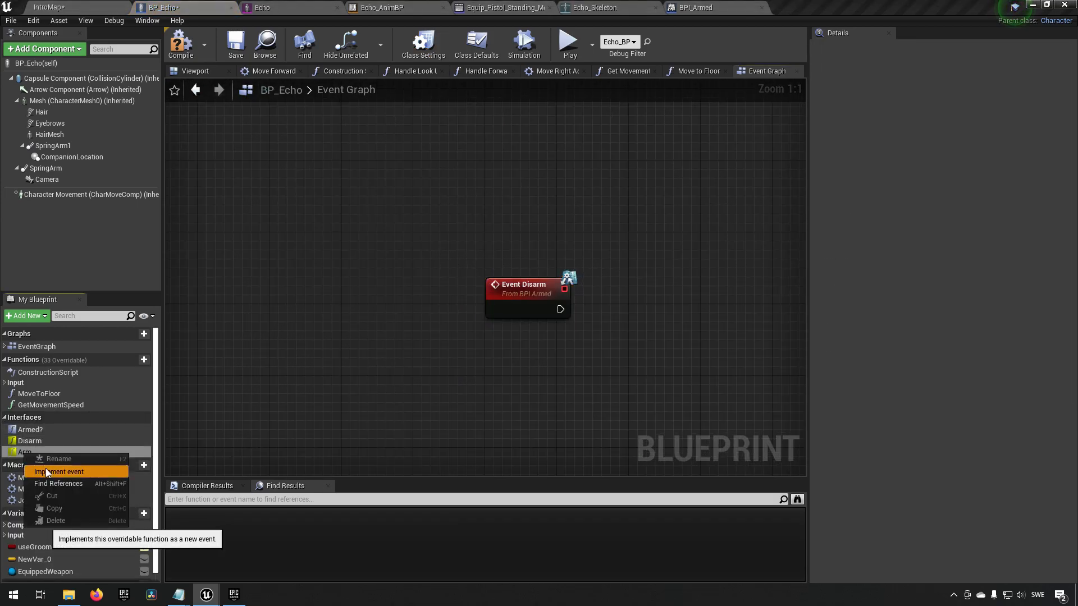
{"action": "left_click", "coordinate": [60, 471]}
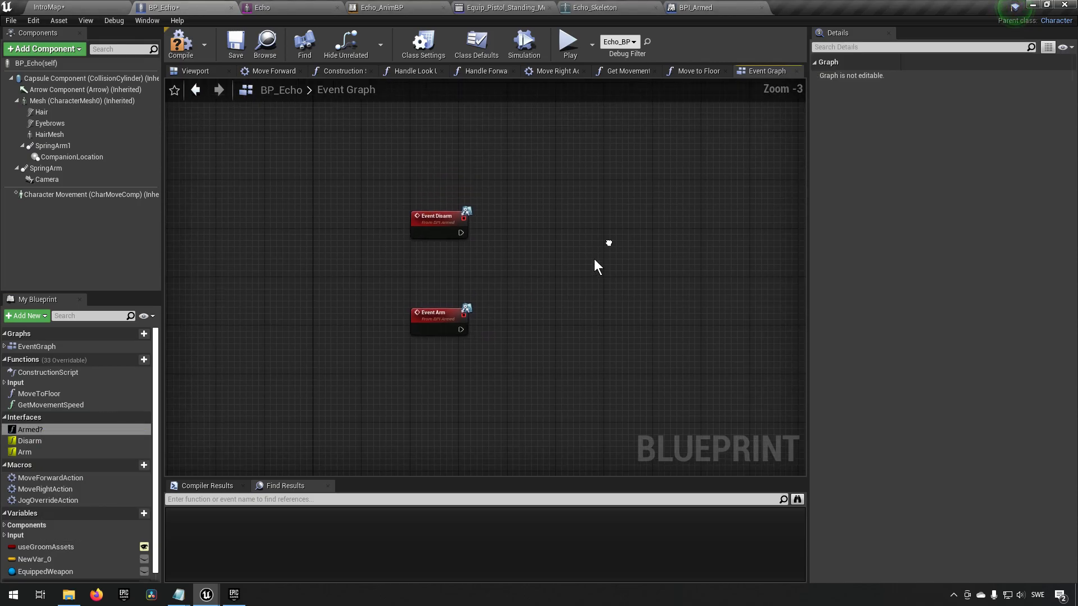
- Add an AttachActorToComponent node targeting the Equipped Weapon
{"action": "scroll", "scroll_direction": "down", "scroll_amount": 3}
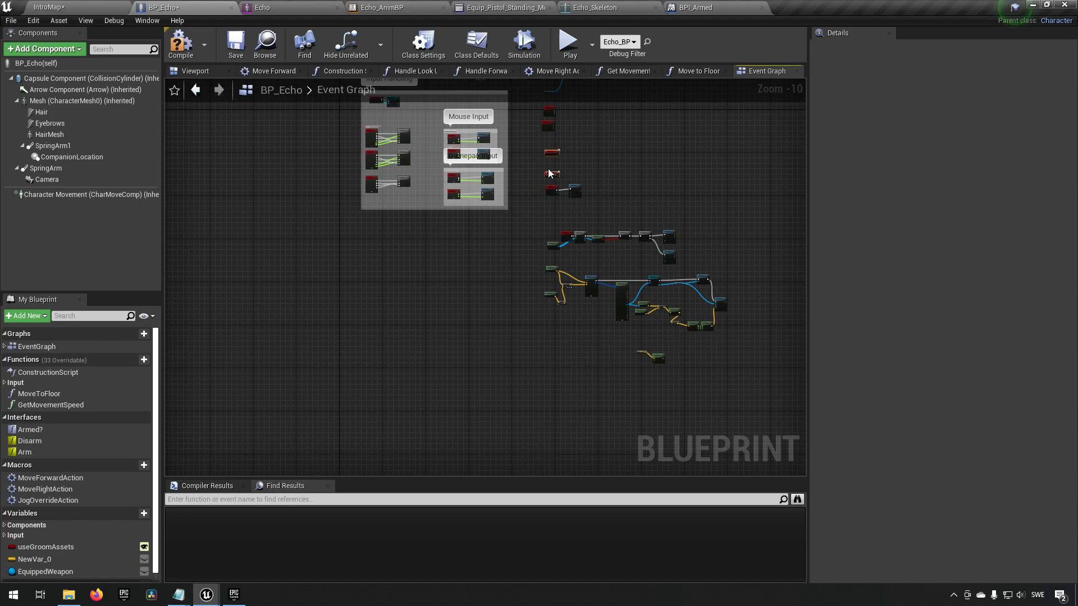
{"action": "scroll", "scroll_direction": "up", "scroll_amount": 3}
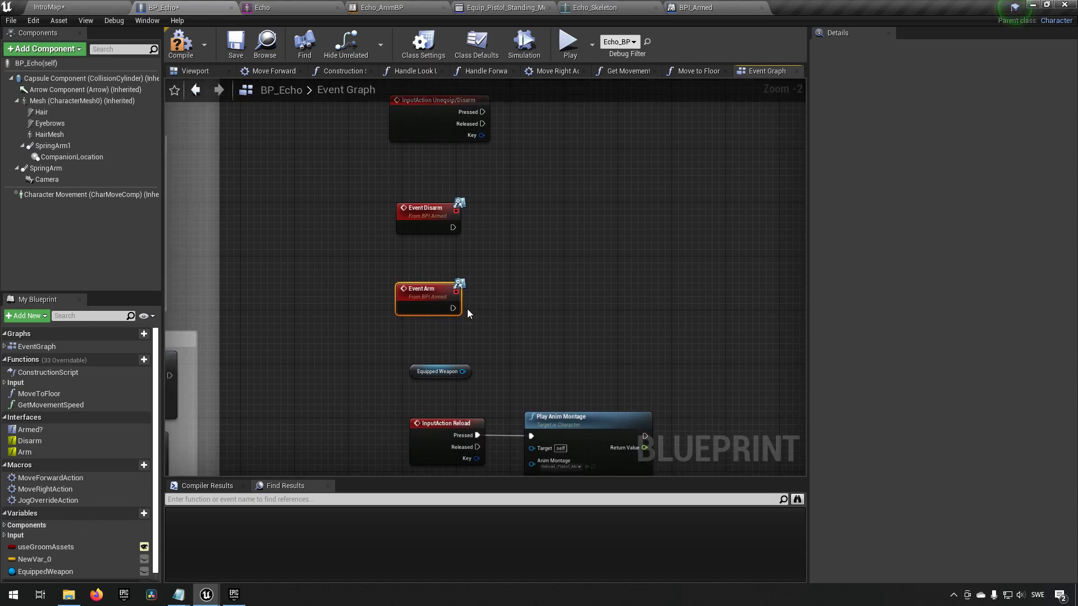
{"action": "mouse_move", "coordinate": [454, 308]}
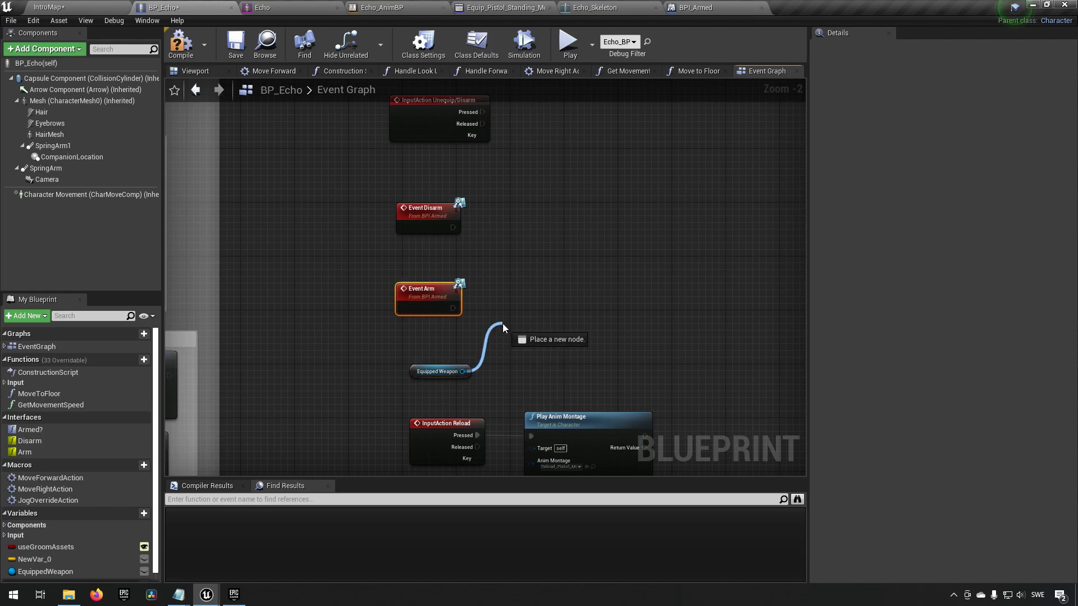
{"action": "left_click", "coordinate": [504, 327]}
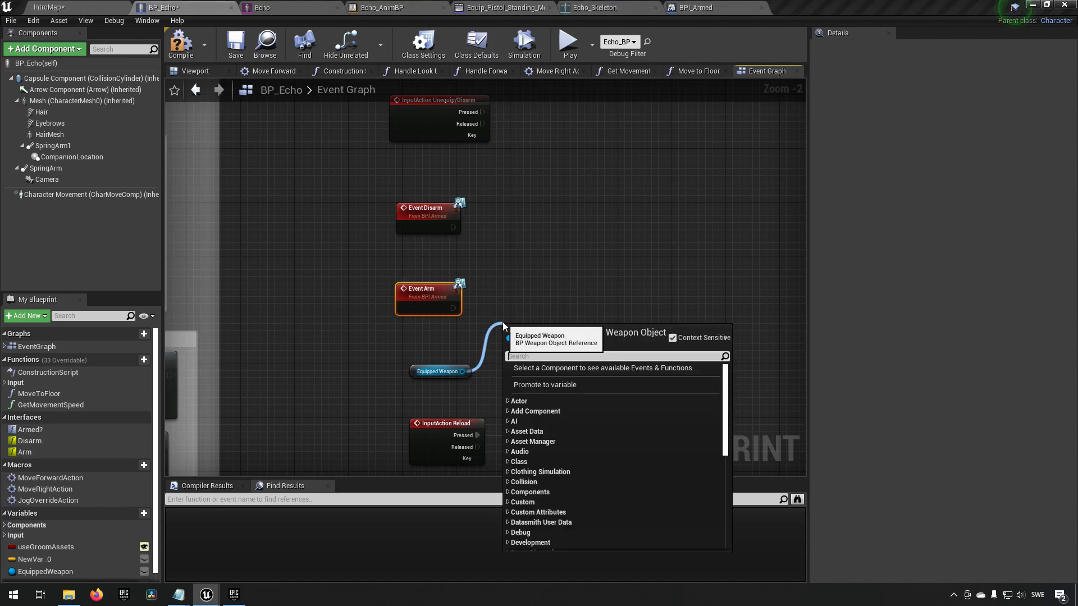
{"action": "type", "text": "attach actor"}
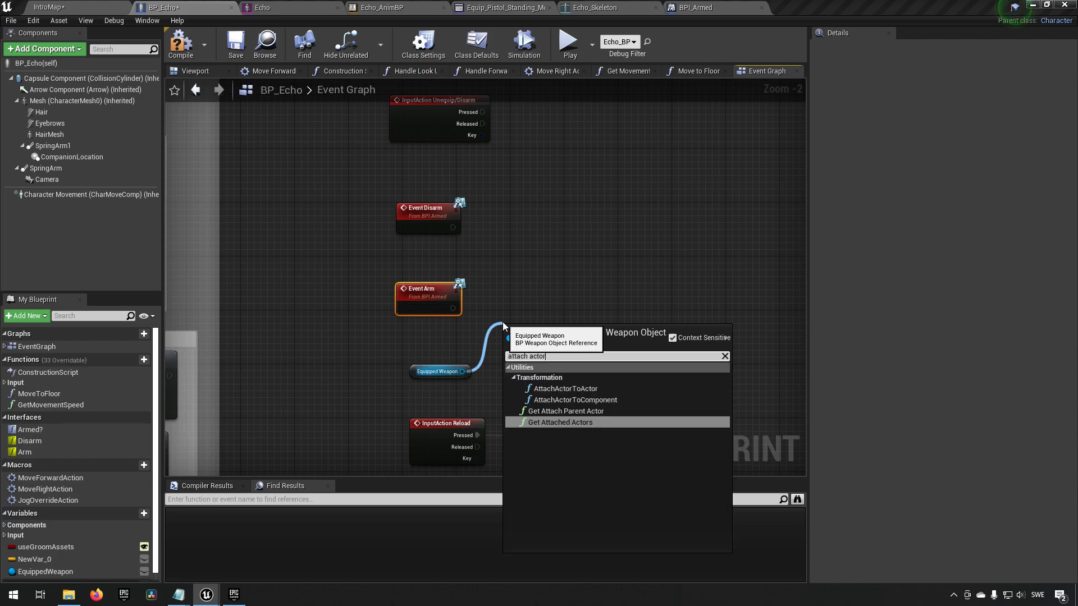
{"action": "left_click", "coordinate": [571, 389]}
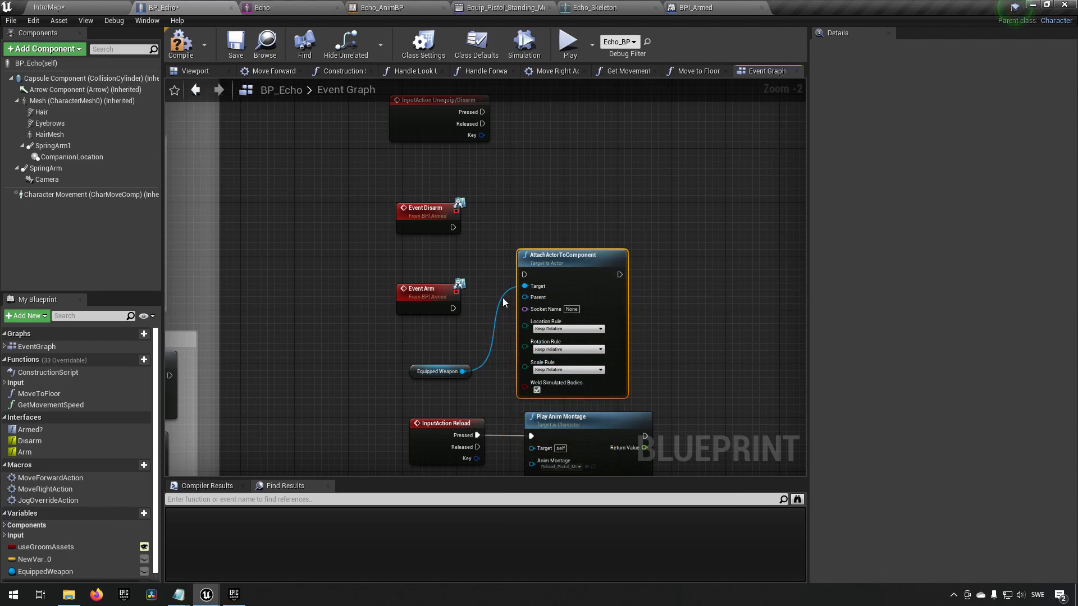
- Wire Event Arm's execution into the AttachActorToComponent node
{"action": "left_click", "coordinate": [427, 265]}
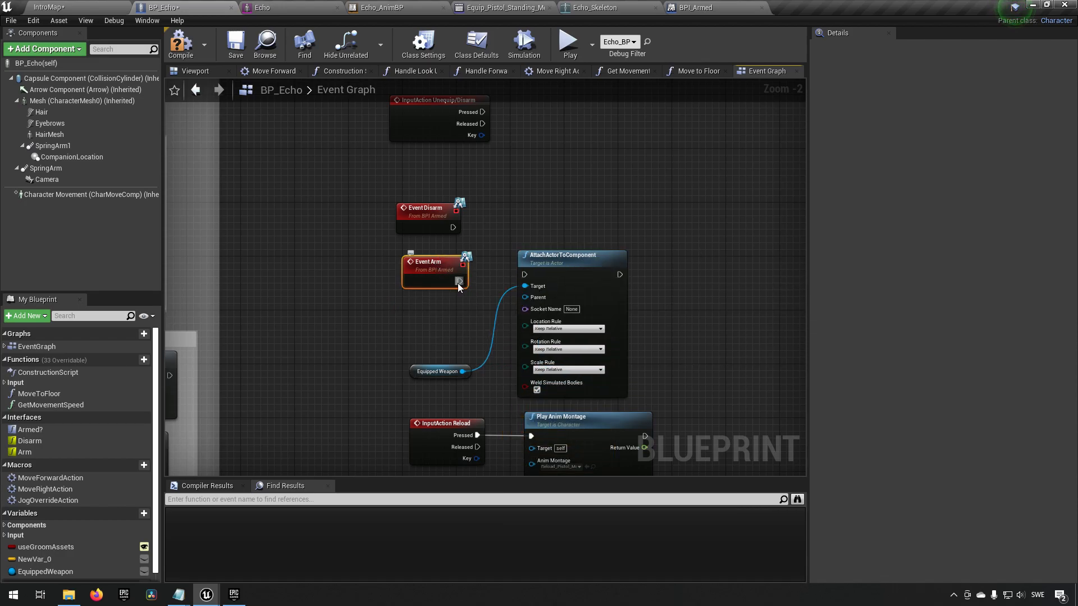
{"action": "left_click", "coordinate": [443, 338]}
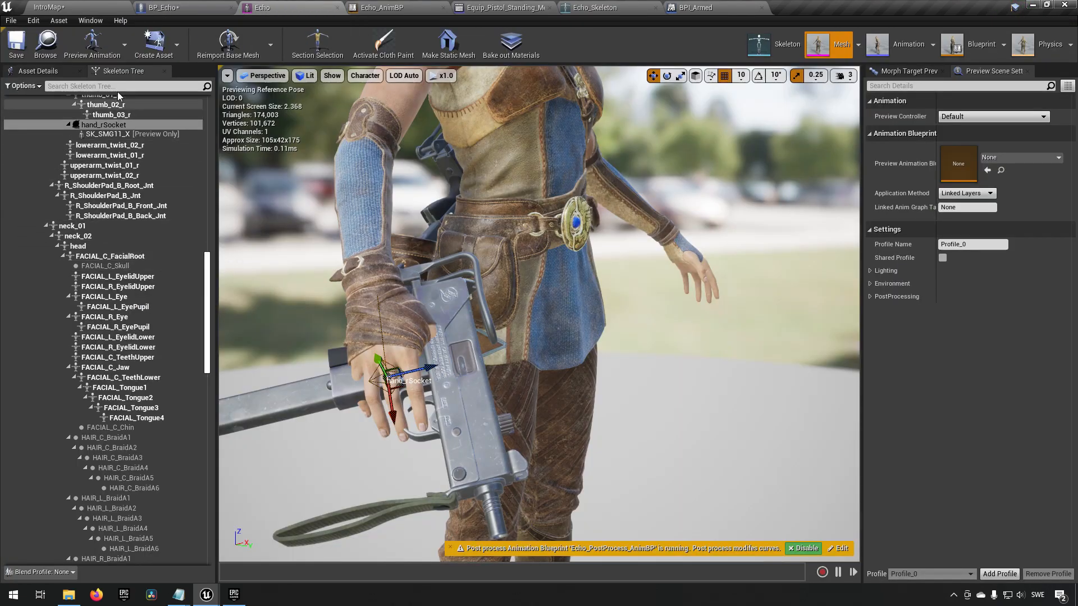
- Find hand_rSocket in the Skeleton Tree and return to the BP_Echo graph with its name
{"action": "type", "text": "hand"}
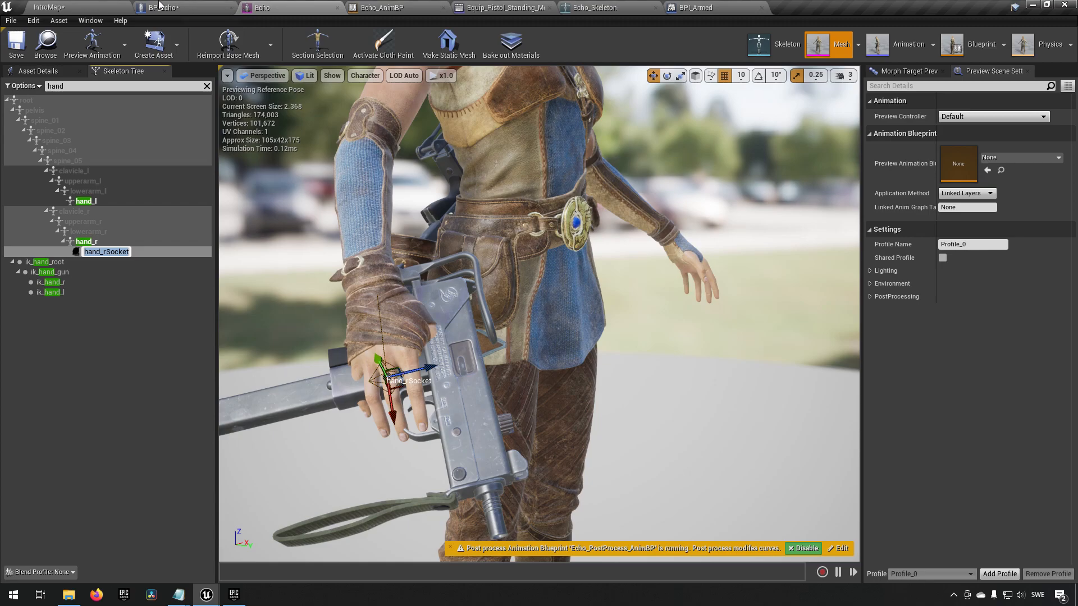
{"action": "left_click", "coordinate": [165, 8]}
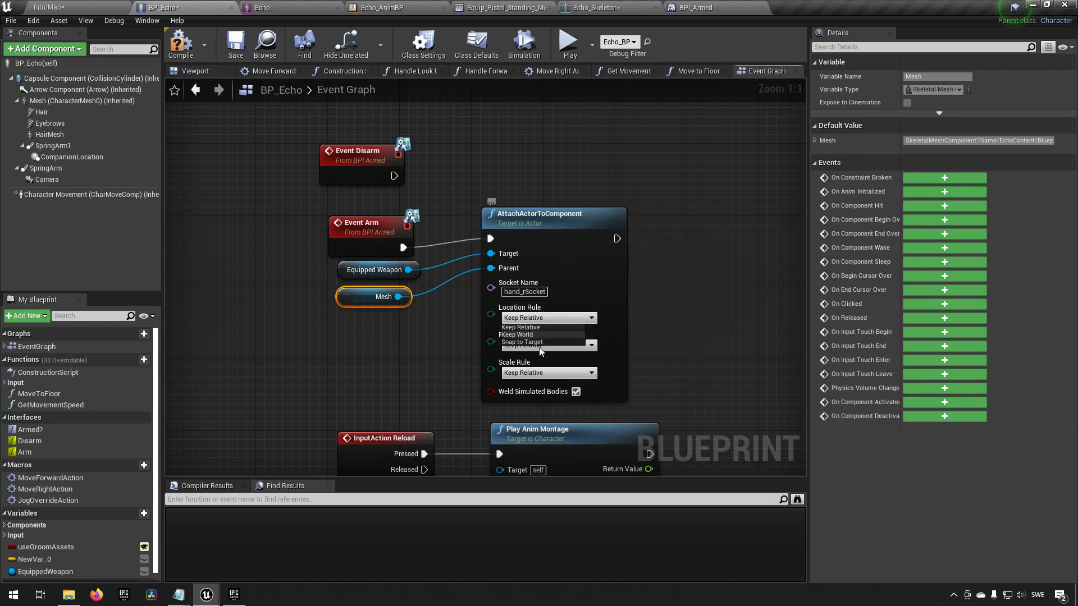
- Set the attach rules to Snap to Target and return to the level editor
{"action": "left_click", "coordinate": [521, 341]}
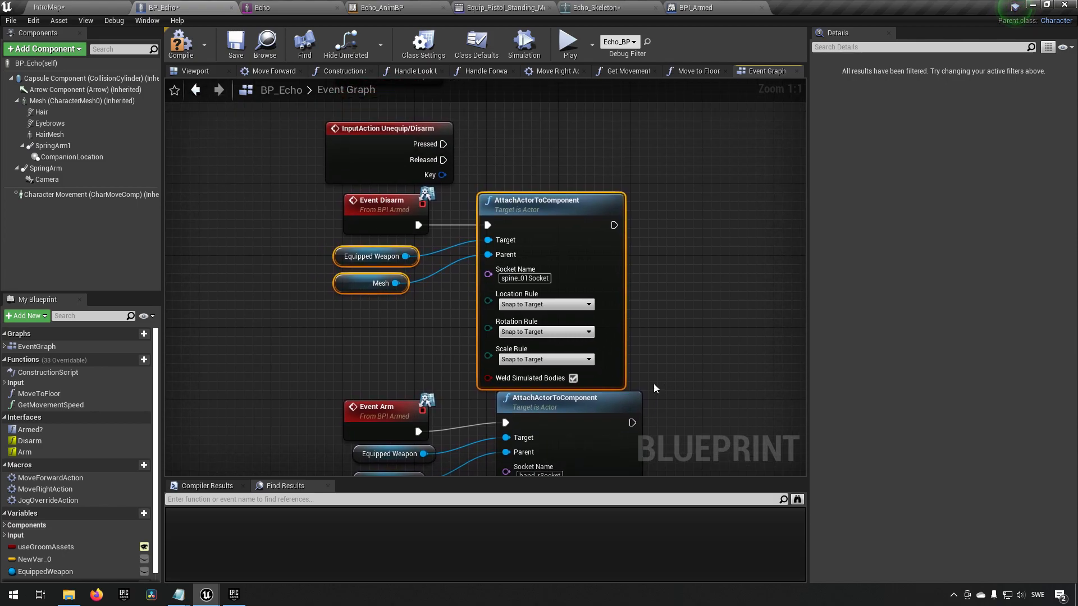
{"action": "left_click", "coordinate": [180, 43]}
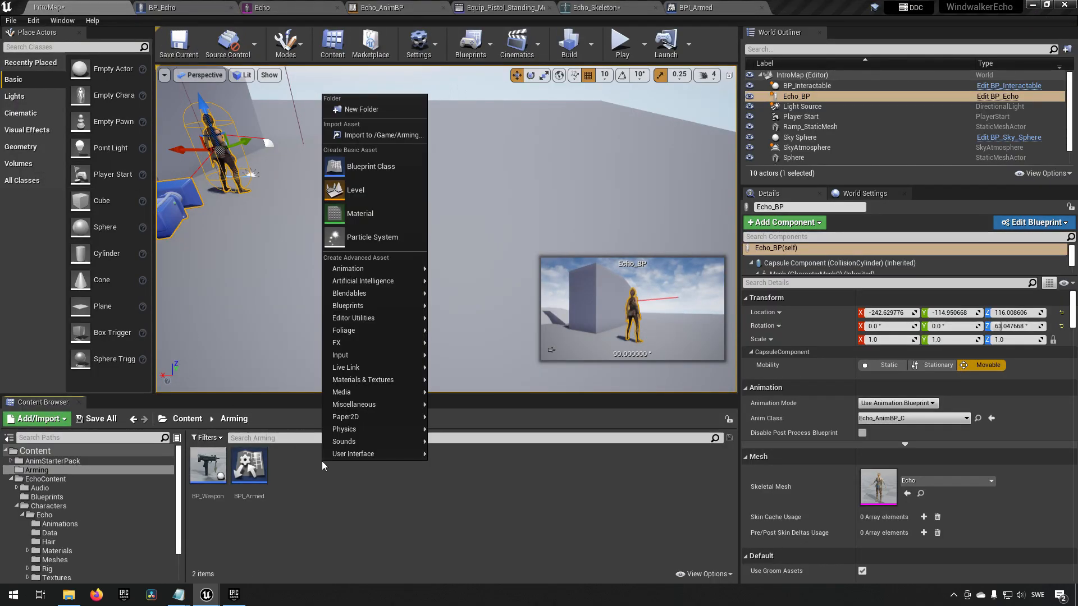
{"action": "mouse_move", "coordinate": [375, 190]}
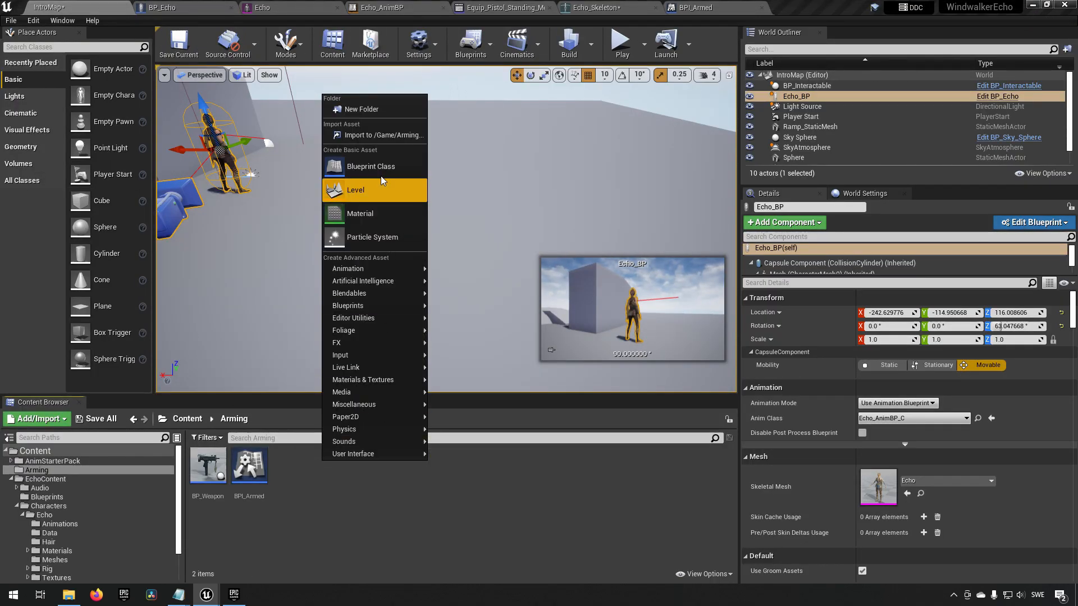
- Create an AnimNotifyState blueprint named BP_EquipWeapon in Arming and open it
{"action": "left_click", "coordinate": [370, 166]}
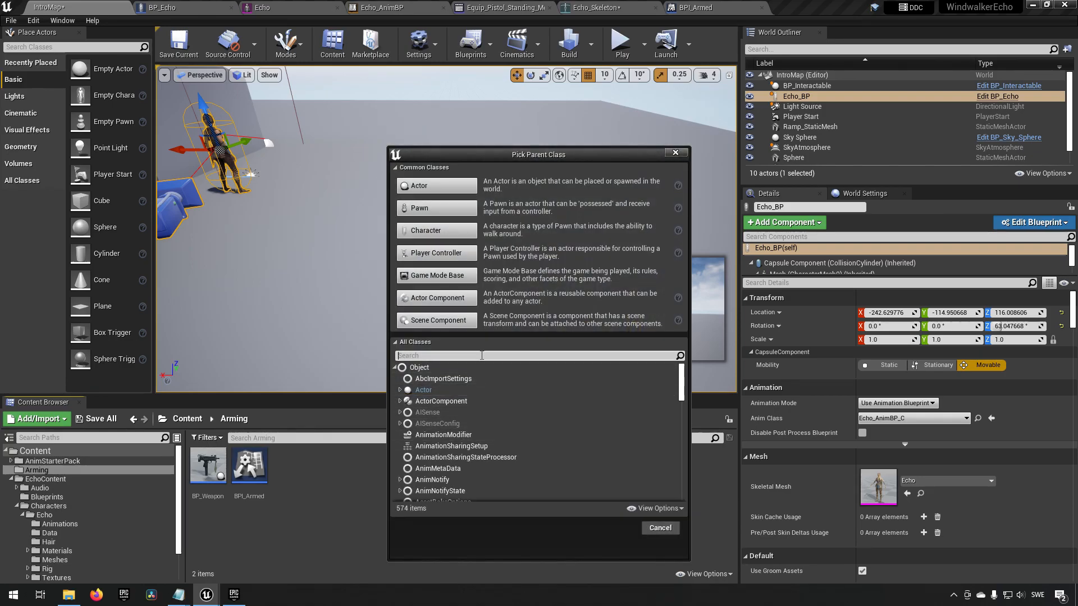
{"action": "type", "text": "notify state"}
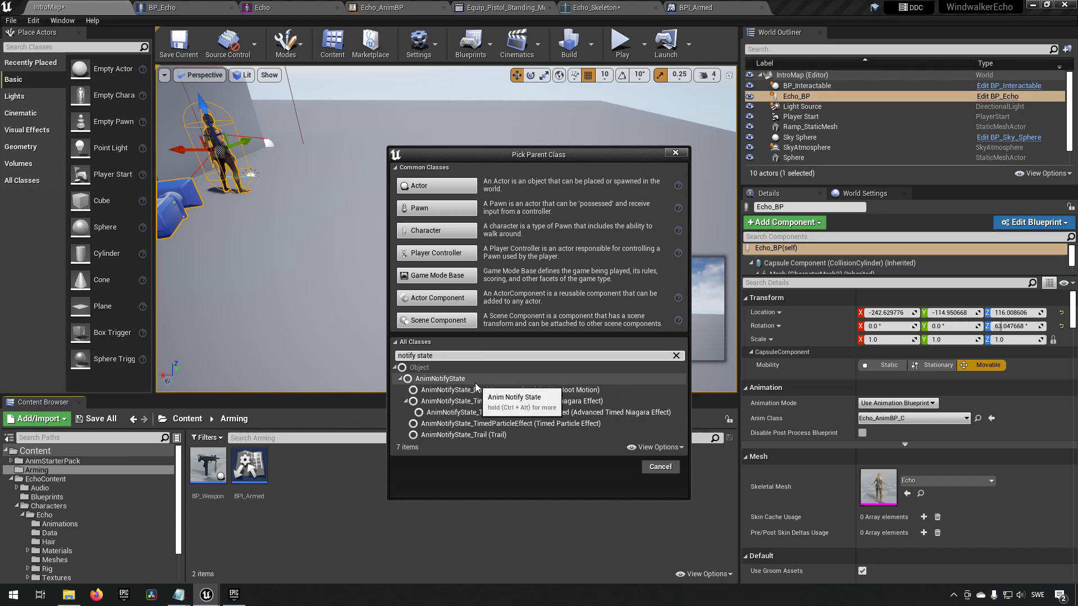
{"action": "left_click", "coordinate": [659, 467]}
{"action": "type", "text": "P_EquipWe"}
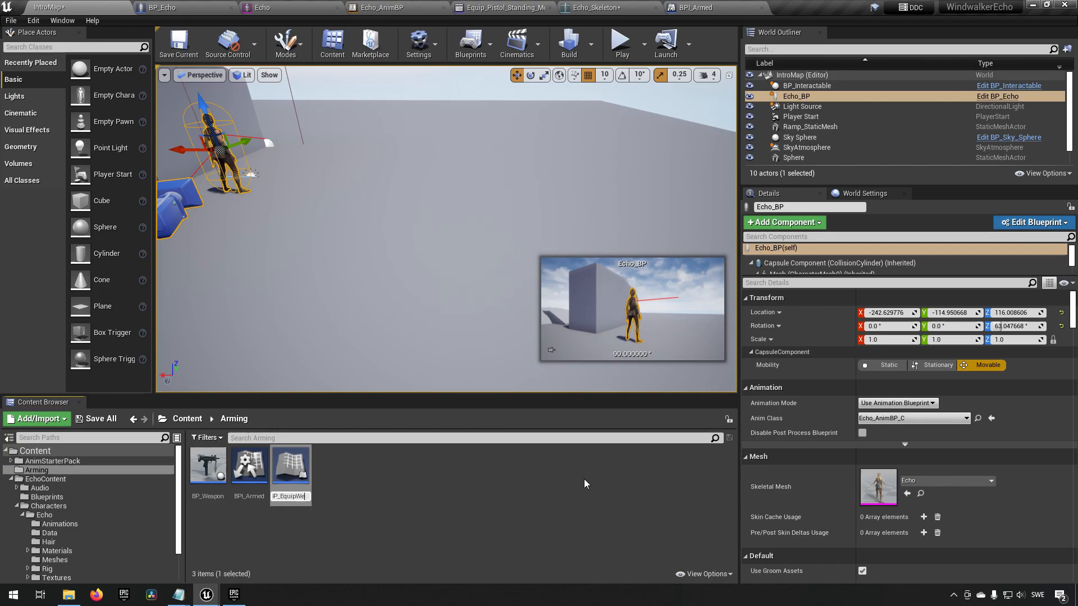
{"action": "left_click", "coordinate": [208, 466]}
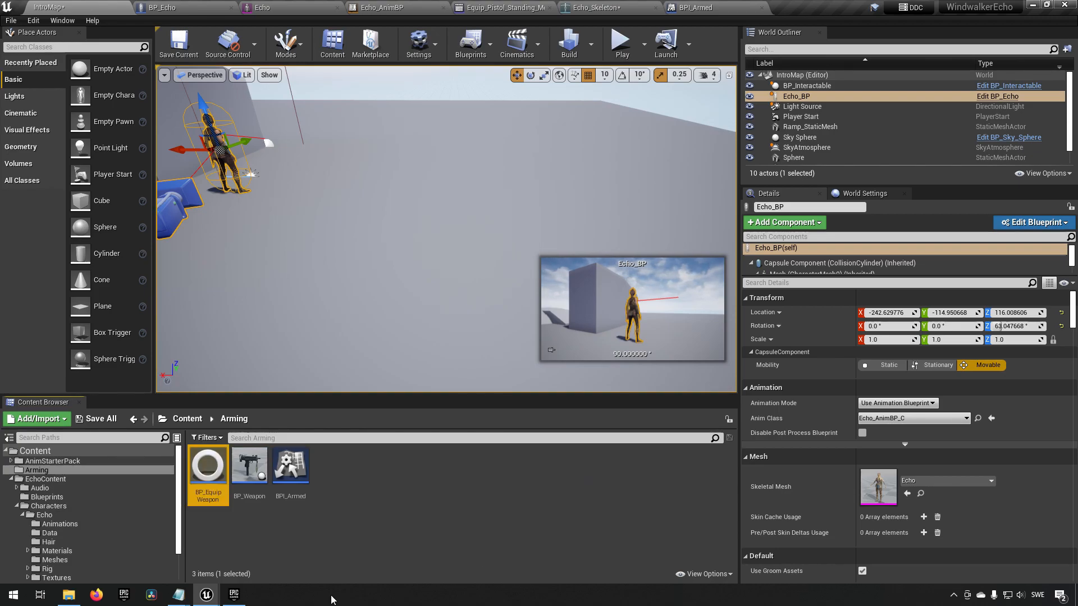
{"action": "double_click", "coordinate": [207, 466]}
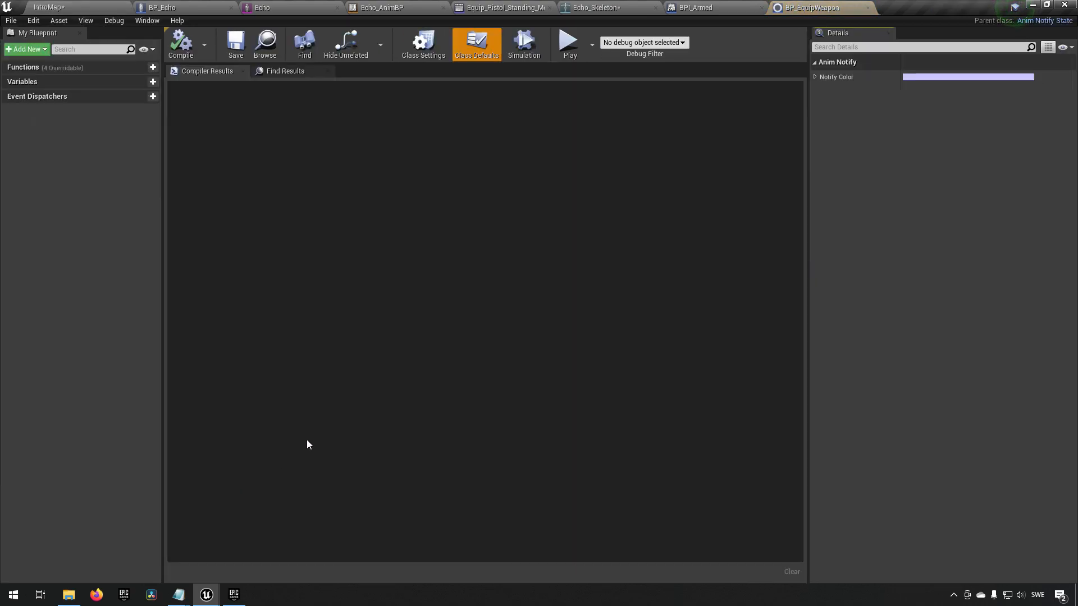
{"action": "mouse_move", "coordinate": [120, 124]}
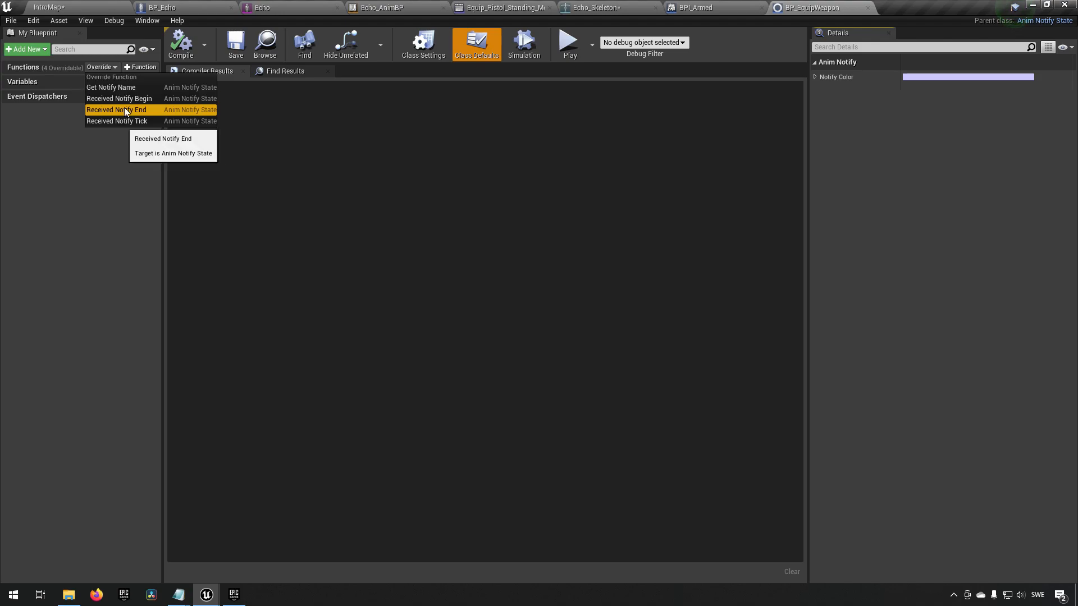
- Override Received Notify Begin and add a Get Owner node from Mesh Comp
{"action": "left_click", "coordinate": [118, 99]}
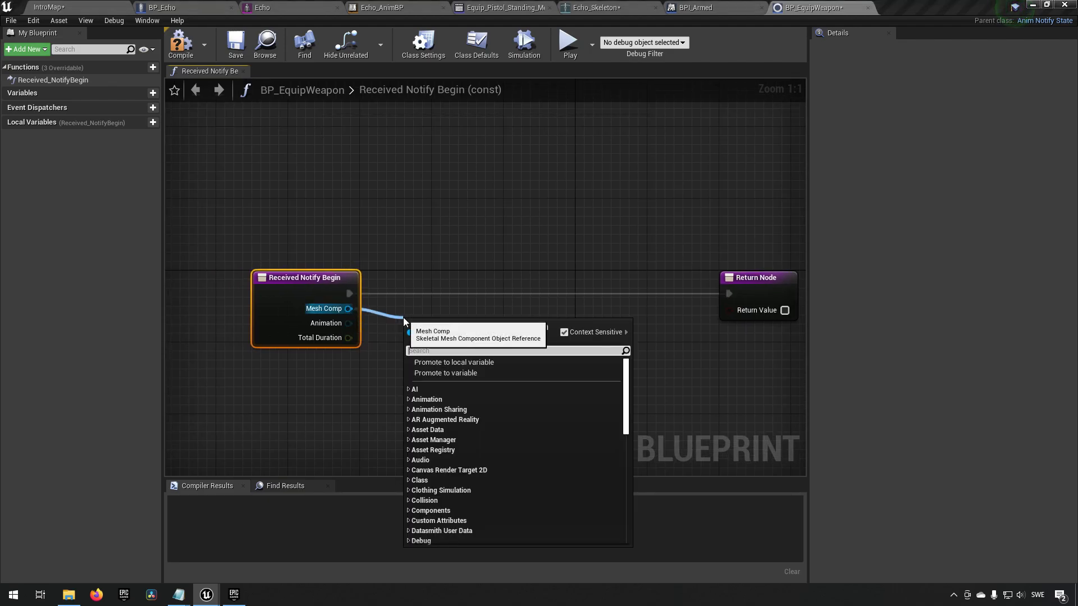
{"action": "type", "text": "owner"}
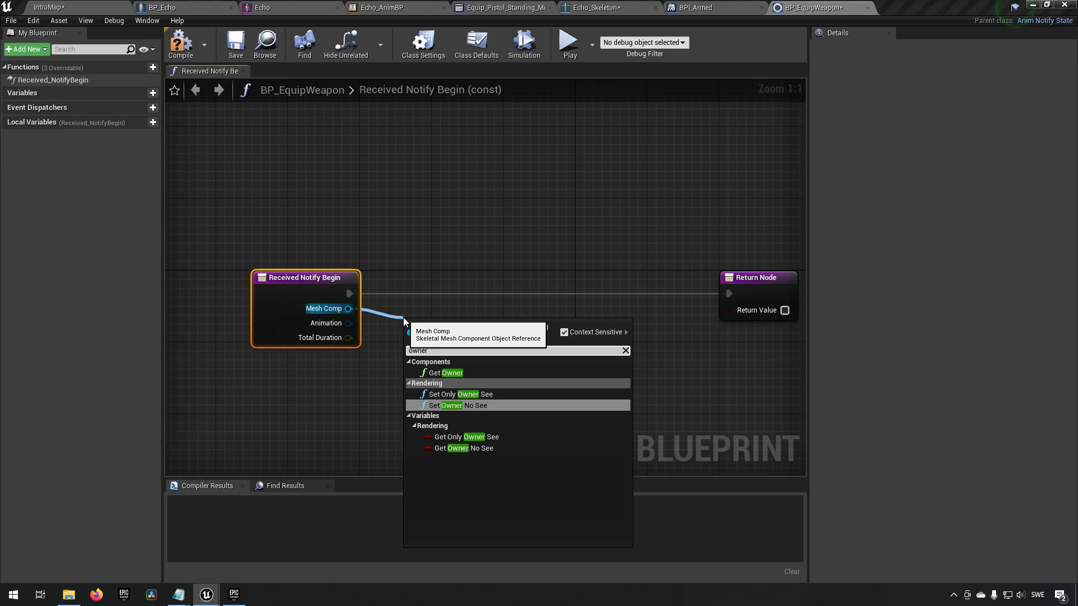
{"action": "left_click", "coordinate": [441, 373]}
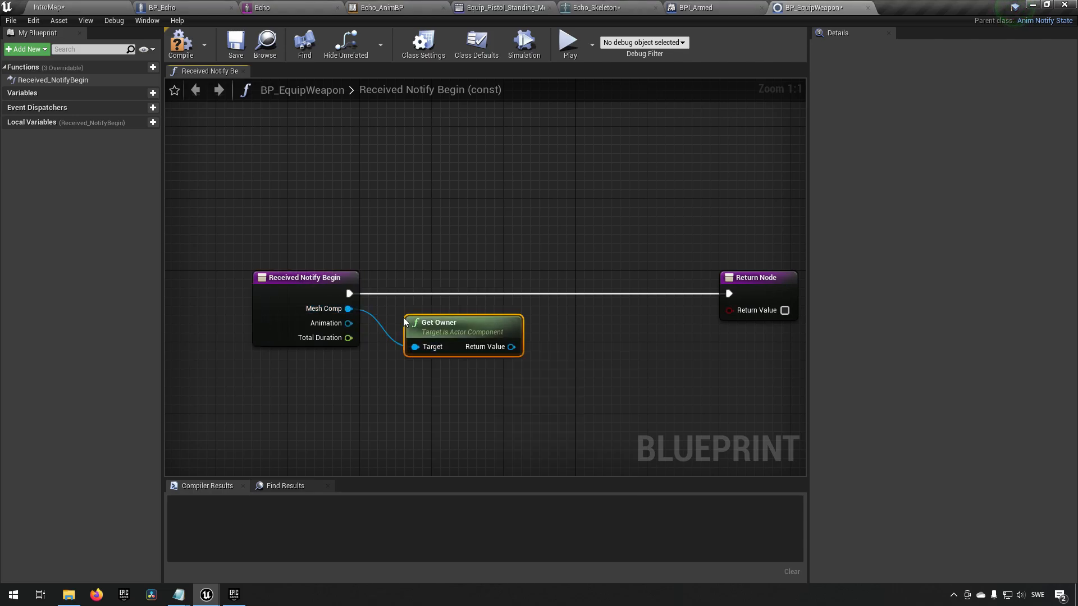
- Try an Armed? interface message off the owner, then delete it
{"action": "left_click_drag", "start_coordinate": [438, 322], "coordinate": [411, 305]}
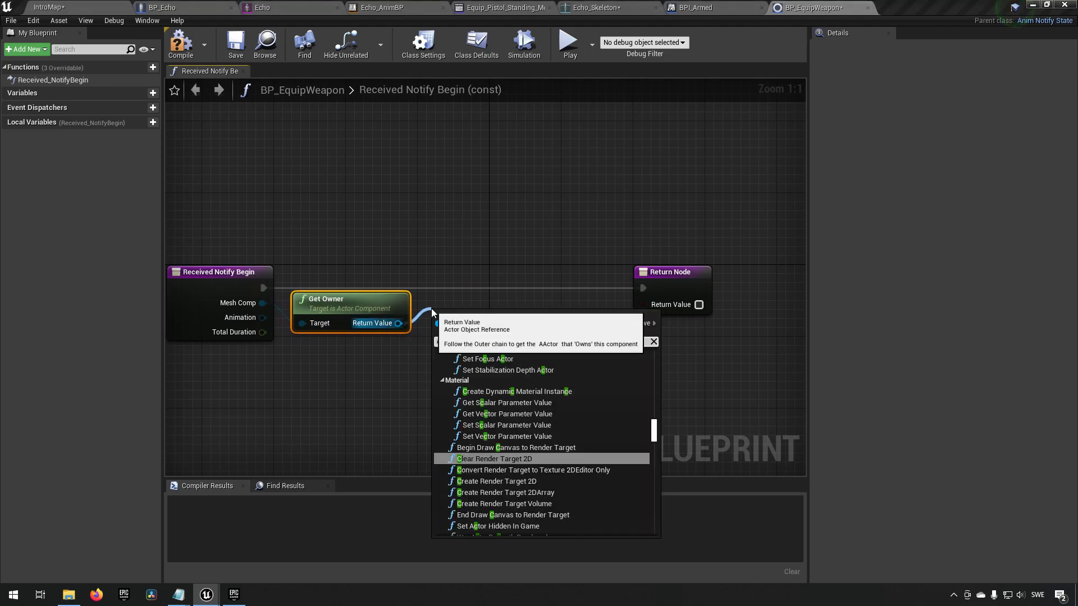
{"action": "scroll", "scroll_direction": "down", "scroll_amount": 3}
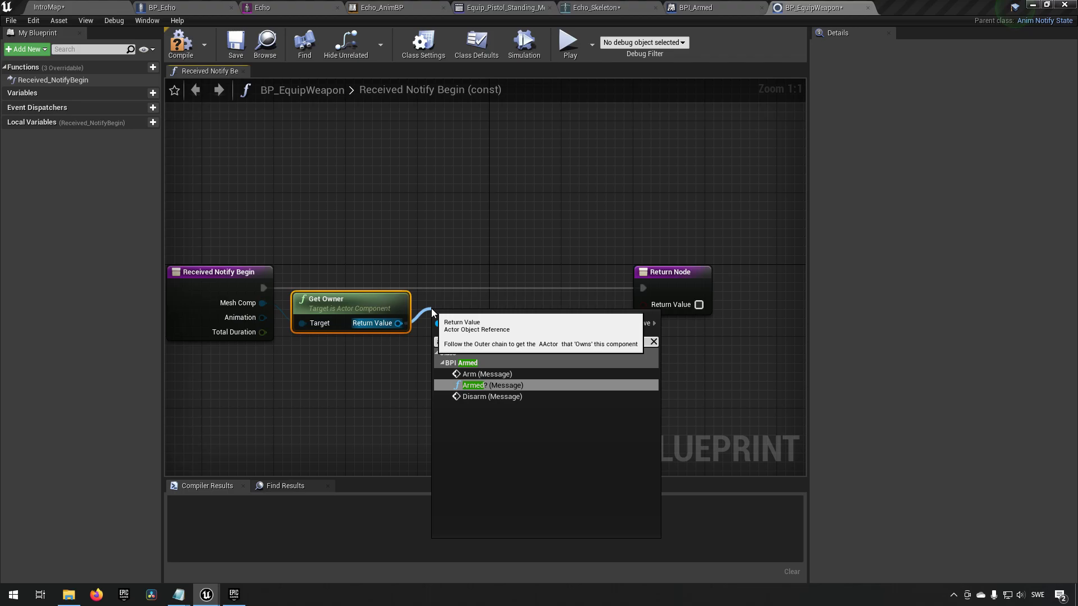
{"action": "left_click", "coordinate": [473, 385]}
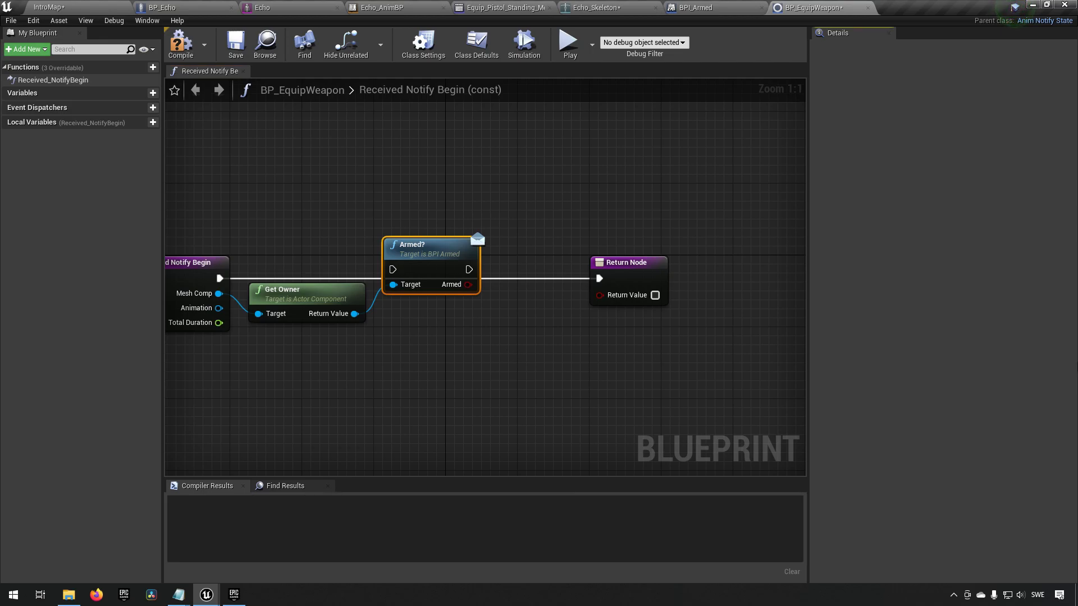
{"action": "mouse_move", "coordinate": [411, 247]}
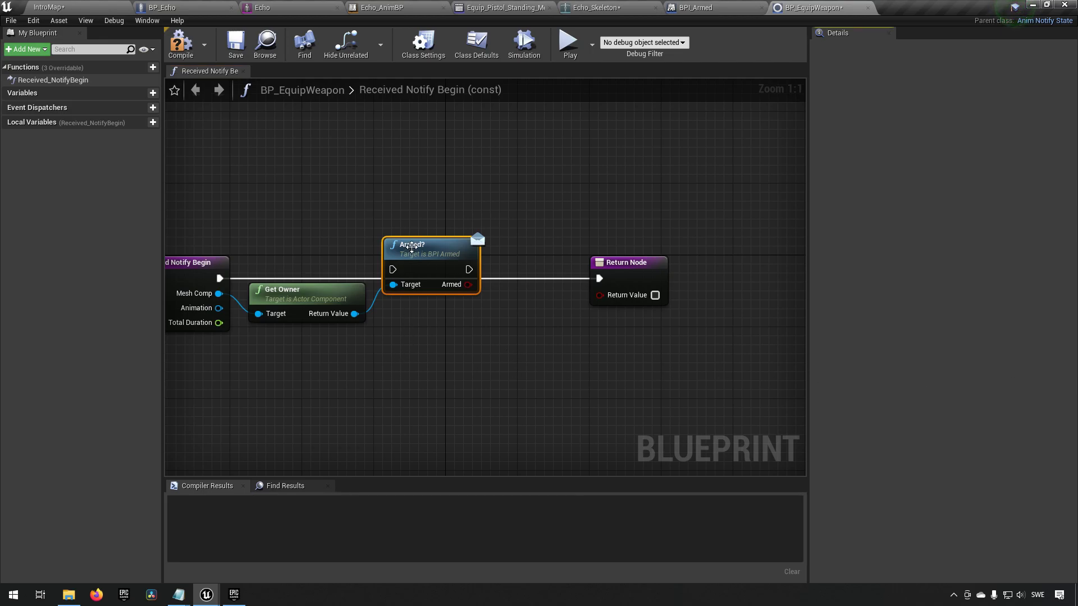
{"action": "key", "text": "Delete"}
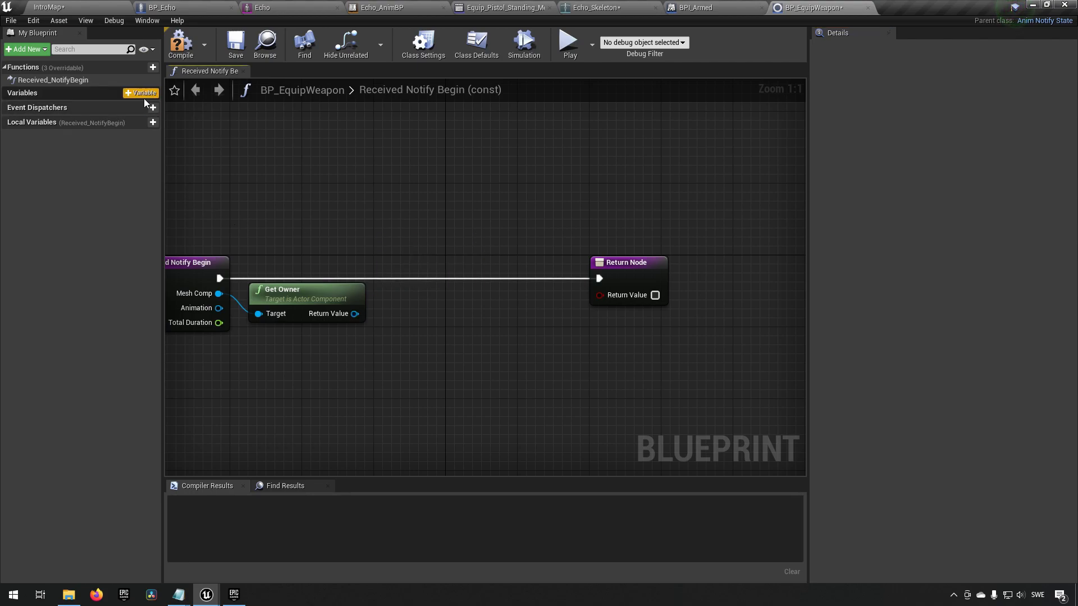
- Add an editable Boolean variable Arm and branch the notify execution on it
{"action": "left_click", "coordinate": [142, 93]}
{"action": "type", "text": "Arm"}
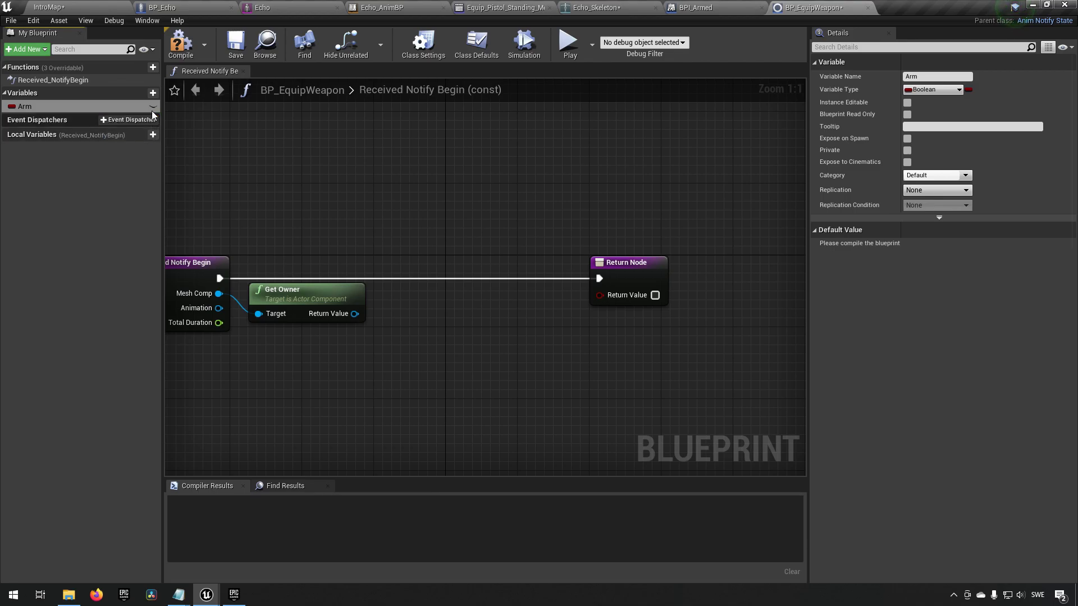
{"action": "left_click", "coordinate": [180, 44]}
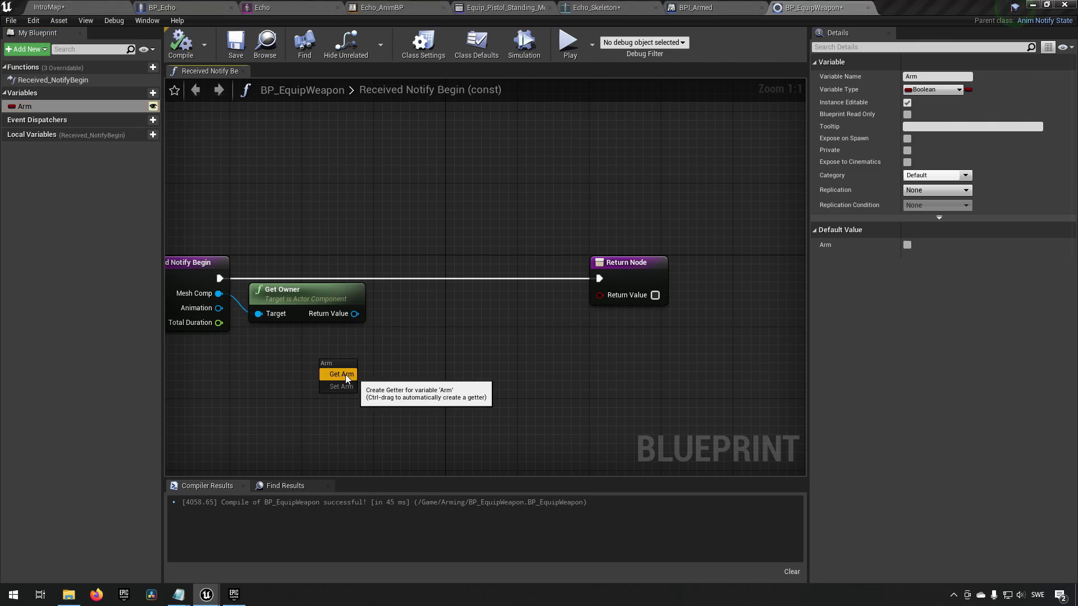
{"action": "left_click", "coordinate": [341, 374]}
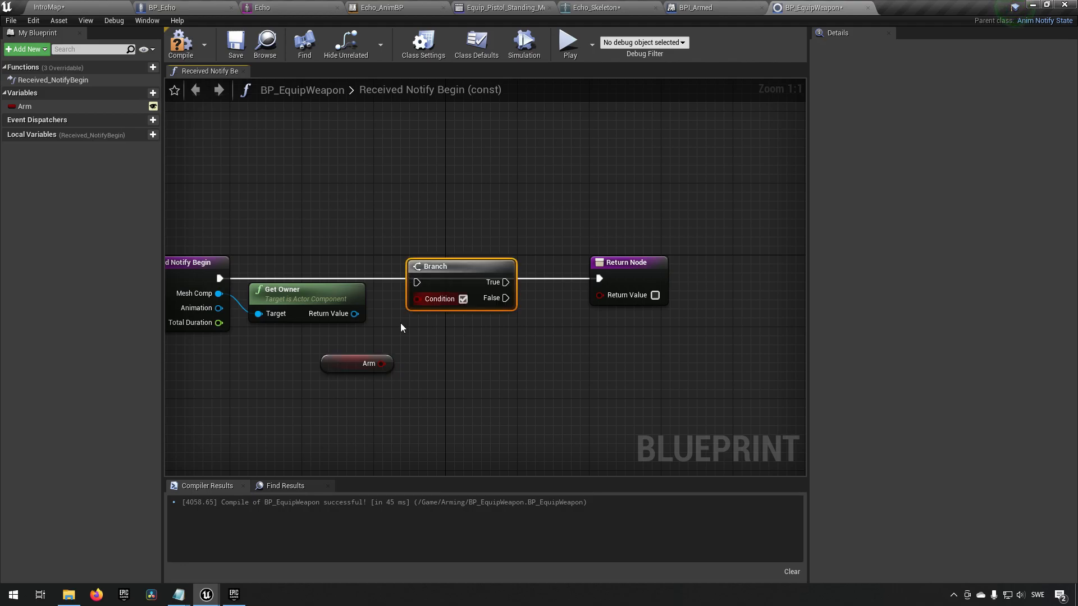
{"action": "left_click", "coordinate": [356, 363]}
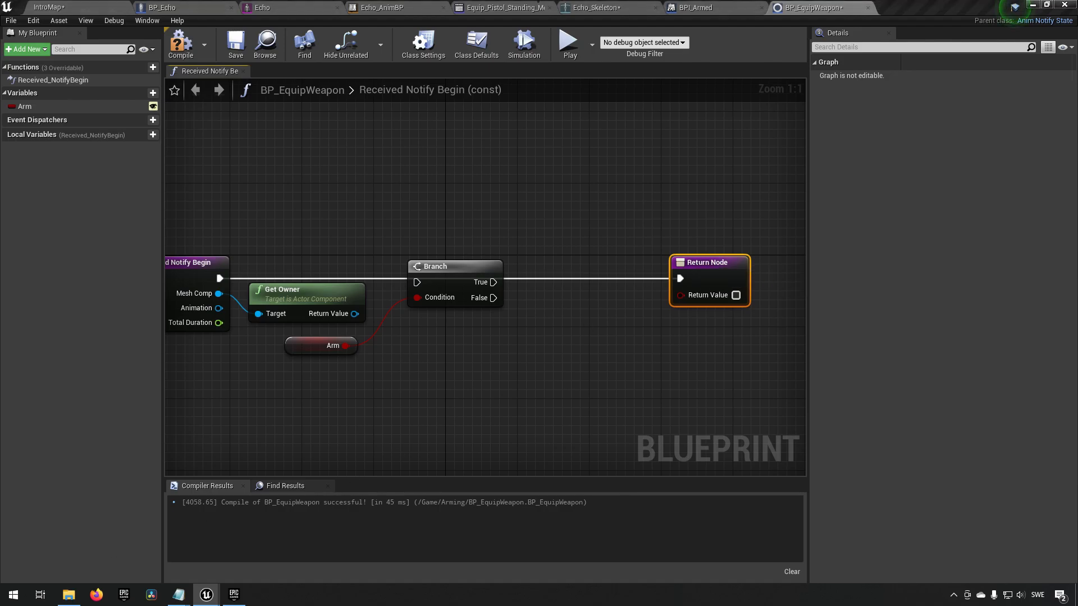
{"action": "mouse_move", "coordinate": [663, 365]}
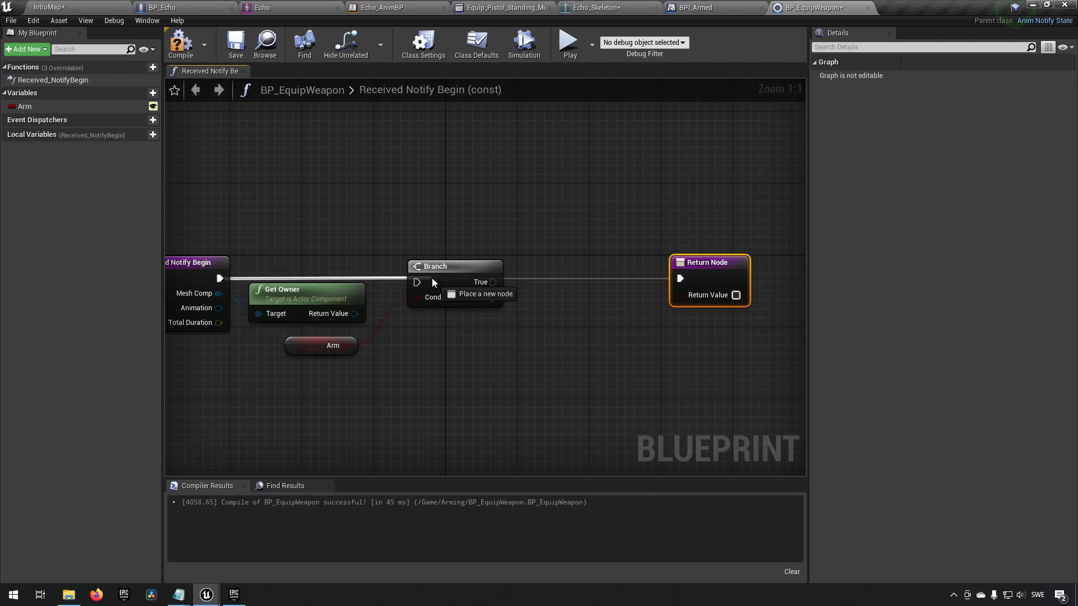
{"action": "left_click", "coordinate": [437, 261]}
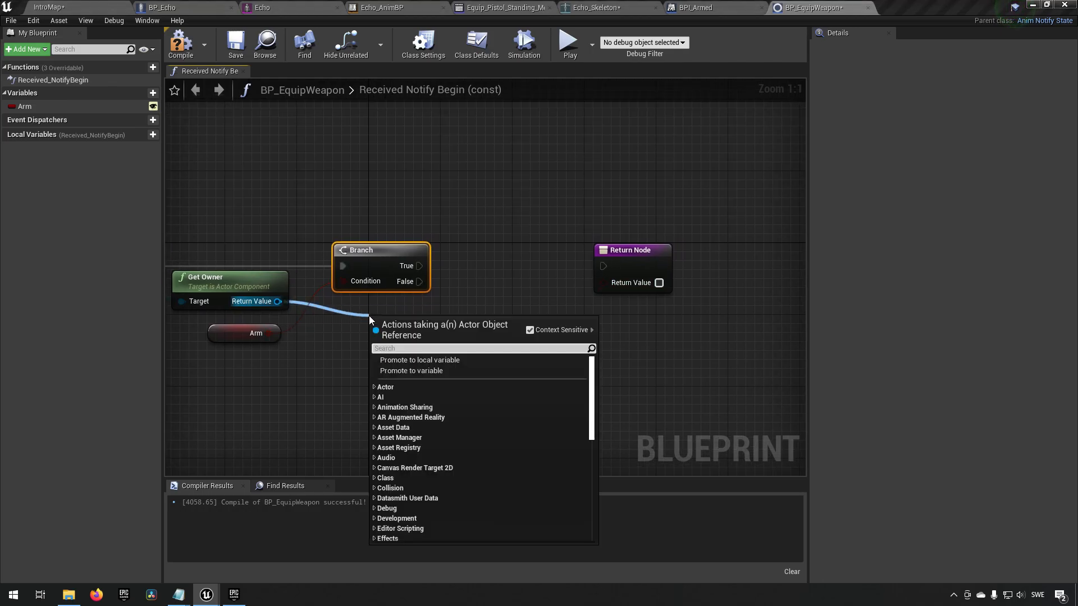
- Send Disarm to the owner on True and Arm on False, then bring up the montage
{"action": "type", "text": "disarm"}
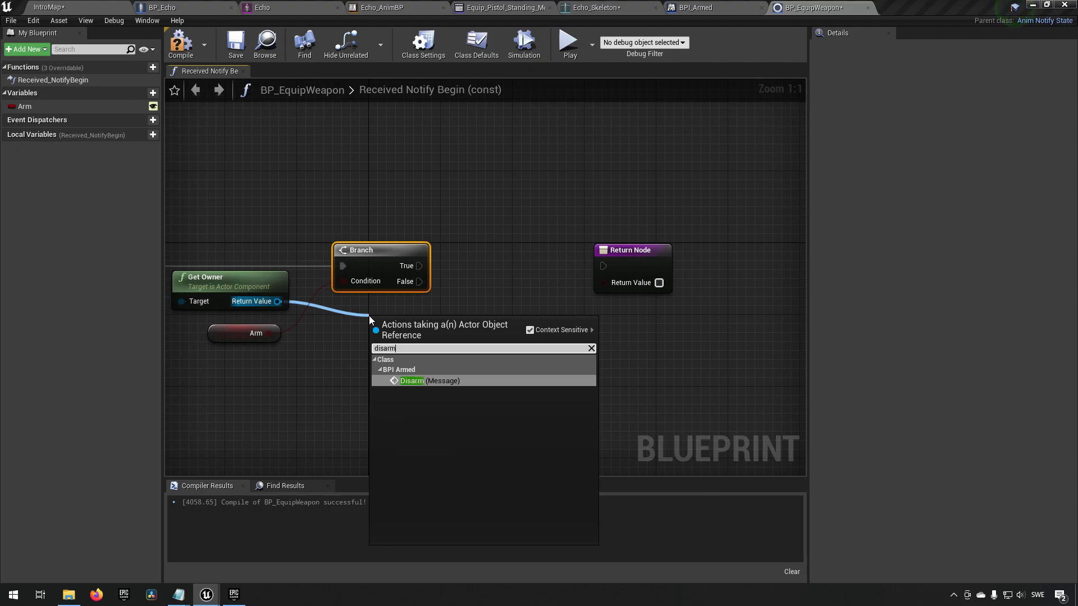
{"action": "left_click", "coordinate": [412, 380]}
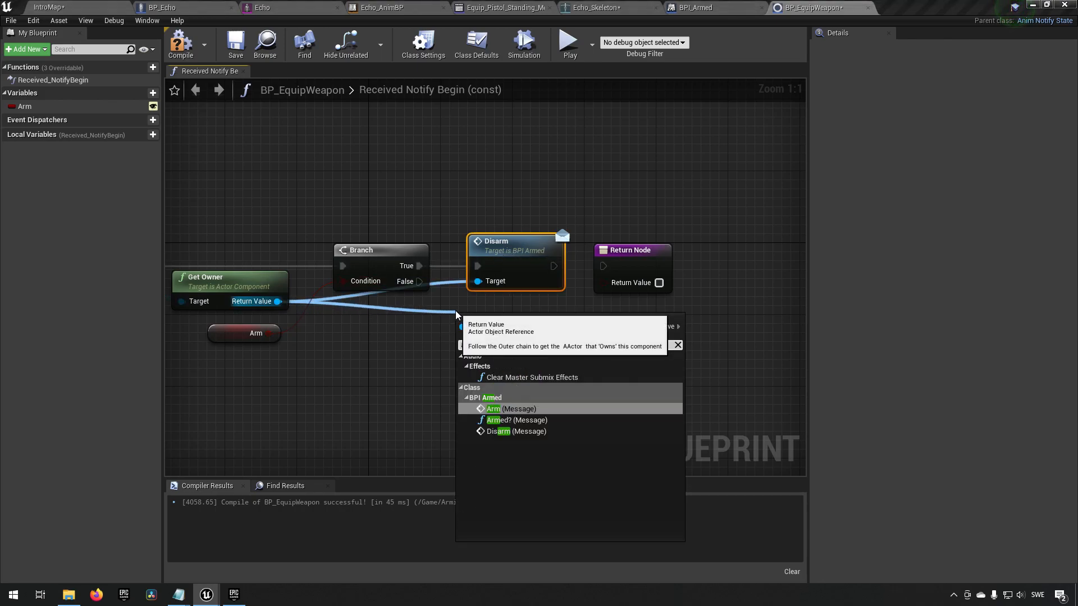
{"action": "left_click", "coordinate": [517, 409]}
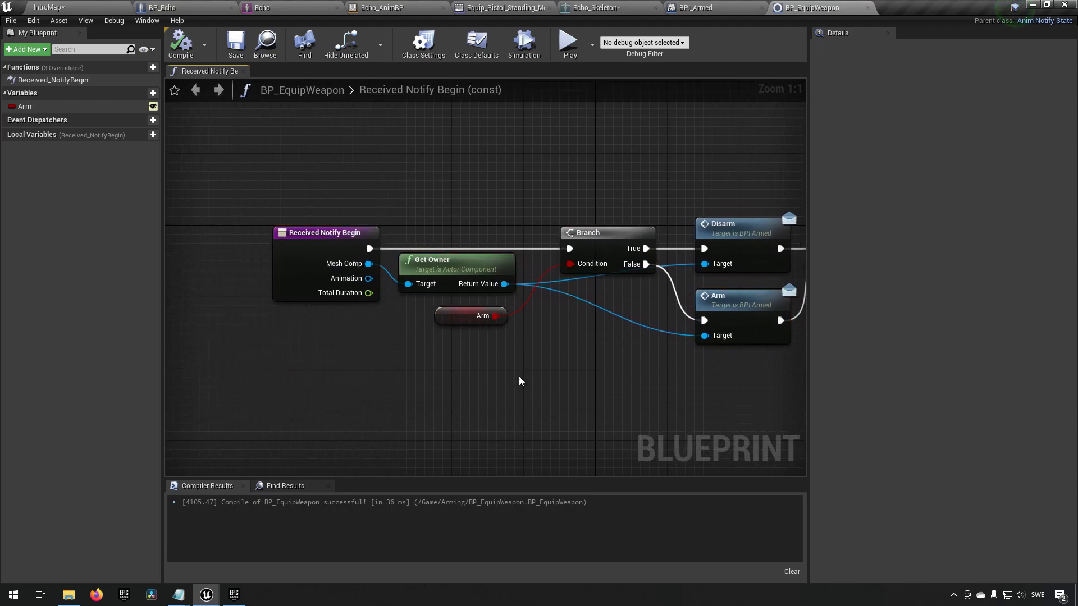
{"action": "left_click", "coordinate": [500, 8]}
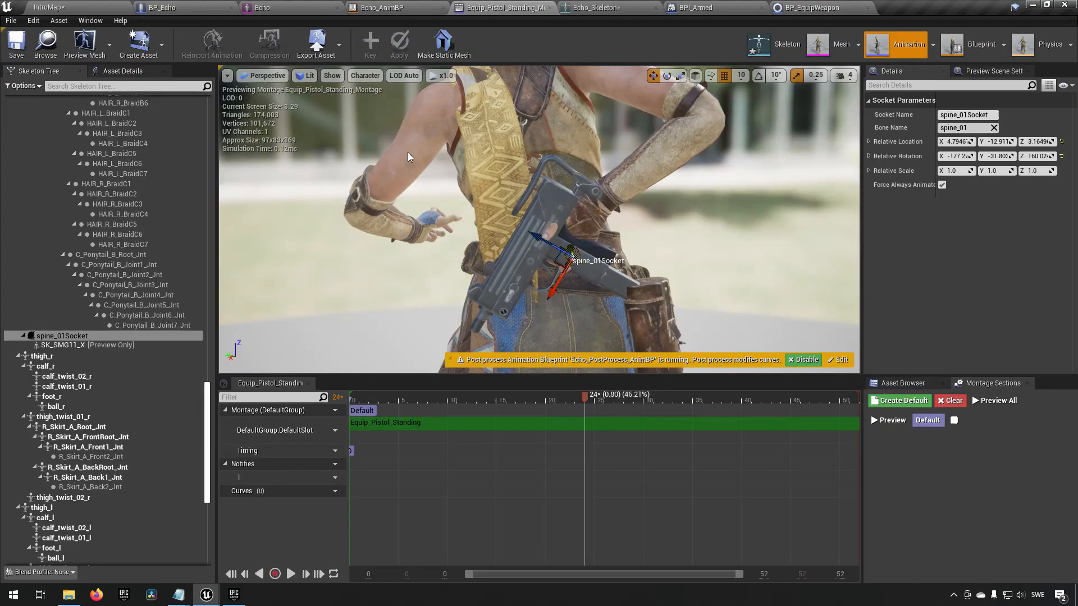
{"action": "mouse_move", "coordinate": [428, 253]}
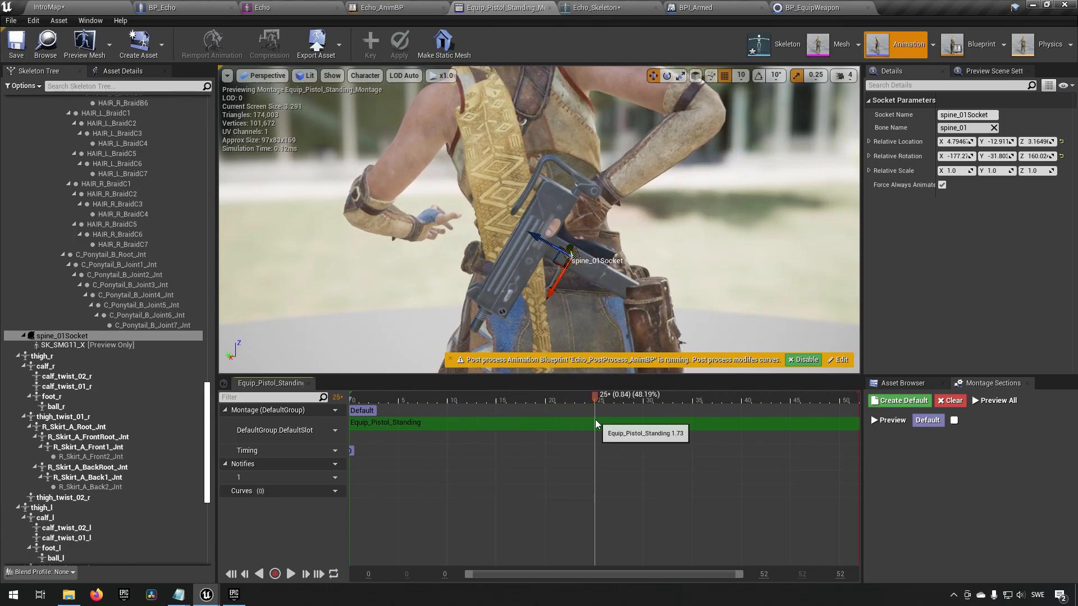
- Scrub the Equip_Pistol_Standing montage and switch to the Echo skeletal mesh editor
{"action": "left_click", "coordinate": [467, 394]}
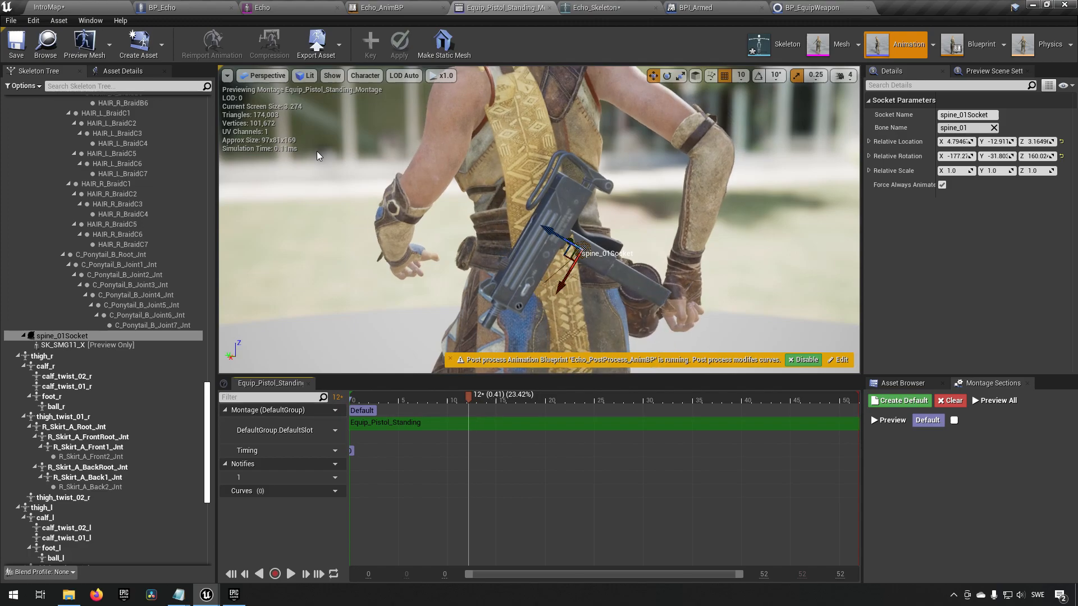
{"action": "left_click", "coordinate": [839, 44]}
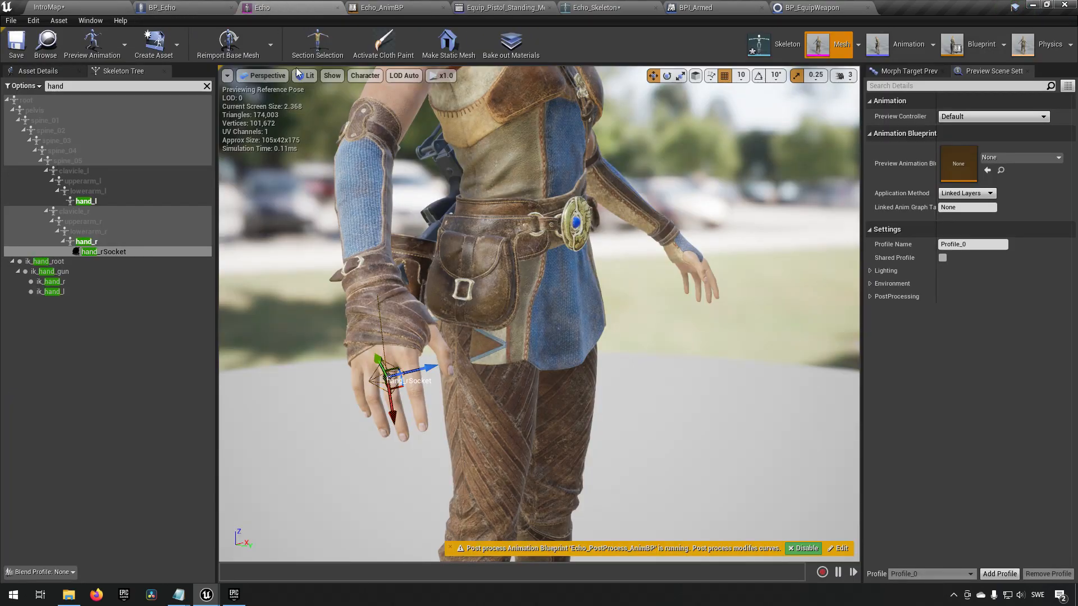
{"action": "mouse_move", "coordinate": [103, 251]}
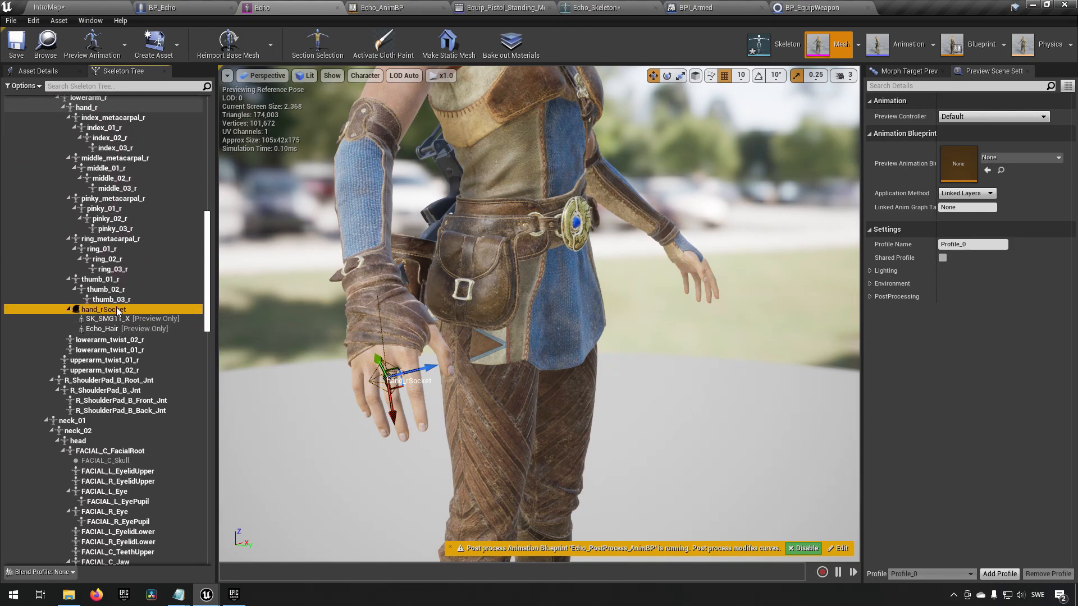
- Attach SK_SMG11_X as the preview asset on the hand_r socket
{"action": "right_click", "coordinate": [102, 310]}
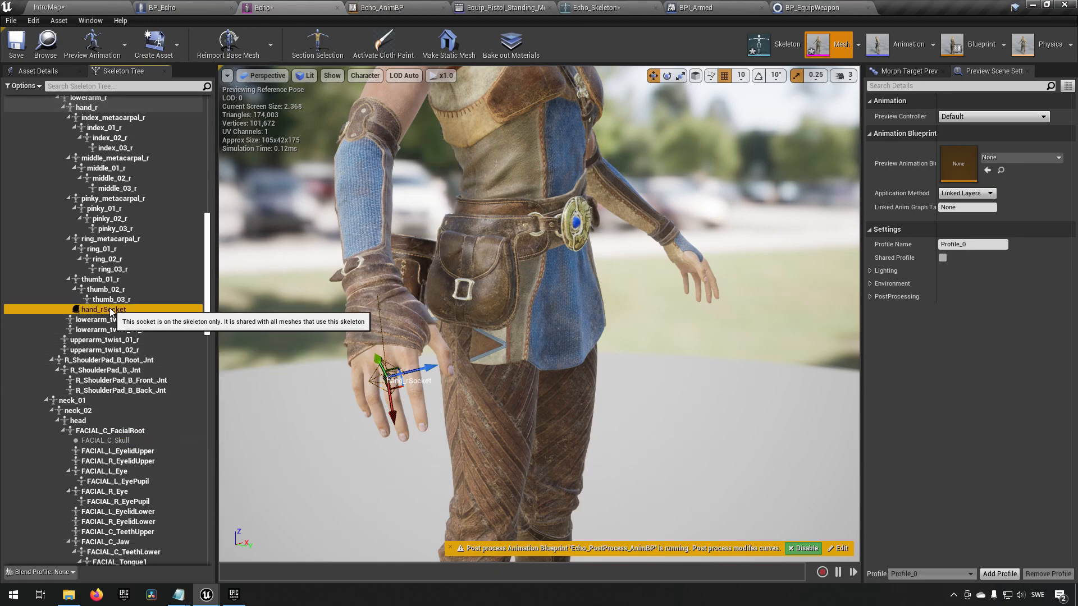
{"action": "left_click", "coordinate": [147, 437]}
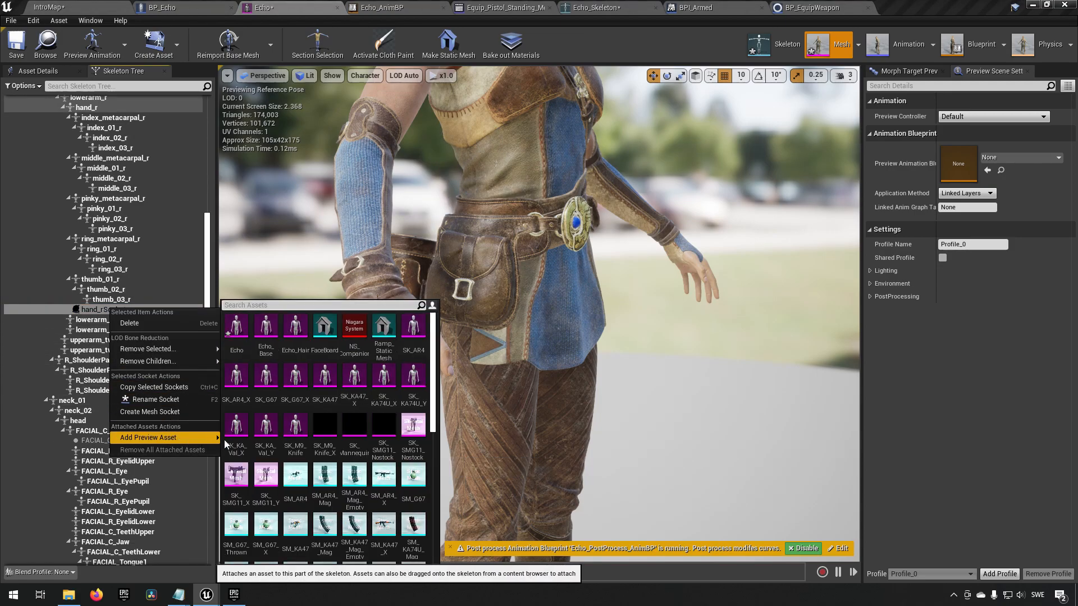
{"action": "type", "text": "11x"}
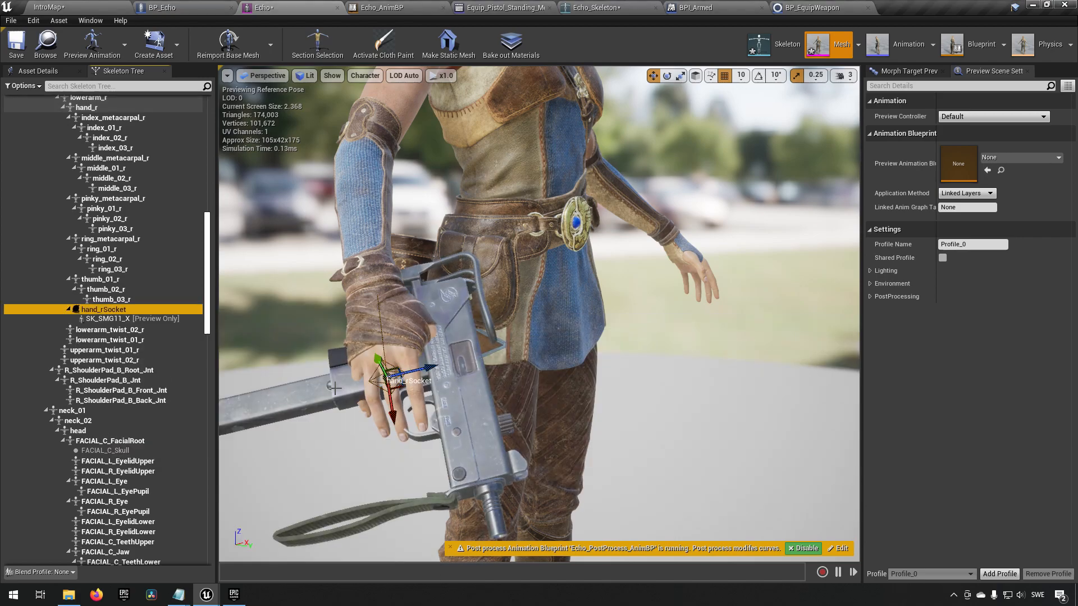
{"action": "left_click", "coordinate": [14, 42]}
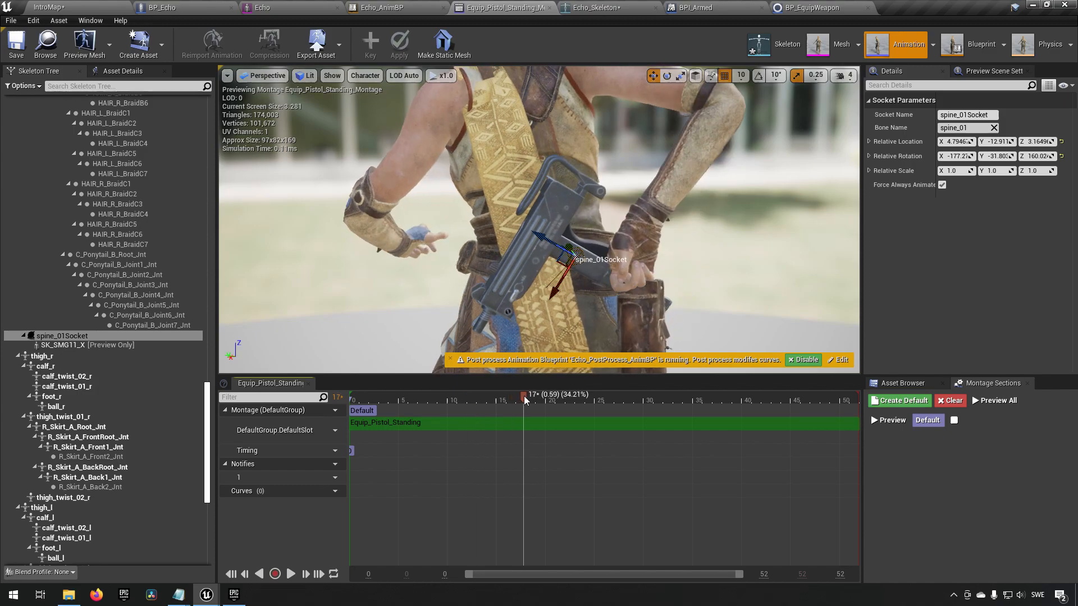
- Check the AnimBP, level editor, pistol-equip montage and BP_Echo, ending on the Echo skeleton
{"action": "left_click", "coordinate": [385, 8]}
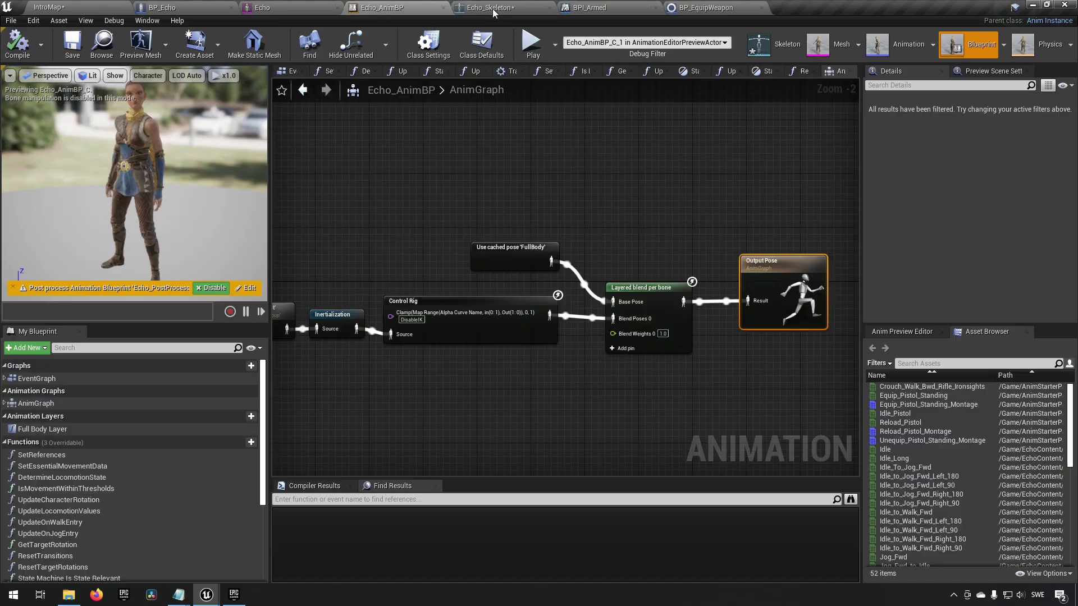
{"action": "left_click", "coordinate": [55, 8]}
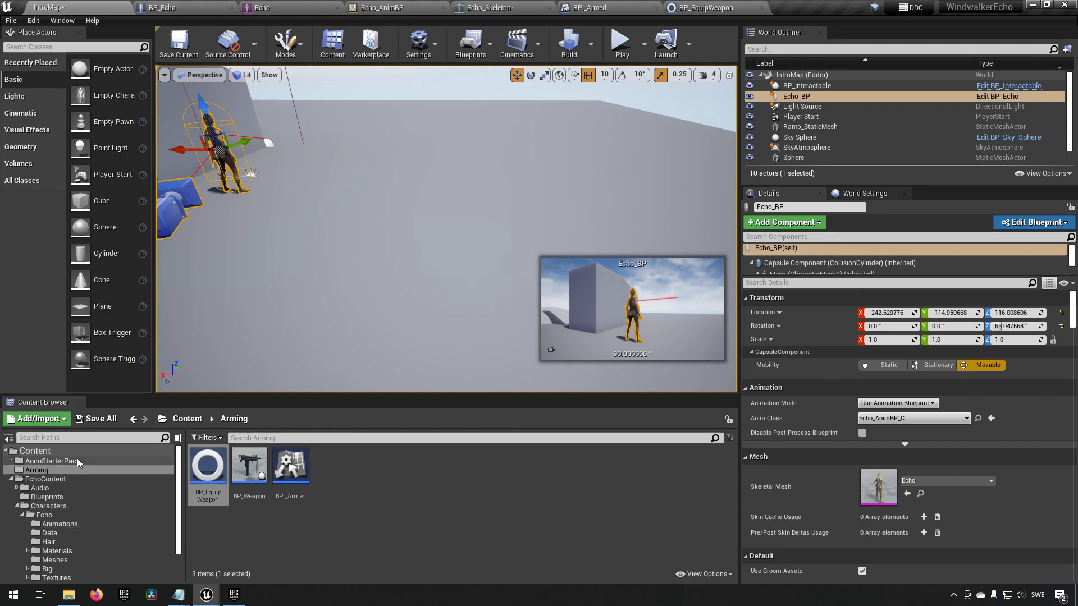
{"action": "left_click", "coordinate": [51, 460]}
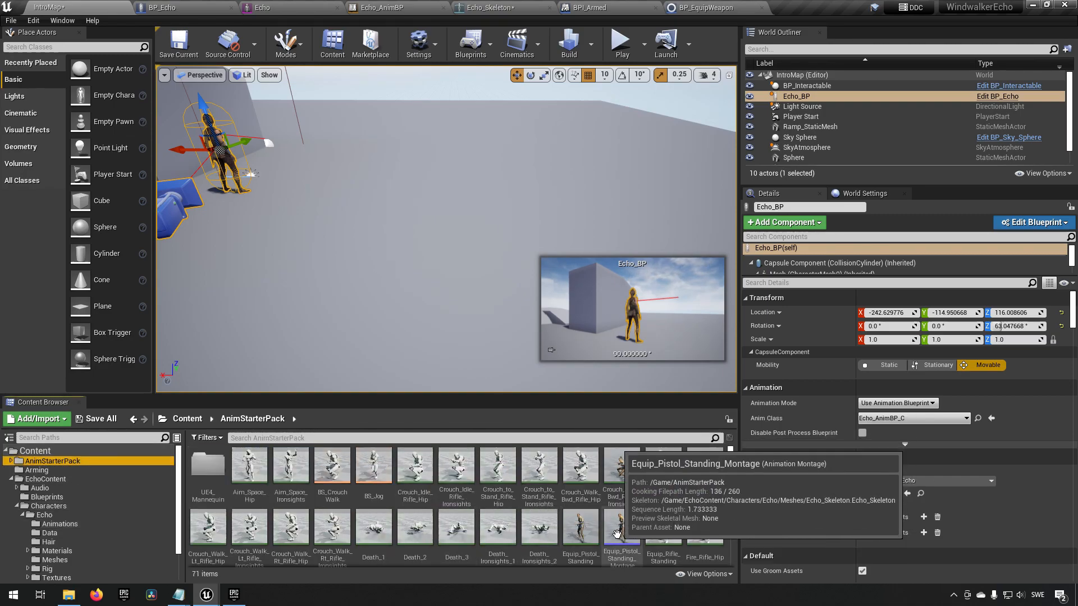
{"action": "double_click", "coordinate": [621, 533]}
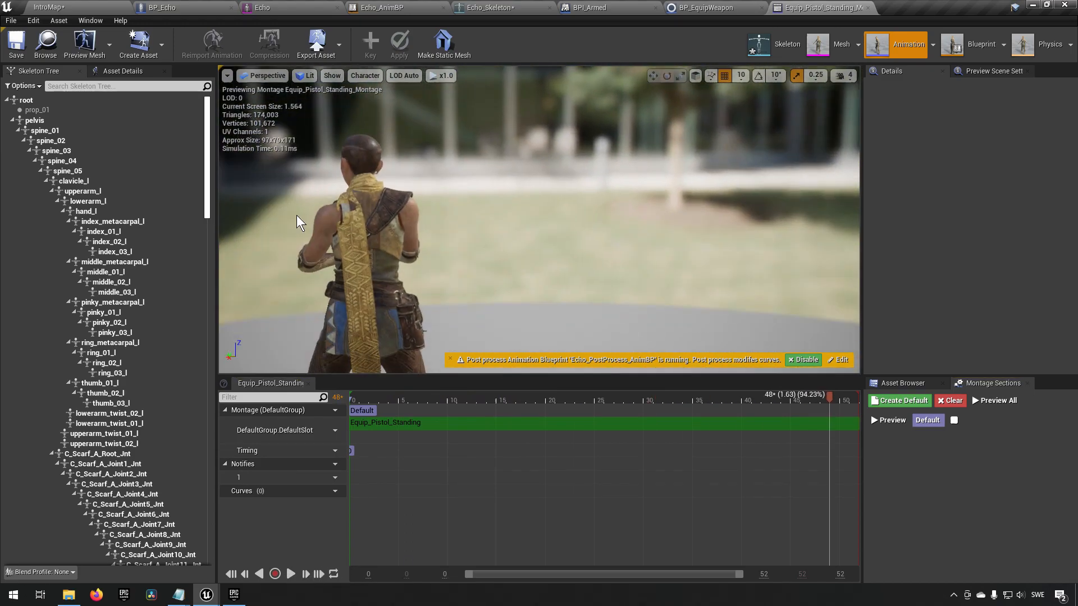
{"action": "scroll", "scroll_direction": "up", "scroll_amount": 3}
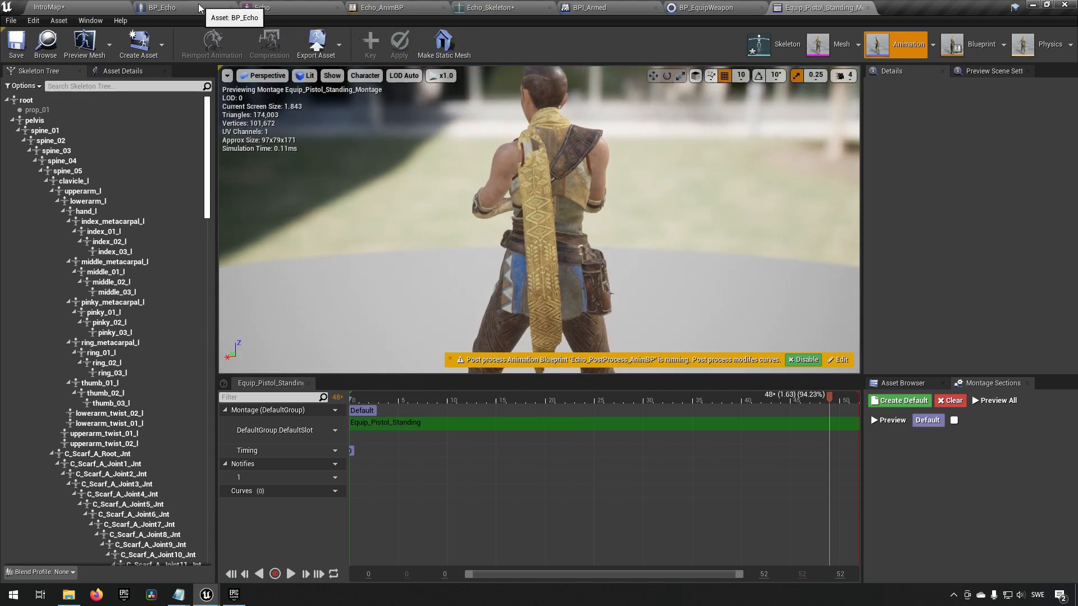
{"action": "left_click", "coordinate": [165, 8]}
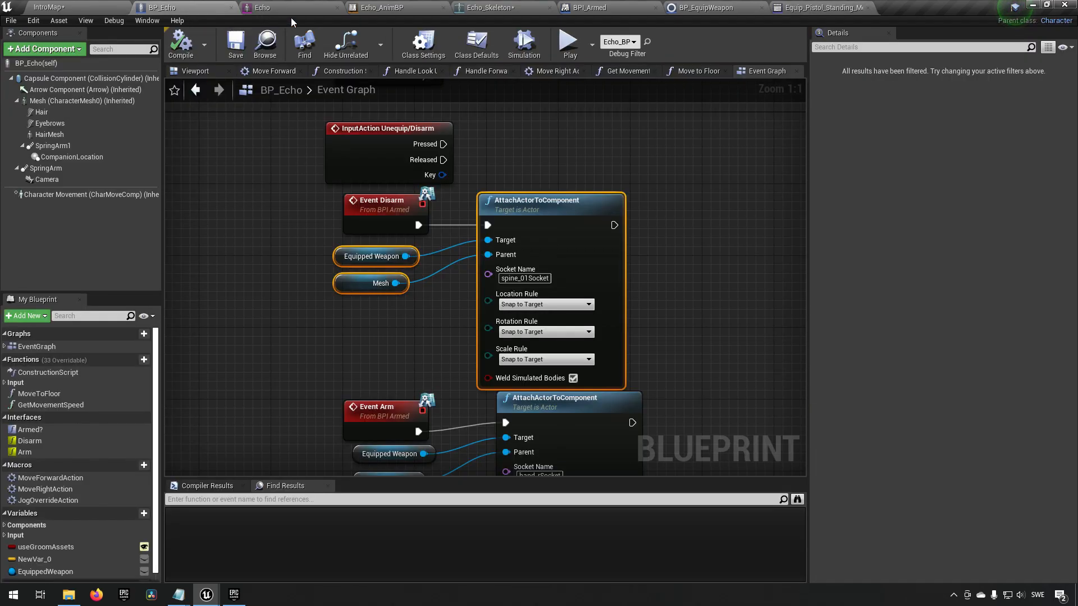
{"action": "left_click", "coordinate": [490, 8]}
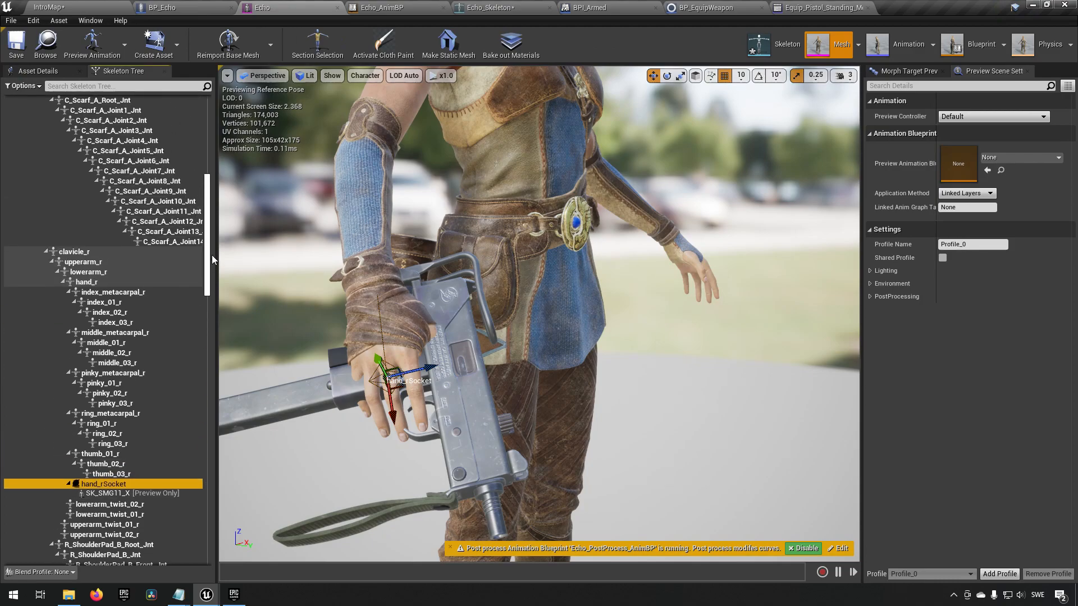
- Attach SK_SMG11_X as the preview asset on spine_01Socket
{"action": "scroll", "scroll_direction": "down", "scroll_amount": 3}
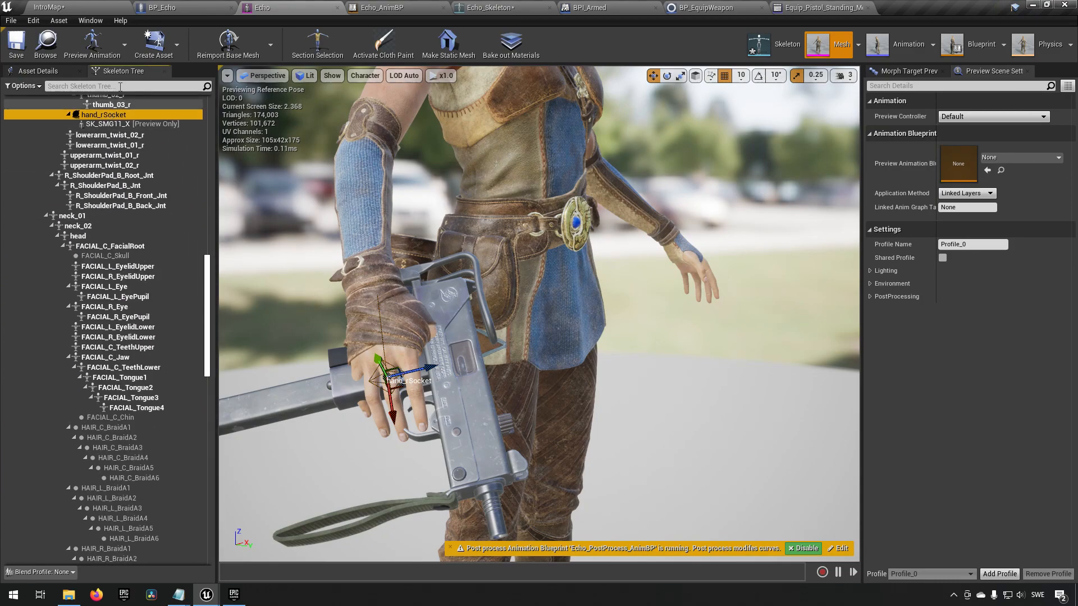
{"action": "type", "text": "spine"}
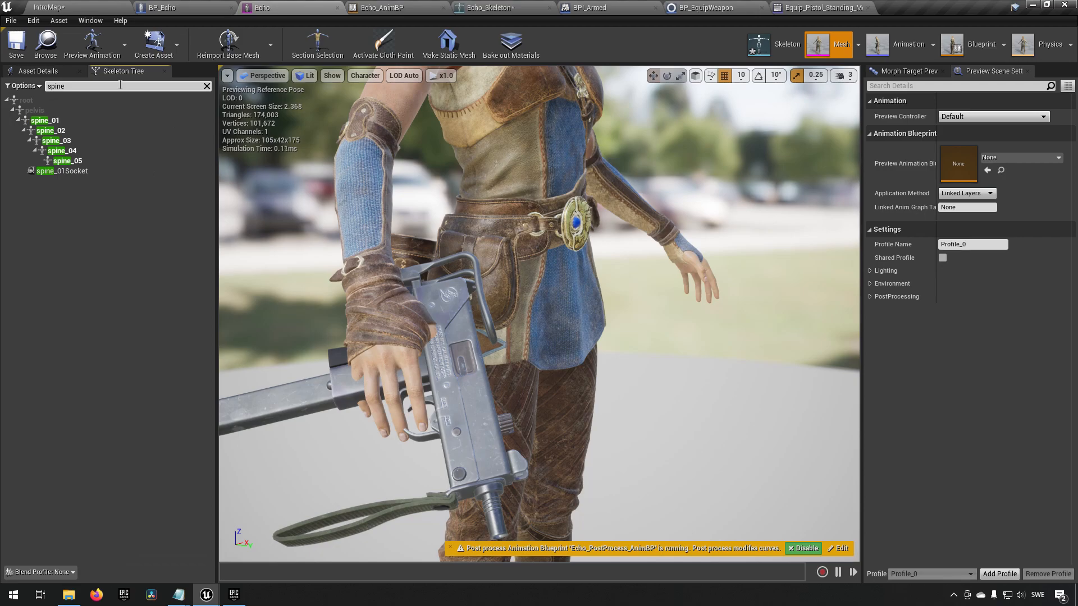
{"action": "left_click", "coordinate": [60, 171]}
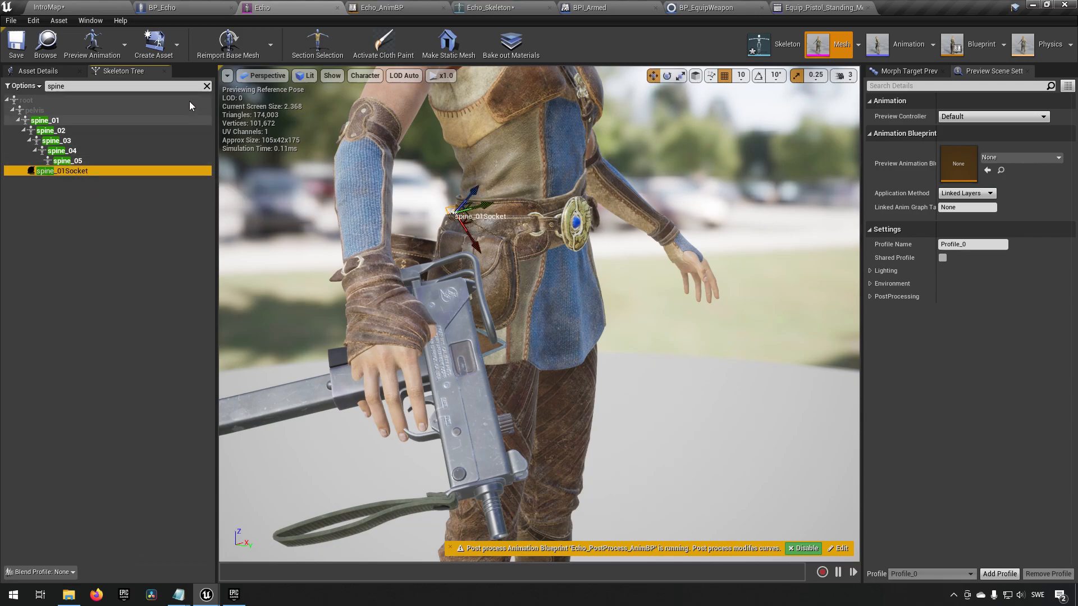
{"action": "left_click", "coordinate": [206, 87]}
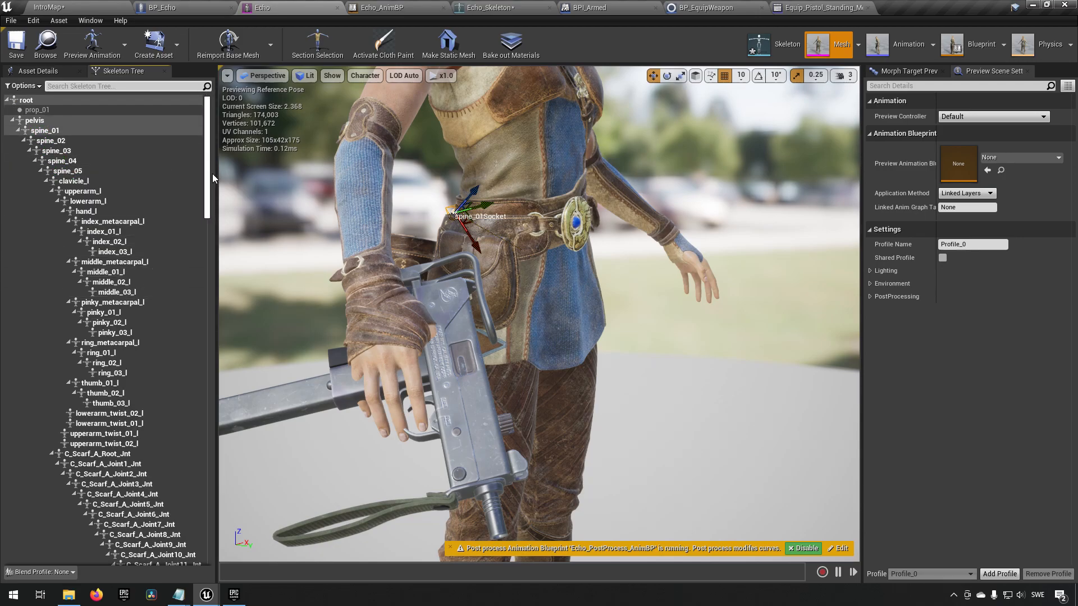
{"action": "scroll", "scroll_direction": "down", "scroll_amount": 3}
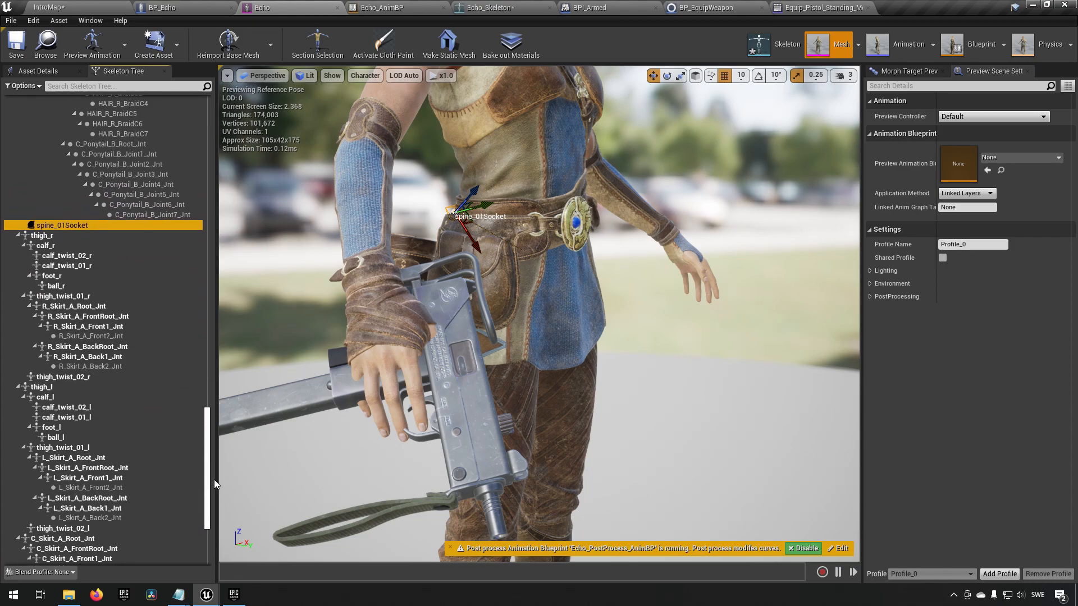
{"action": "right_click", "coordinate": [65, 225]}
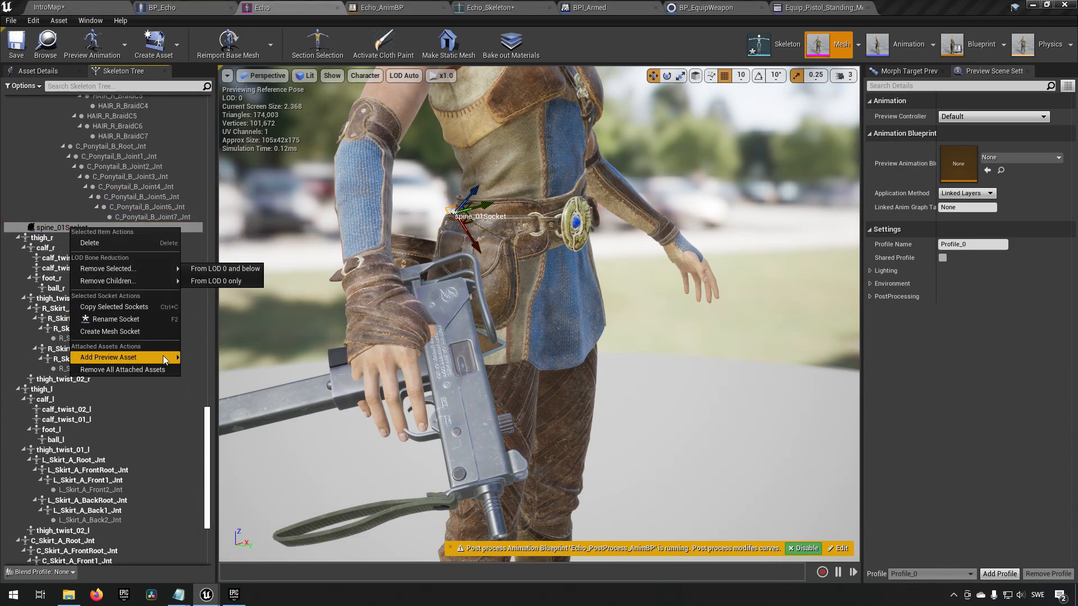
{"action": "left_click", "coordinate": [108, 357]}
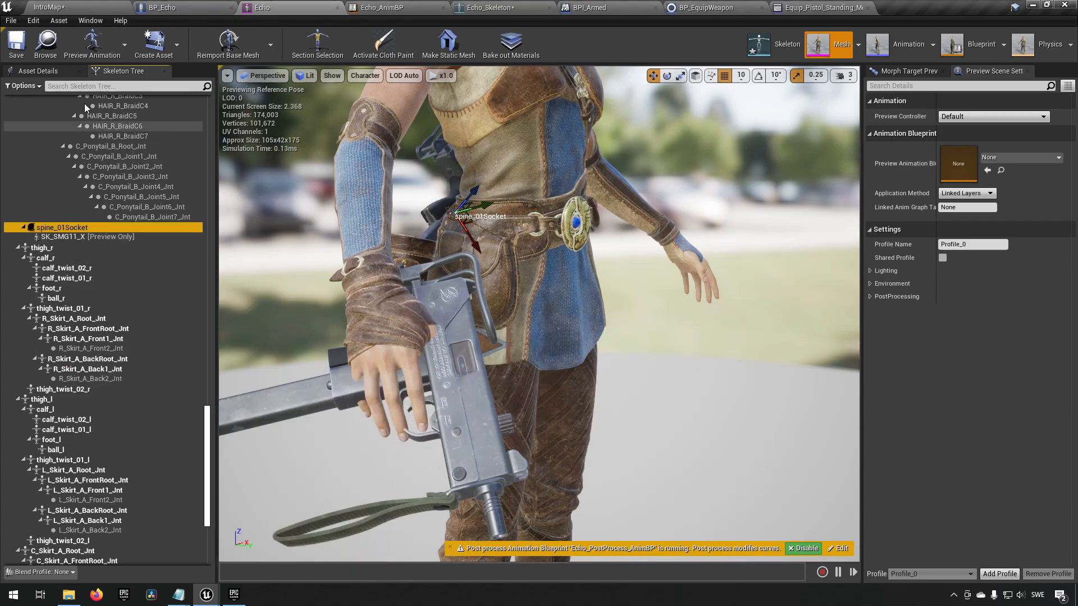
{"action": "left_click", "coordinate": [15, 43]}
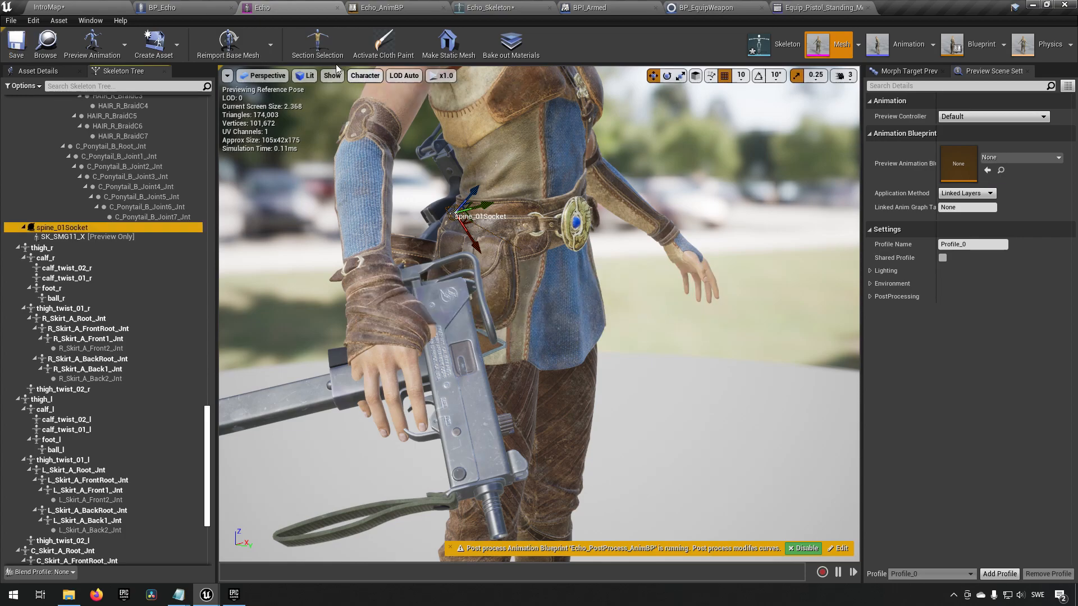
- Return to the level editor and reopen the Equip_Pistol_Standing_Montage
{"action": "left_click", "coordinate": [181, 8]}
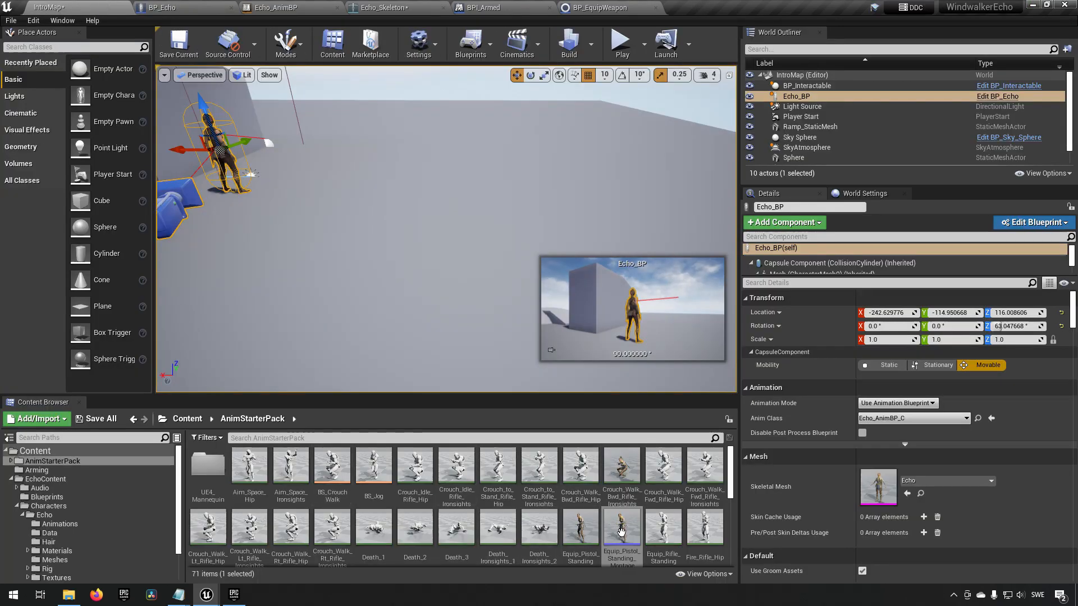
{"action": "double_click", "coordinate": [621, 531]}
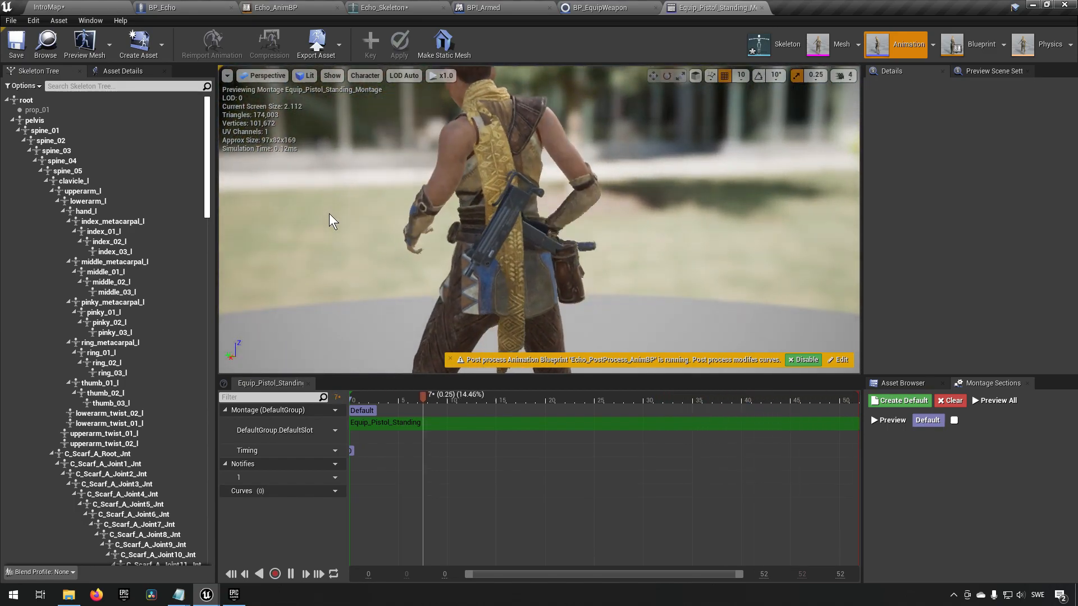
- Play the equip montage, pause, and scrub to about frame 23 where the hand grips the SMG
{"action": "left_click", "coordinate": [289, 574]}
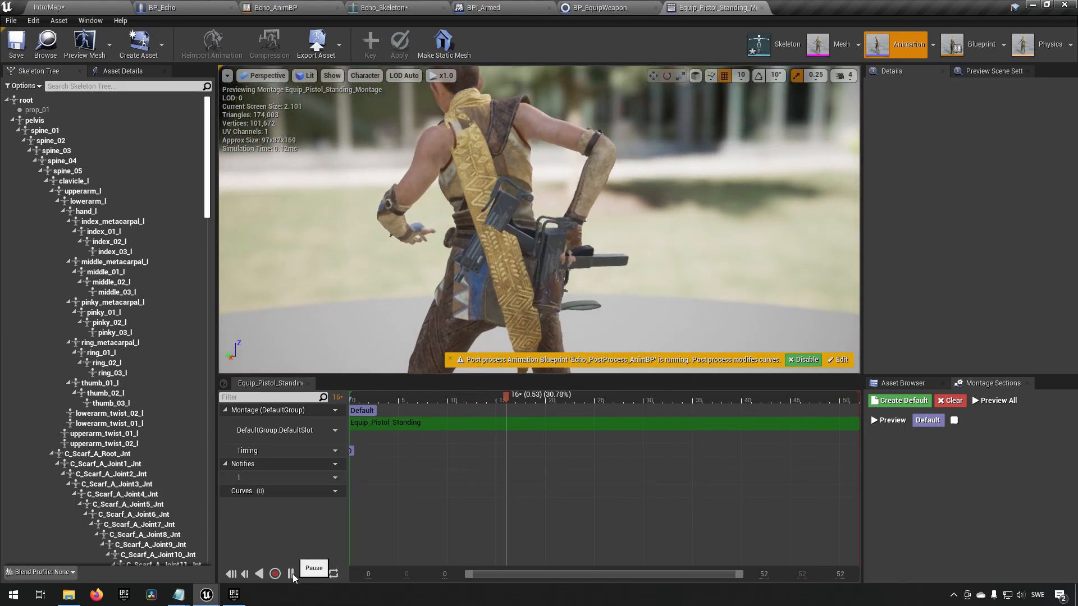
{"action": "left_click", "coordinate": [289, 574]}
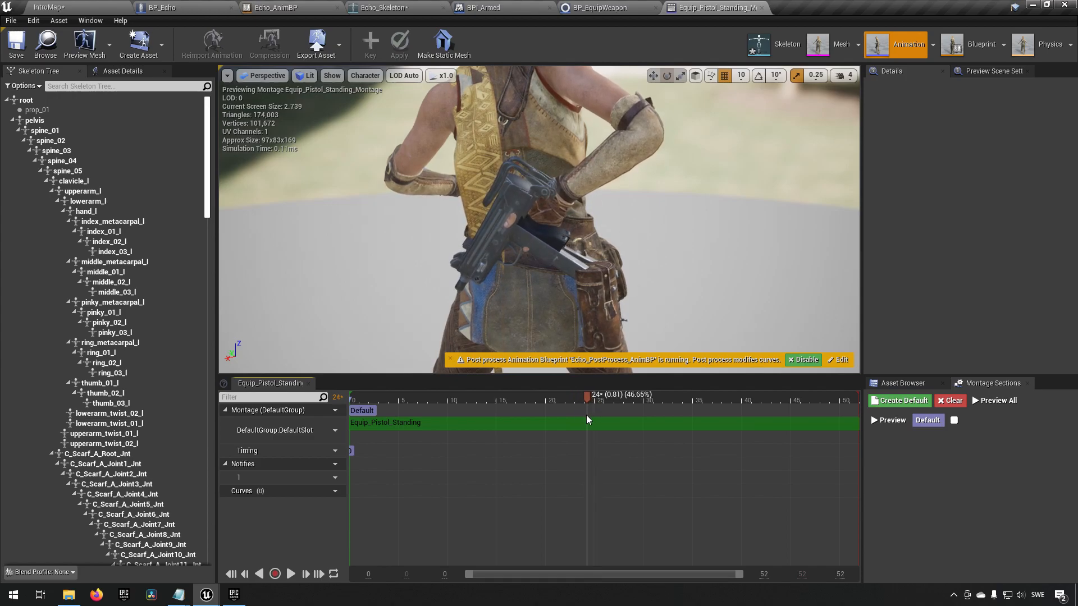
{"action": "left_click", "coordinate": [576, 401]}
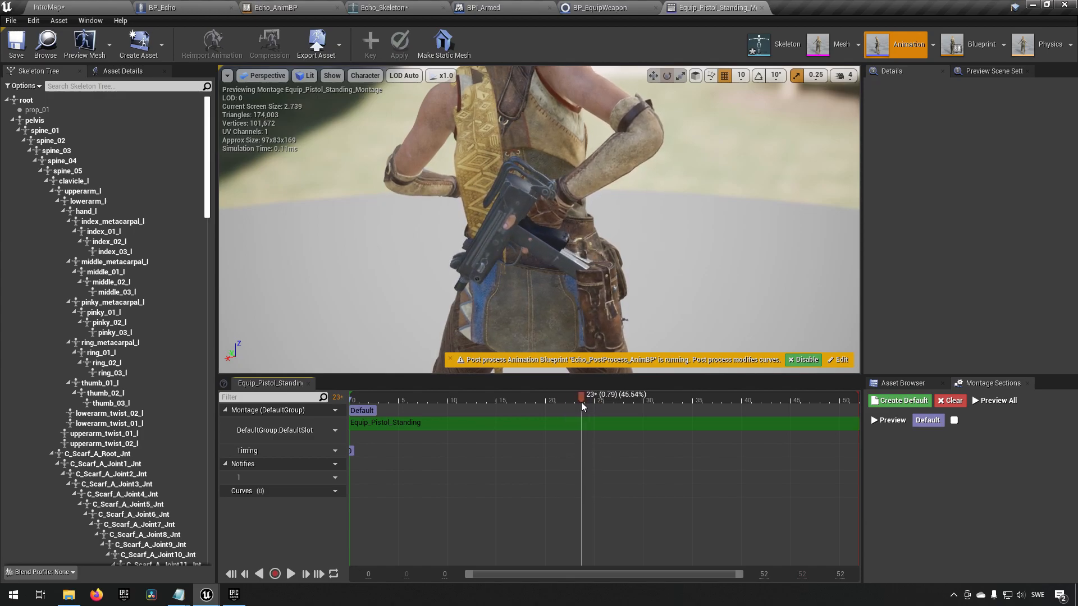
- Add a BP_EquipWeapon notify at frame 23 with Arm ticked, save the montage and return to IntroMap
{"action": "right_click", "coordinate": [583, 480]}
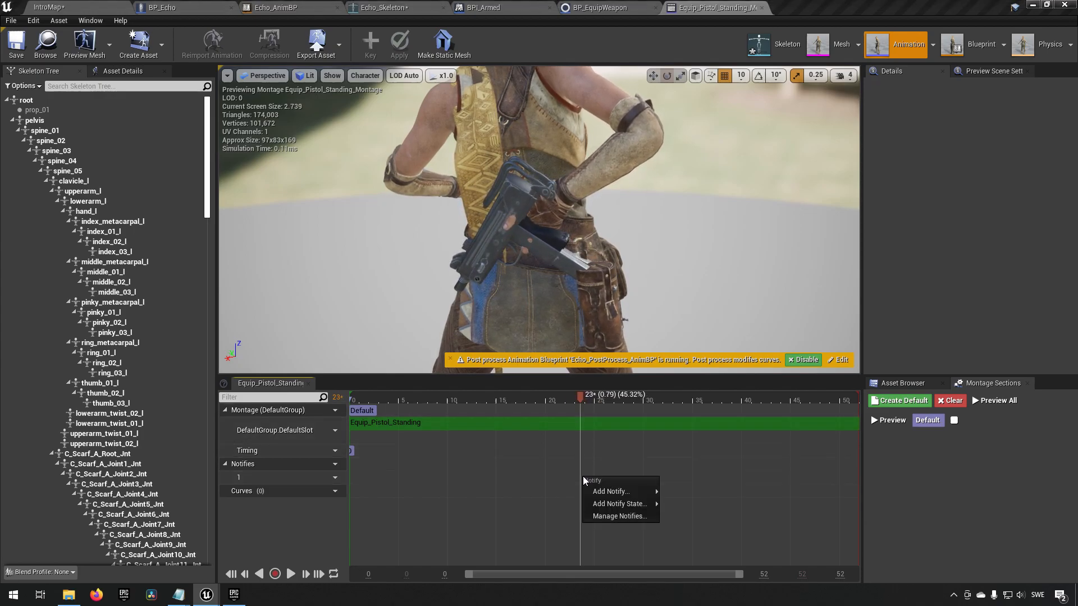
{"action": "left_click", "coordinate": [609, 491]}
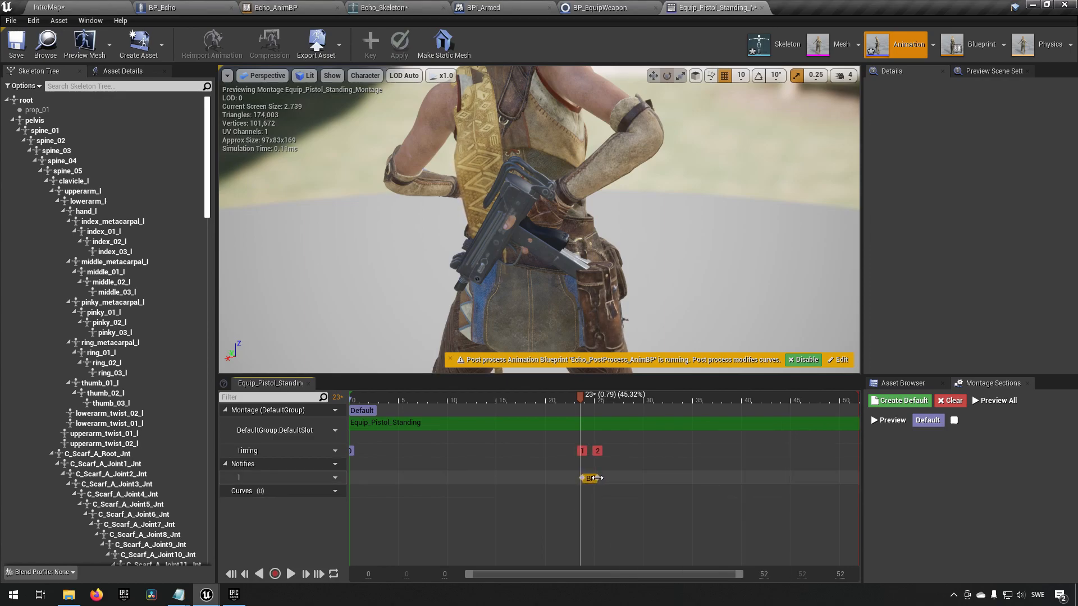
{"action": "left_click", "coordinate": [589, 479]}
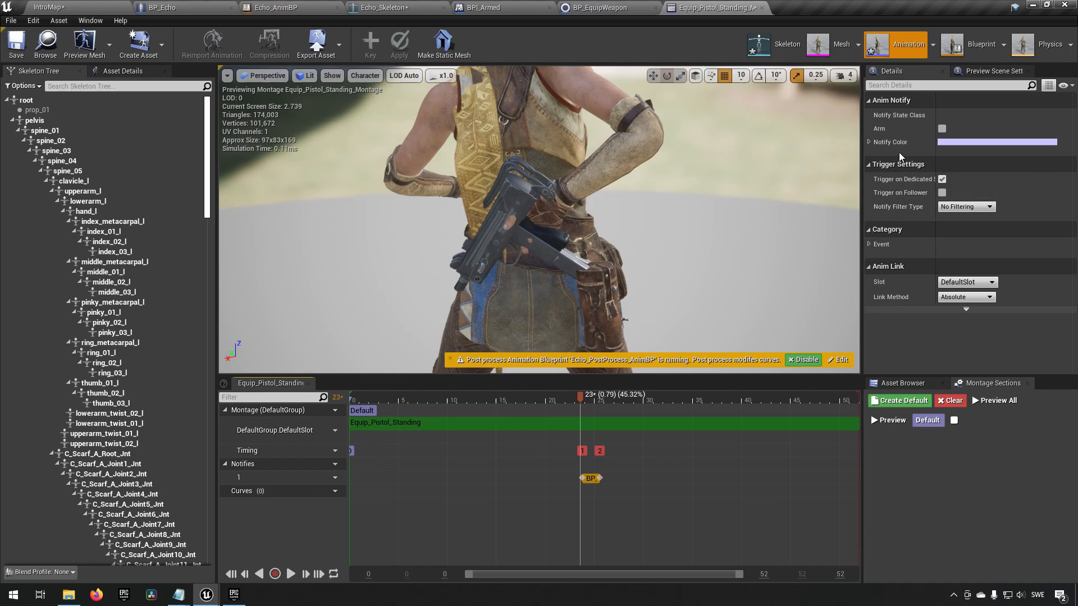
{"action": "mouse_move", "coordinate": [610, 41]}
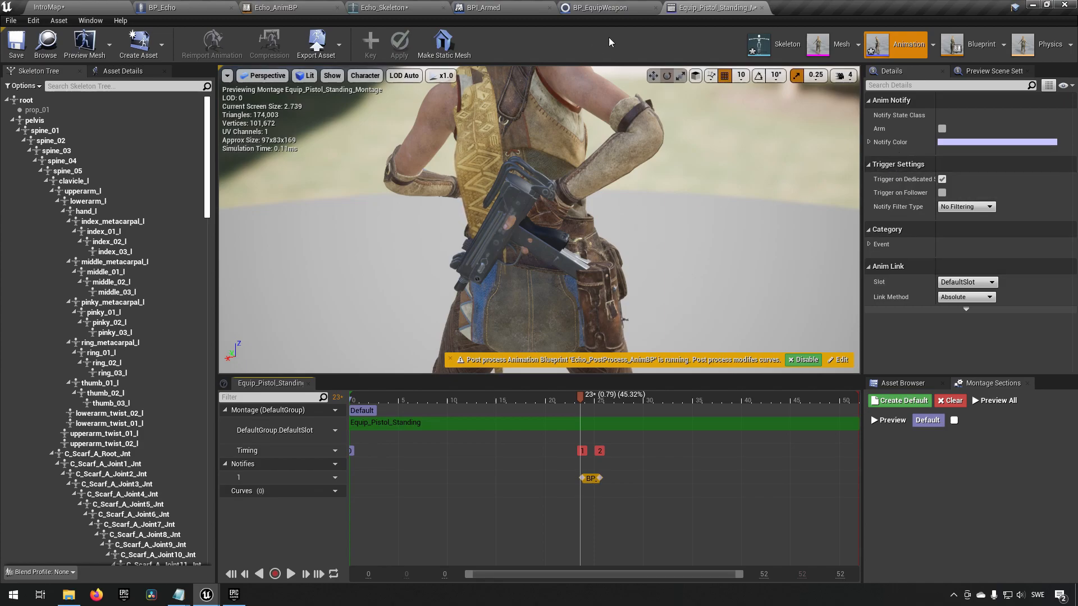
{"action": "mouse_move", "coordinate": [972, 115]}
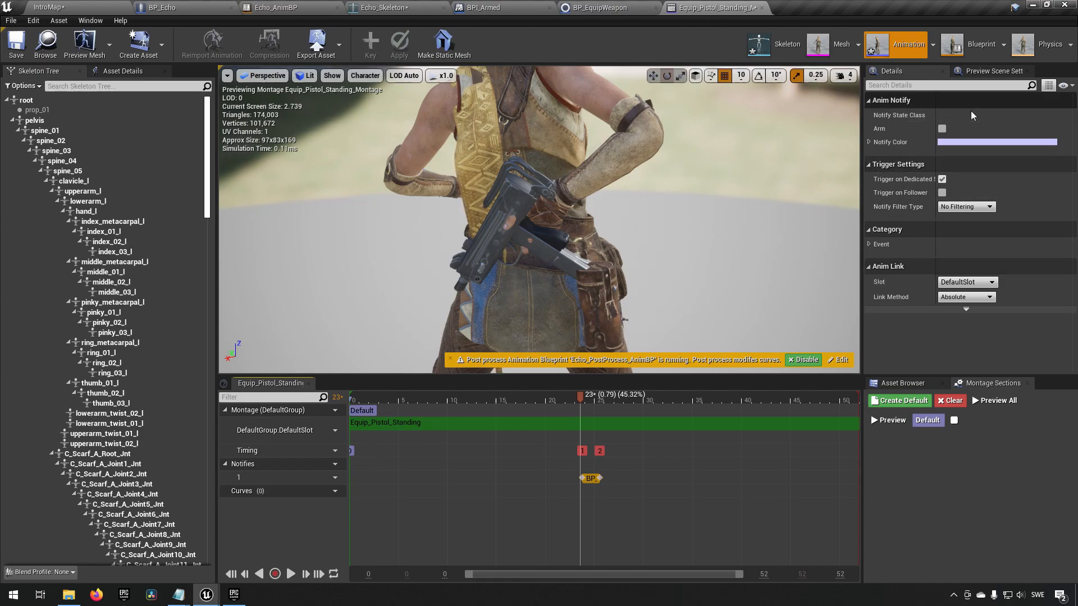
{"action": "left_click", "coordinate": [941, 128]}
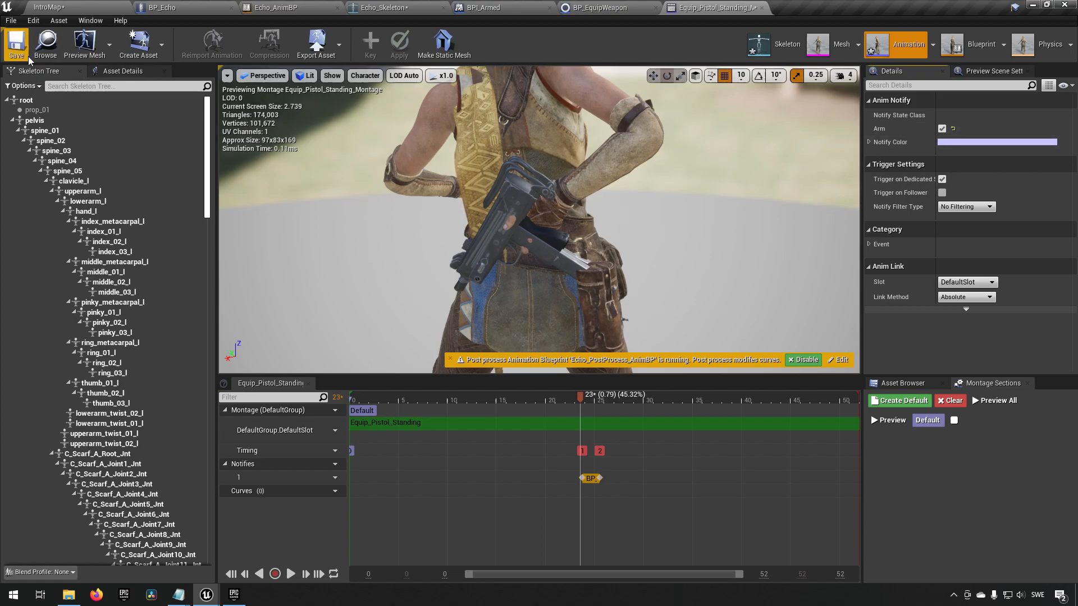
{"action": "left_click", "coordinate": [15, 43]}
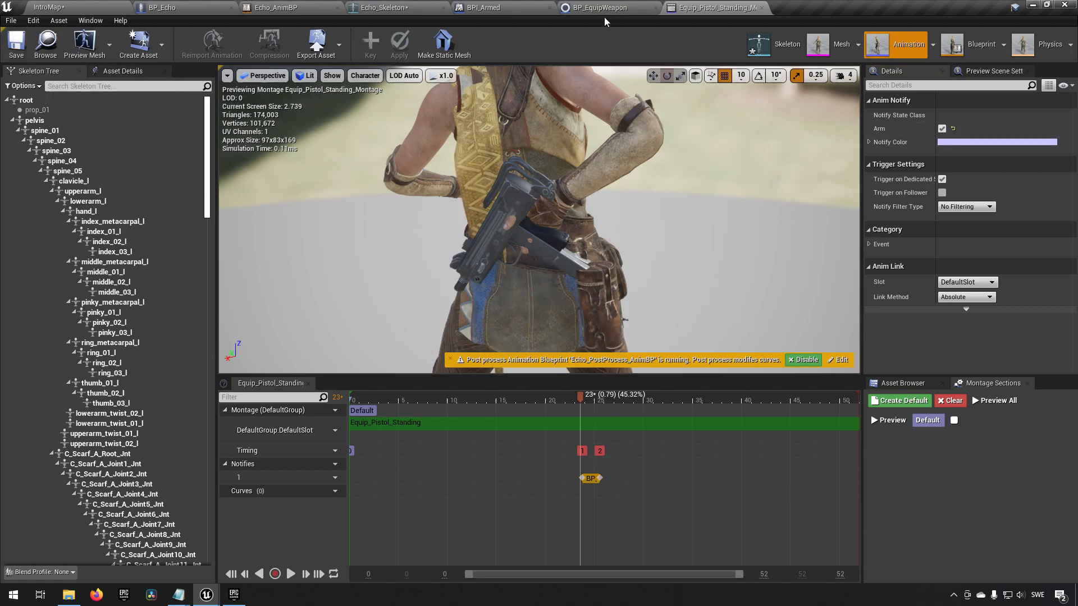
{"action": "left_click", "coordinate": [52, 8]}
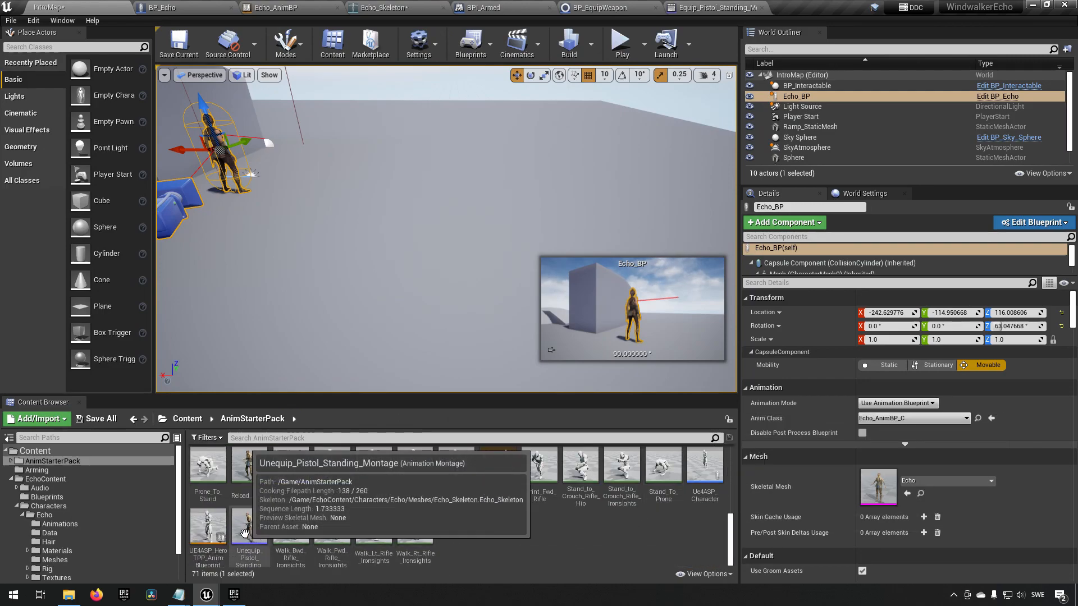
- Add a BP_EquipWeapon notify state near frame 23 to Unequip_Pistol_Standing_Montage with Arm off and save it
{"action": "double_click", "coordinate": [248, 526]}
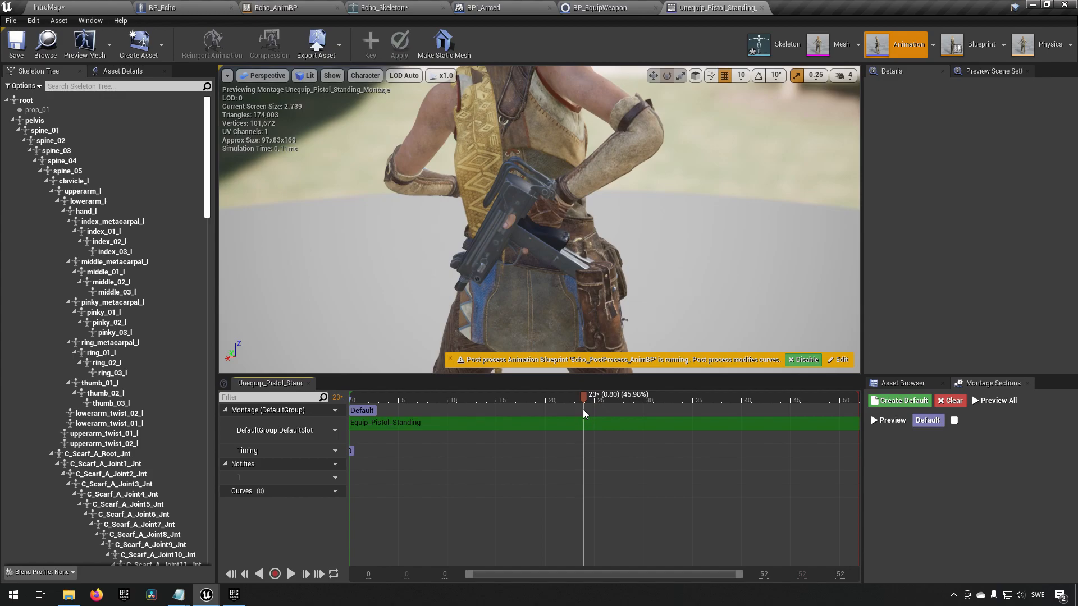
{"action": "right_click", "coordinate": [584, 479]}
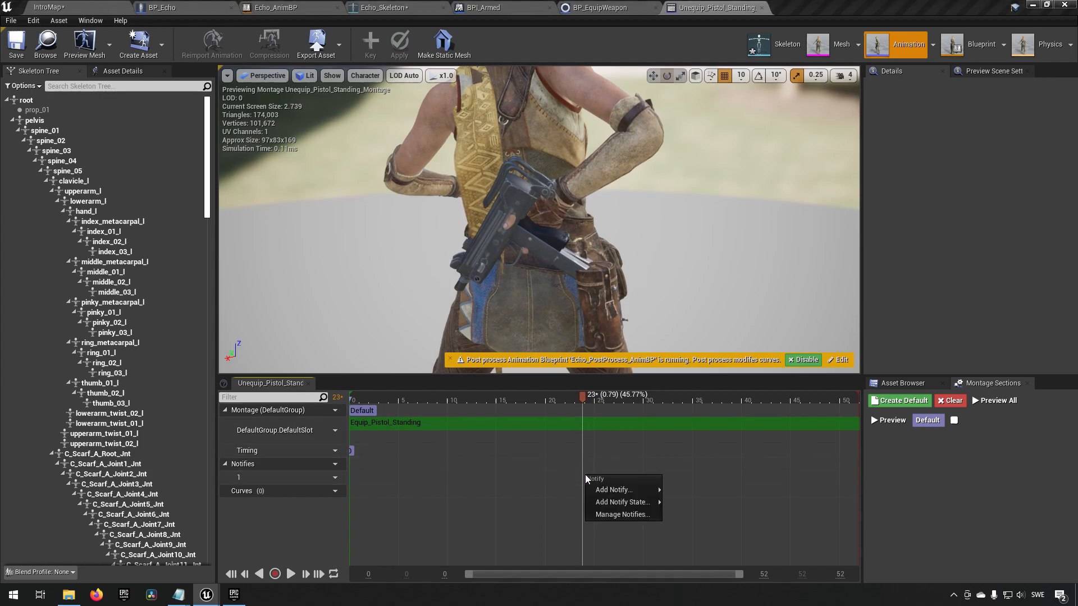
{"action": "left_click", "coordinate": [621, 502]}
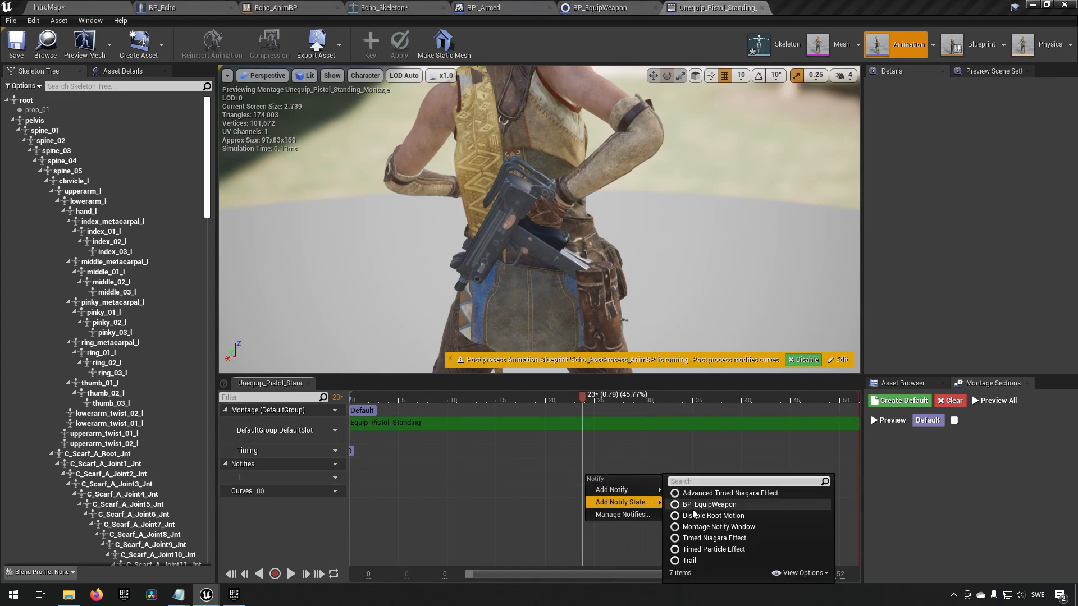
{"action": "left_click", "coordinate": [709, 504]}
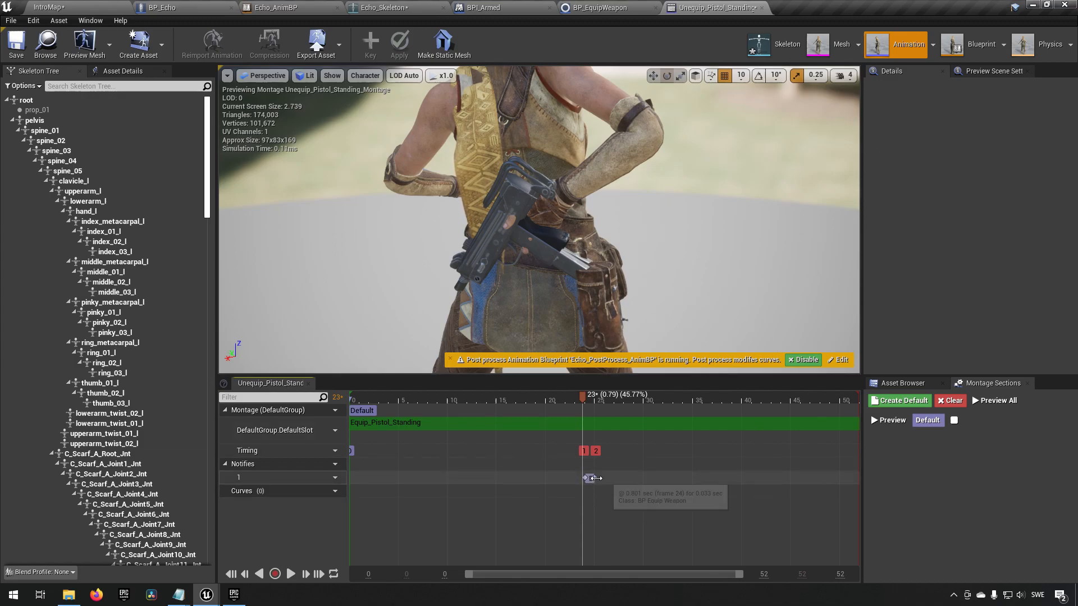
{"action": "left_click", "coordinate": [590, 479]}
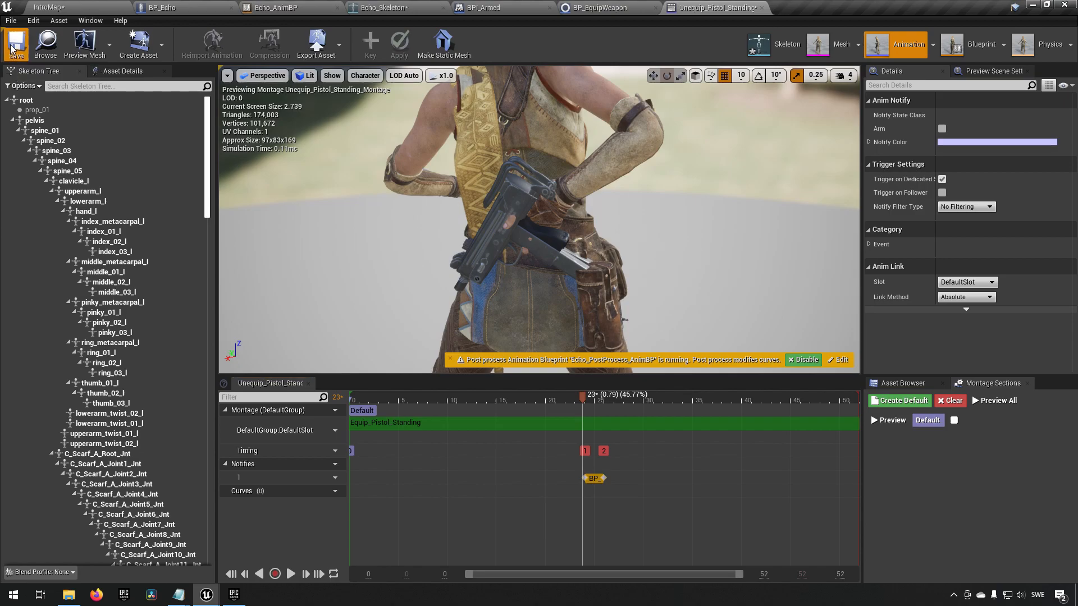
{"action": "left_click", "coordinate": [15, 44]}
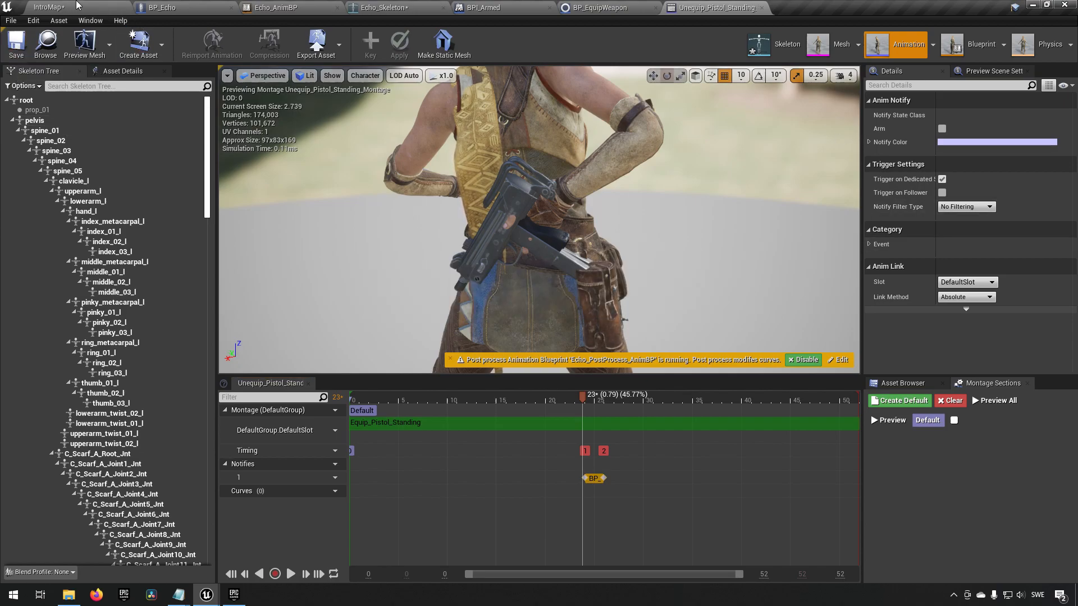
{"action": "left_click", "coordinate": [45, 7]}
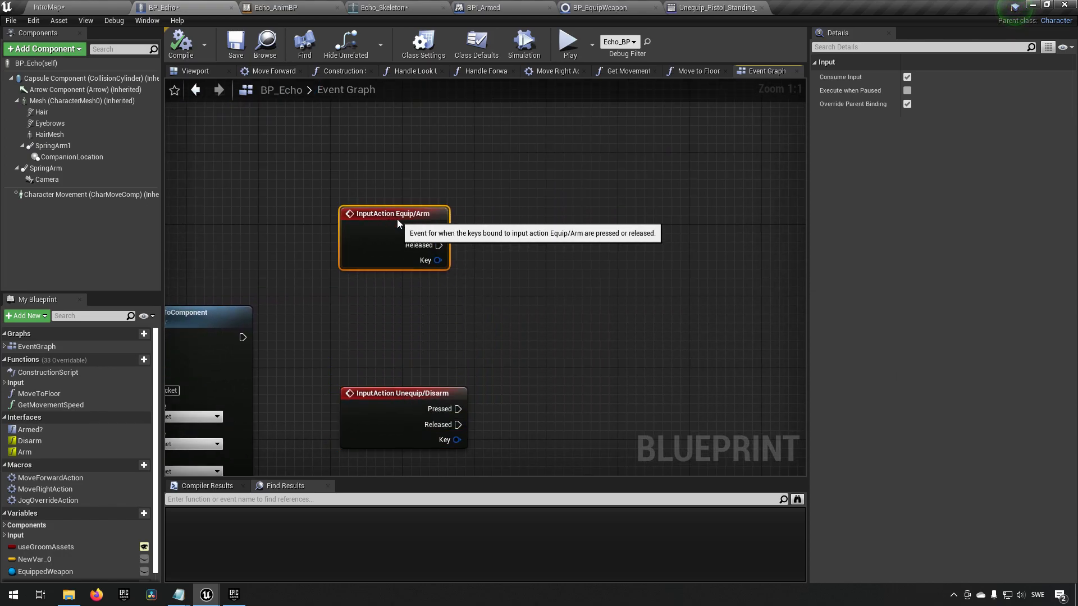
{"action": "mouse_move", "coordinate": [445, 290]}
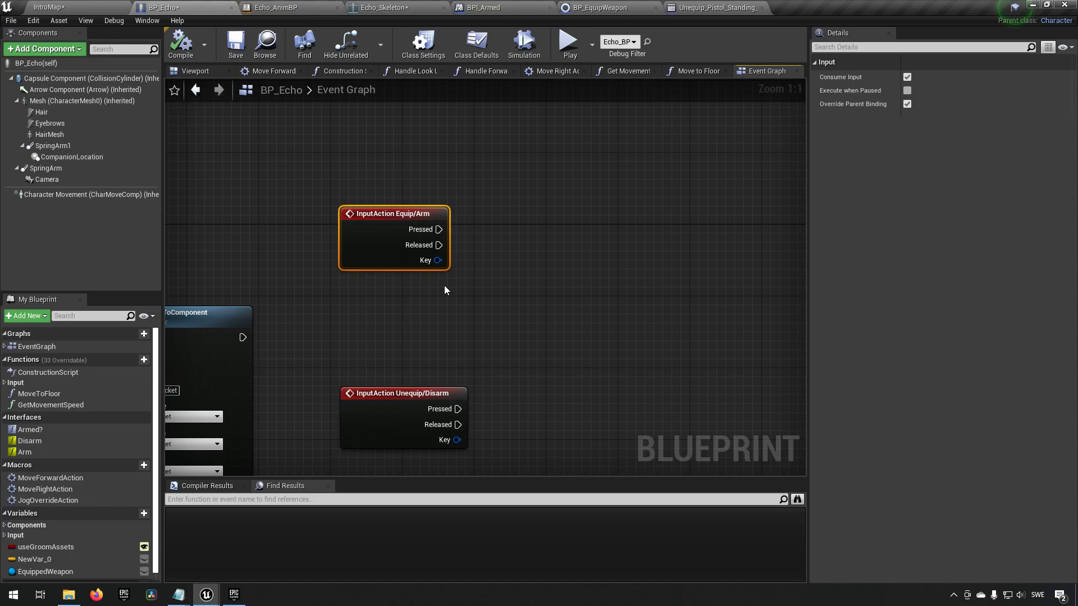
{"action": "mouse_move", "coordinate": [389, 300]}
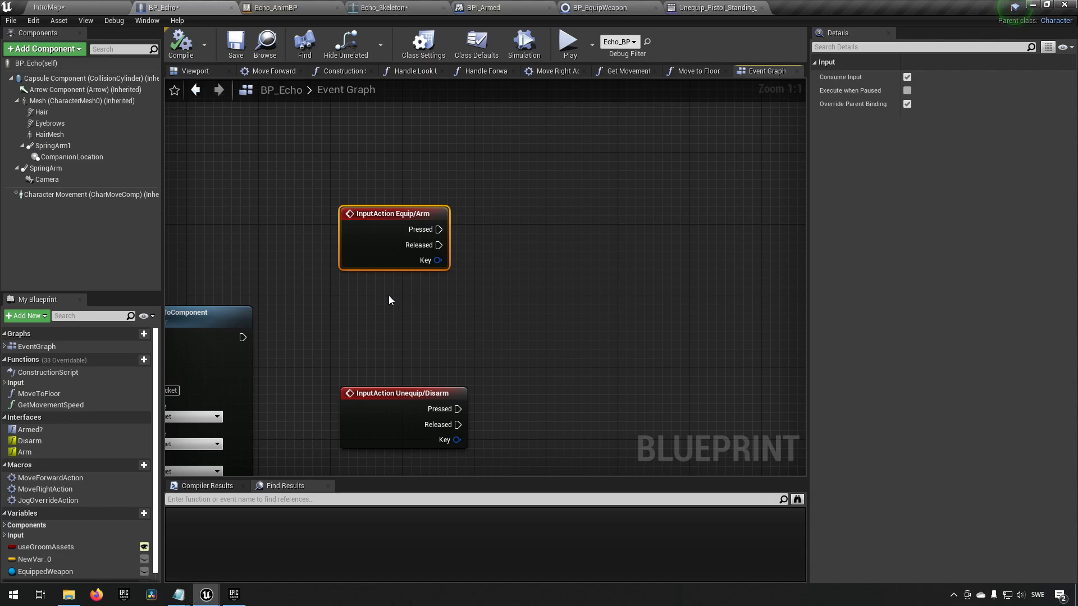
{"action": "mouse_move", "coordinate": [372, 282]}
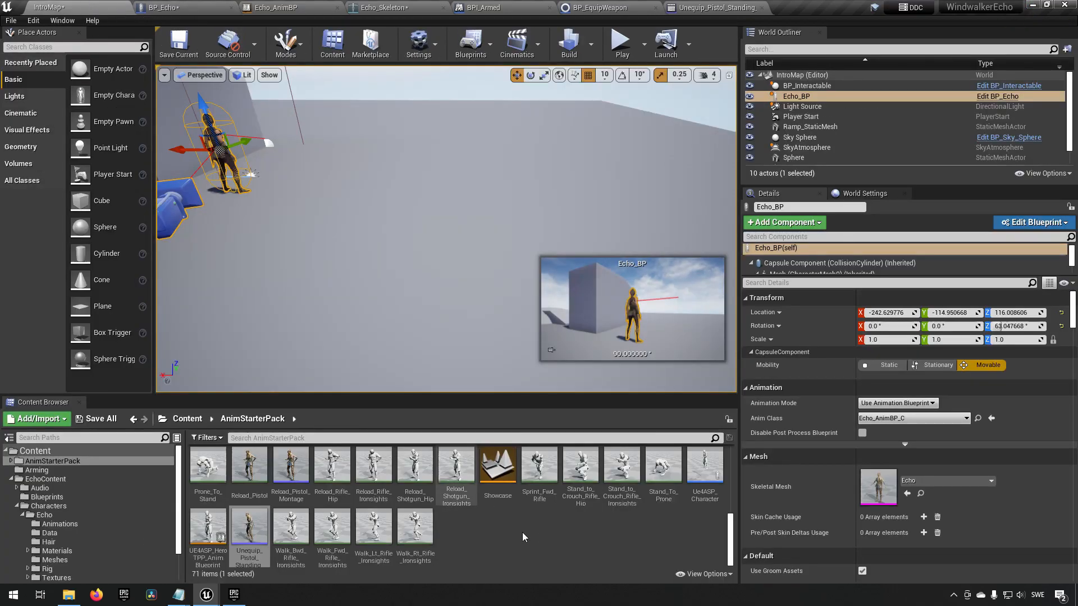
- Create a new Enumeration asset named E_EchoState in the Arming folder and open it
{"action": "left_click", "coordinate": [36, 470]}
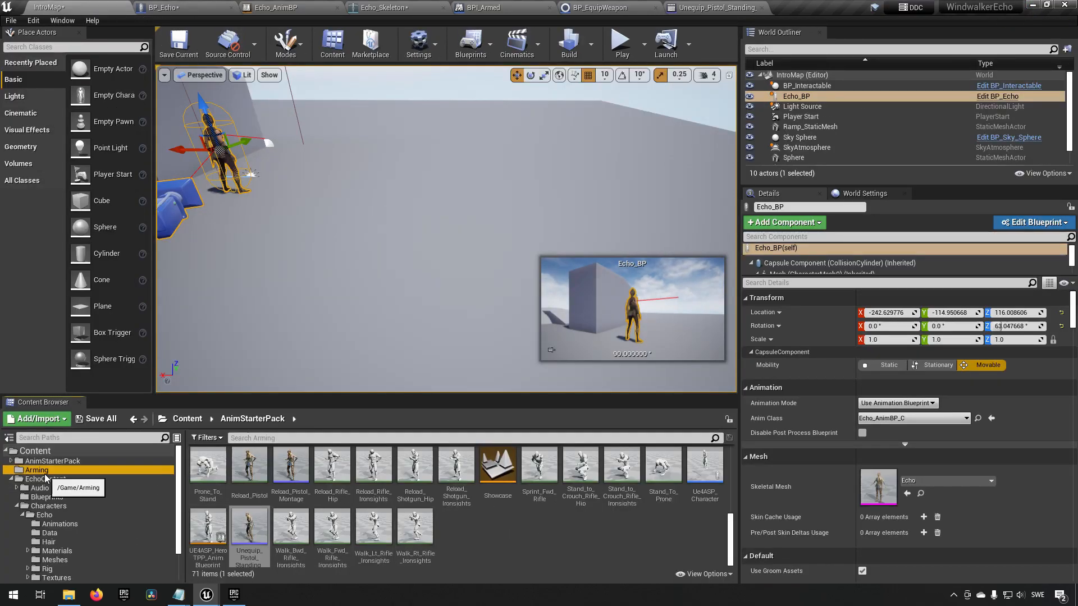
{"action": "right_click", "coordinate": [310, 522]}
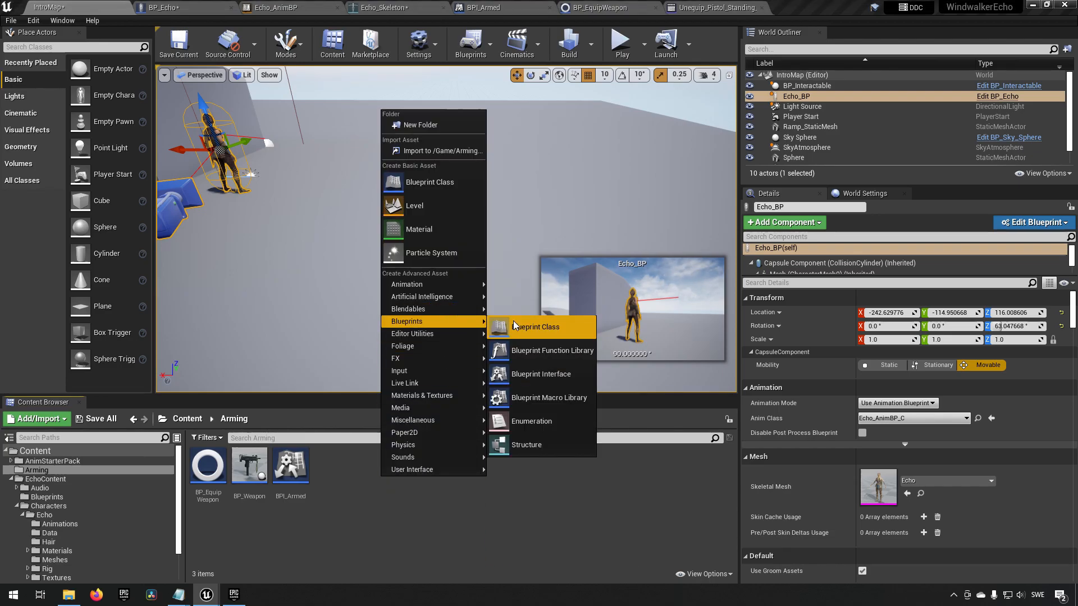
{"action": "left_click", "coordinate": [531, 421]}
{"action": "type", "text": "E_EchoSt"}
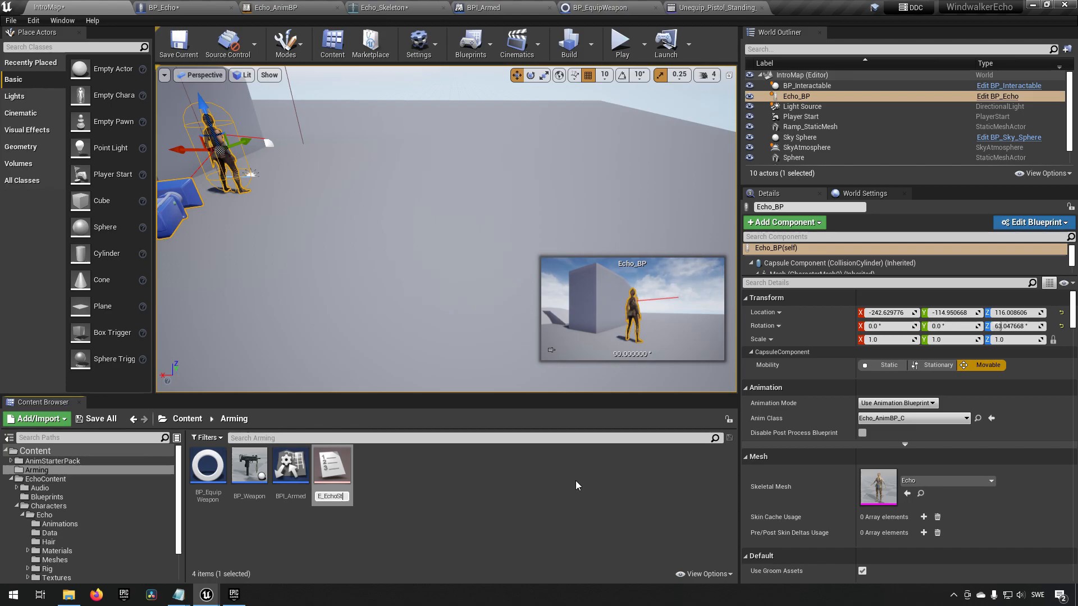
{"action": "left_click", "coordinate": [332, 466]}
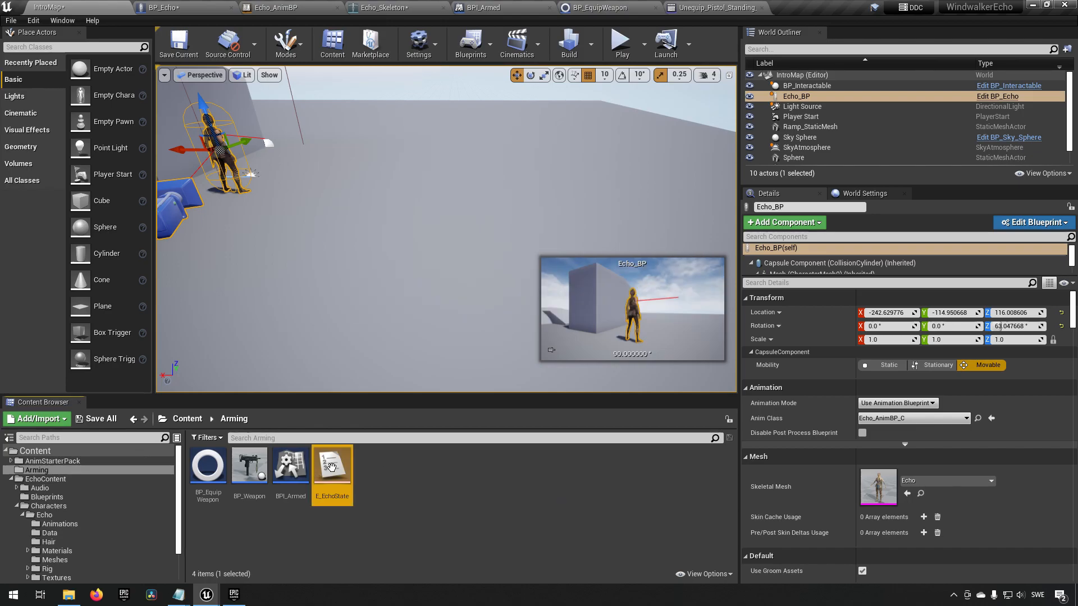
{"action": "double_click", "coordinate": [332, 465]}
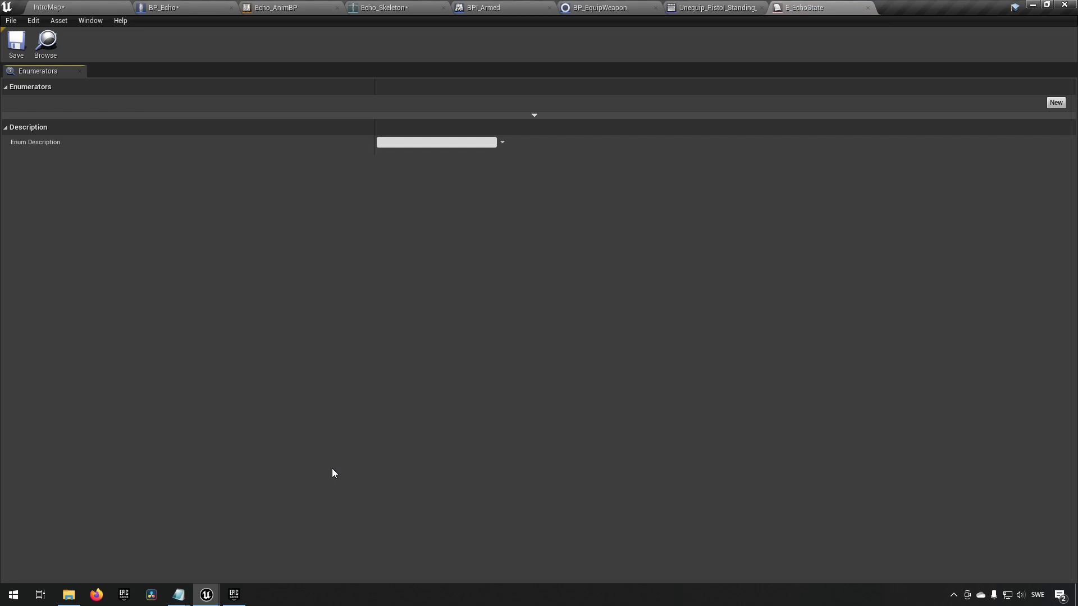
- Add two enumerators named Armed and Unarmed to E_EchoState and save it
{"action": "left_click", "coordinate": [1056, 102]}
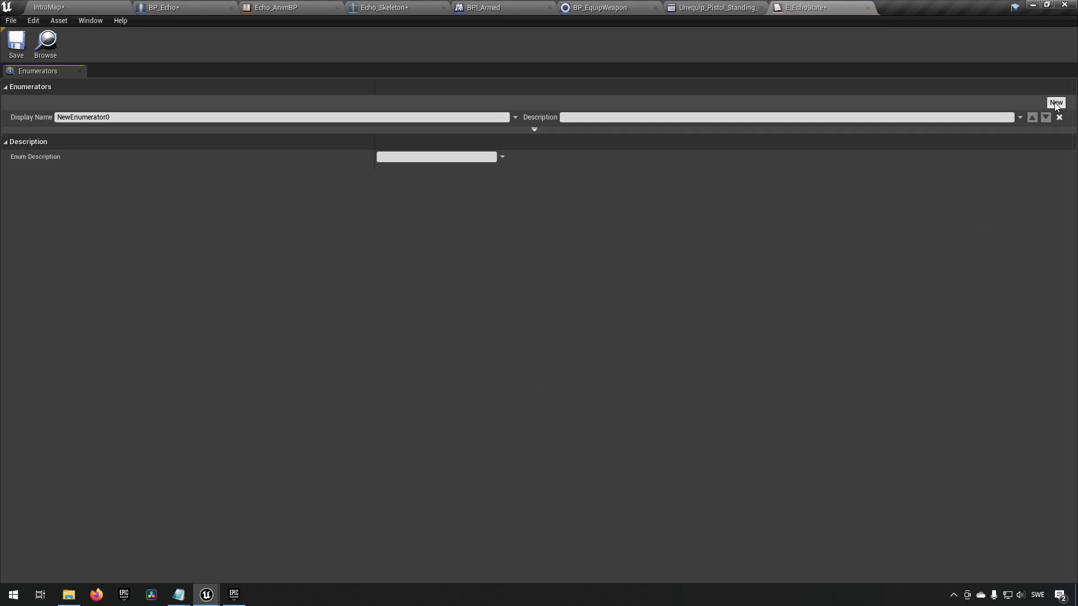
{"action": "left_click", "coordinate": [1056, 102]}
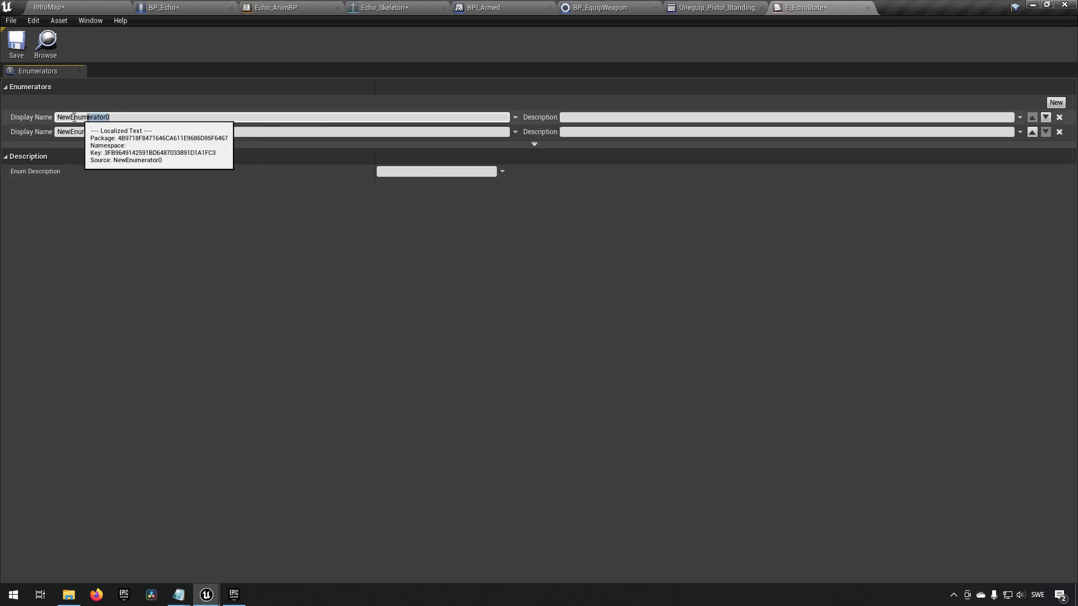
{"action": "type", "text": "Armed"}
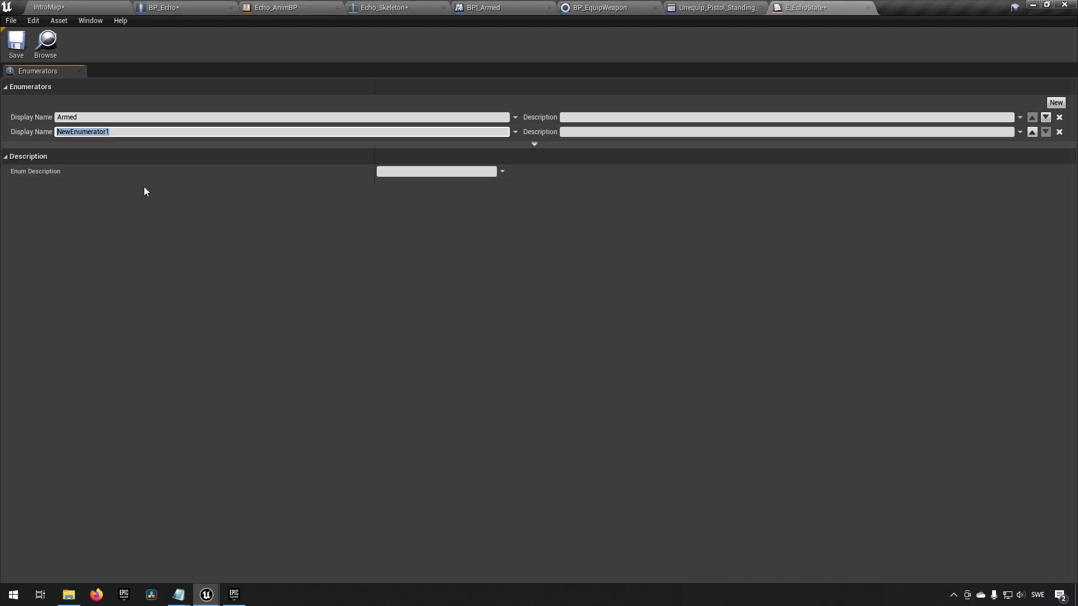
{"action": "type", "text": "Unarmed"}
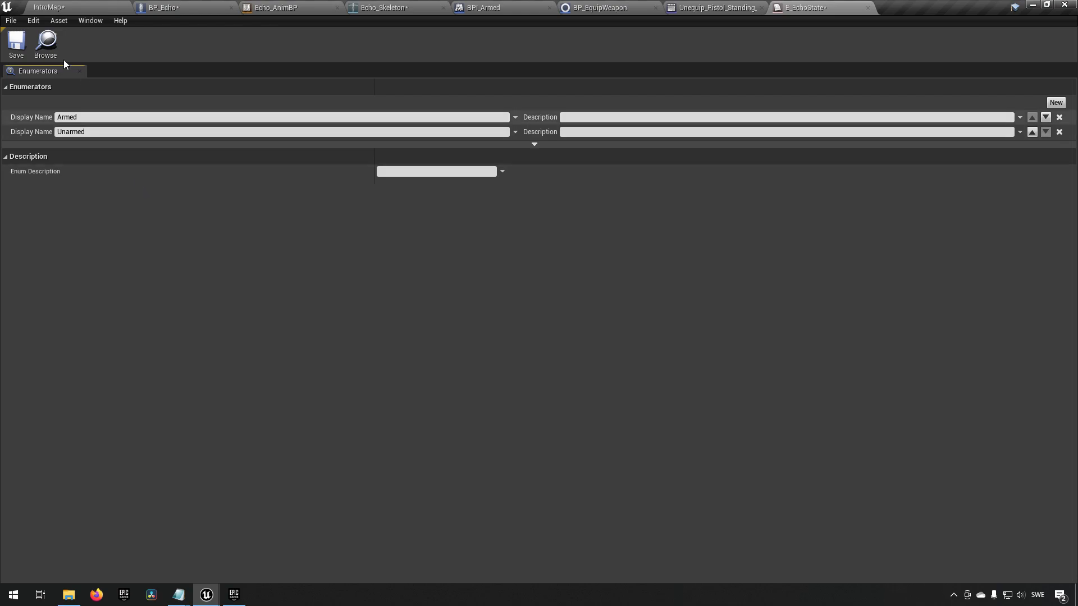
{"action": "left_click", "coordinate": [55, 8]}
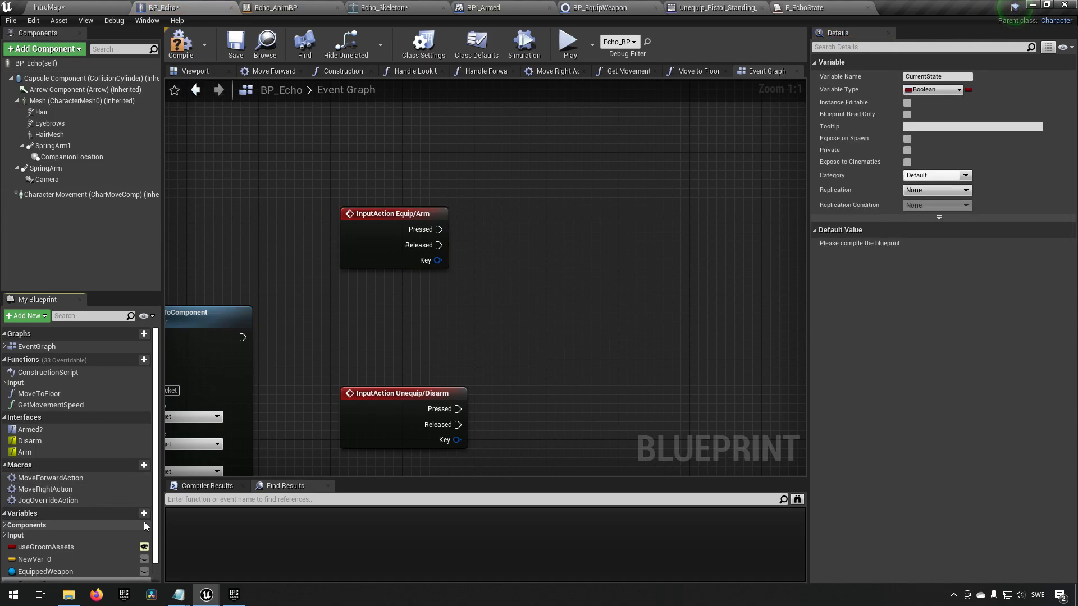
- Change CurrentState's variable type from Boolean to E Echo State and compile BP_Echo
{"action": "left_click", "coordinate": [933, 90]}
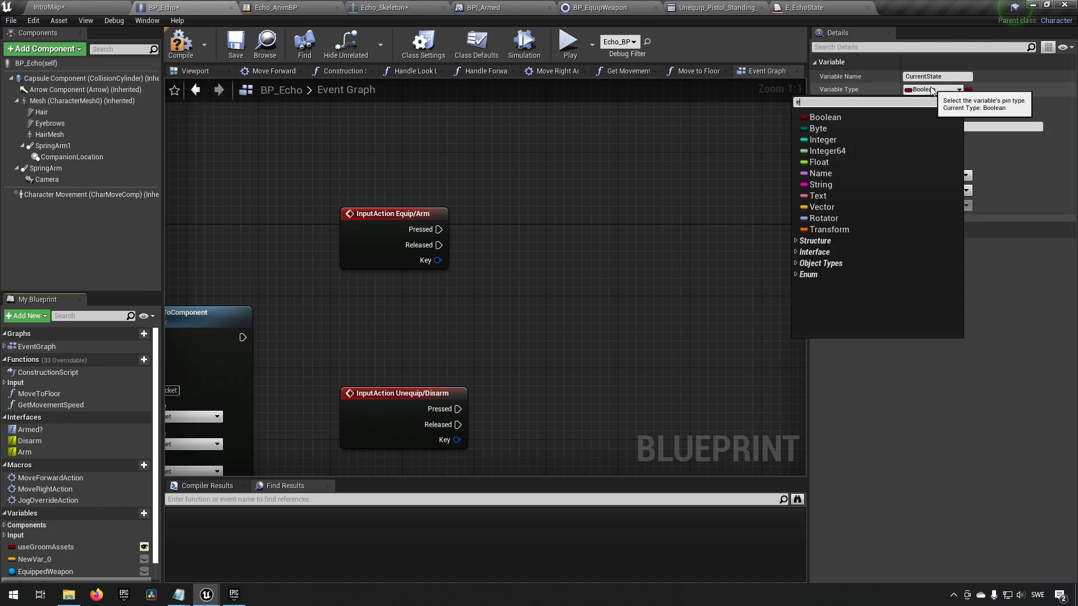
{"action": "left_click", "coordinate": [826, 274]}
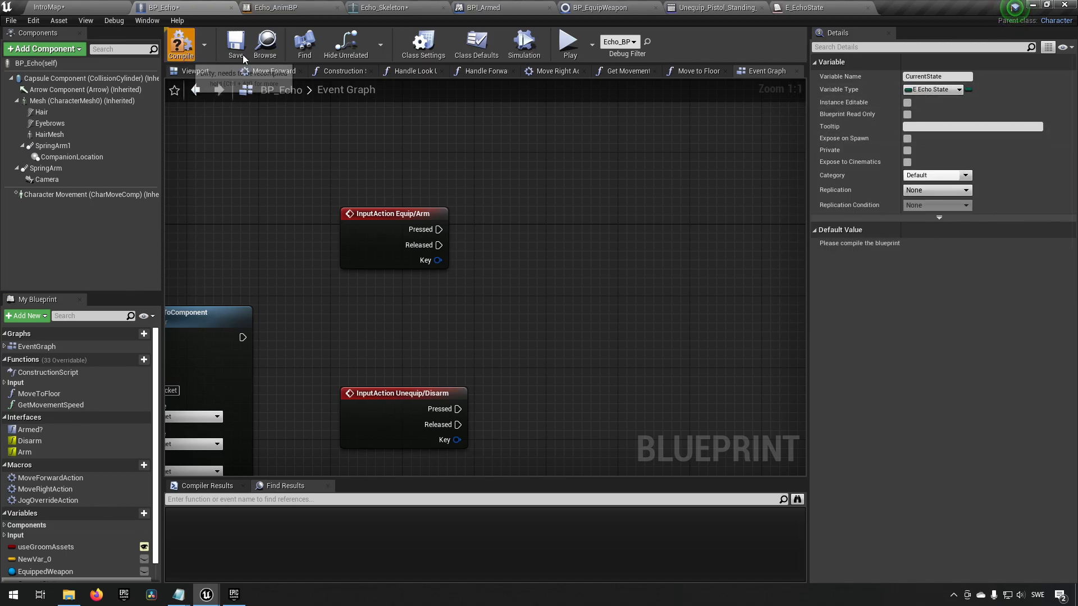
{"action": "left_click", "coordinate": [395, 160]}
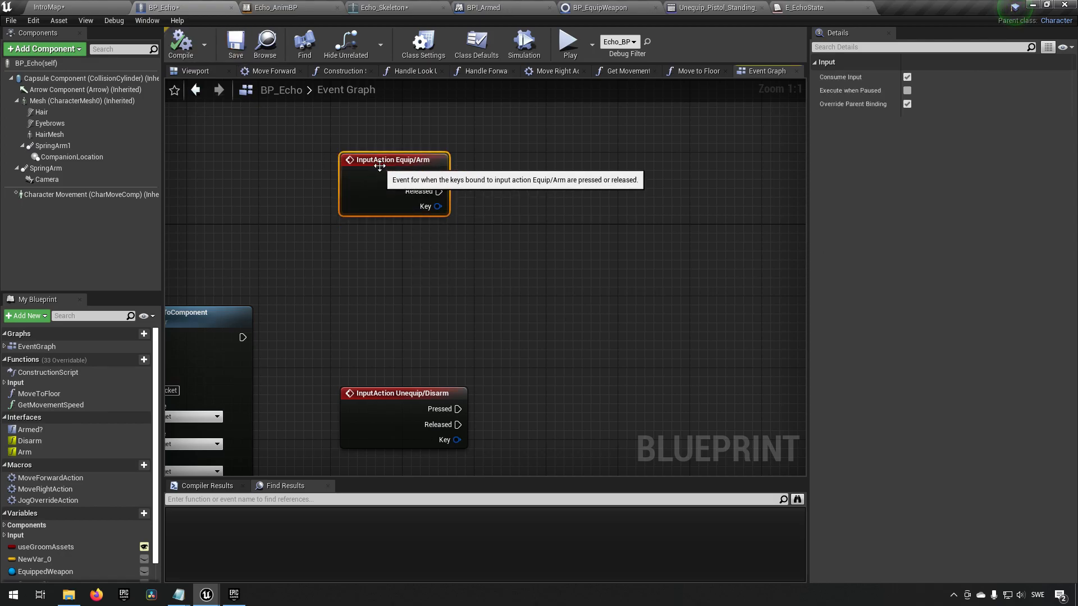
- Scroll the BP_Echo graph to the Equip/Arm input event area
{"action": "scroll", "scroll_direction": "down", "scroll_amount": 3}
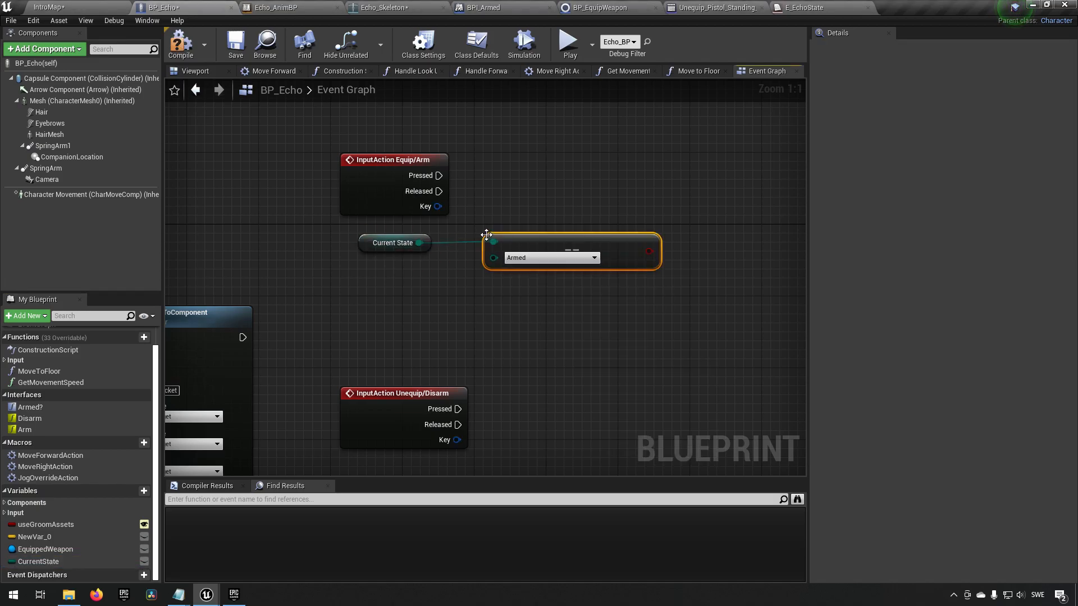
{"action": "mouse_move", "coordinate": [494, 278]}
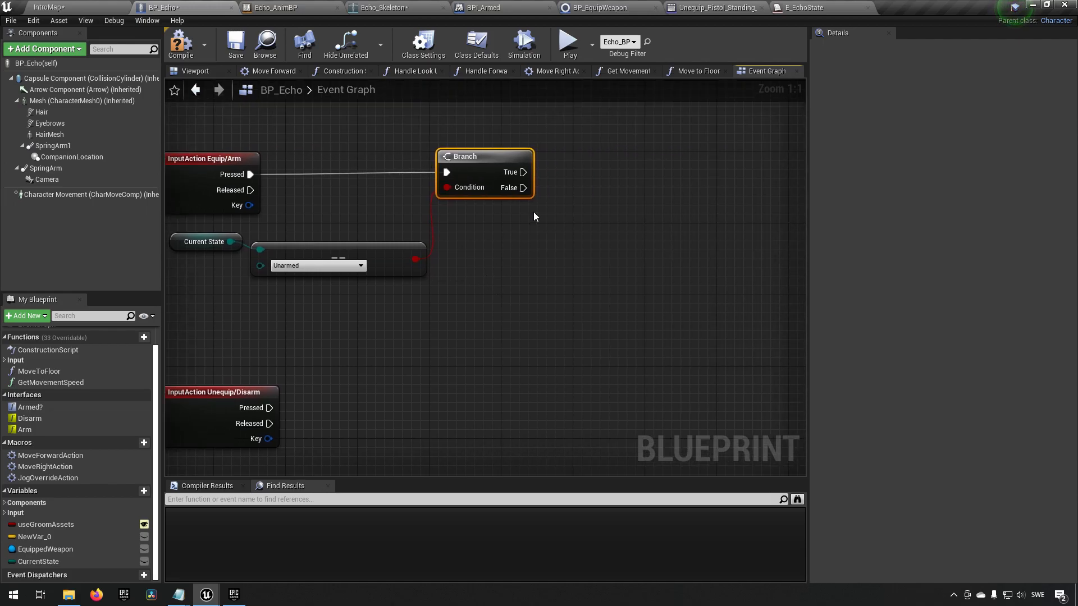
{"action": "mouse_move", "coordinate": [470, 256]}
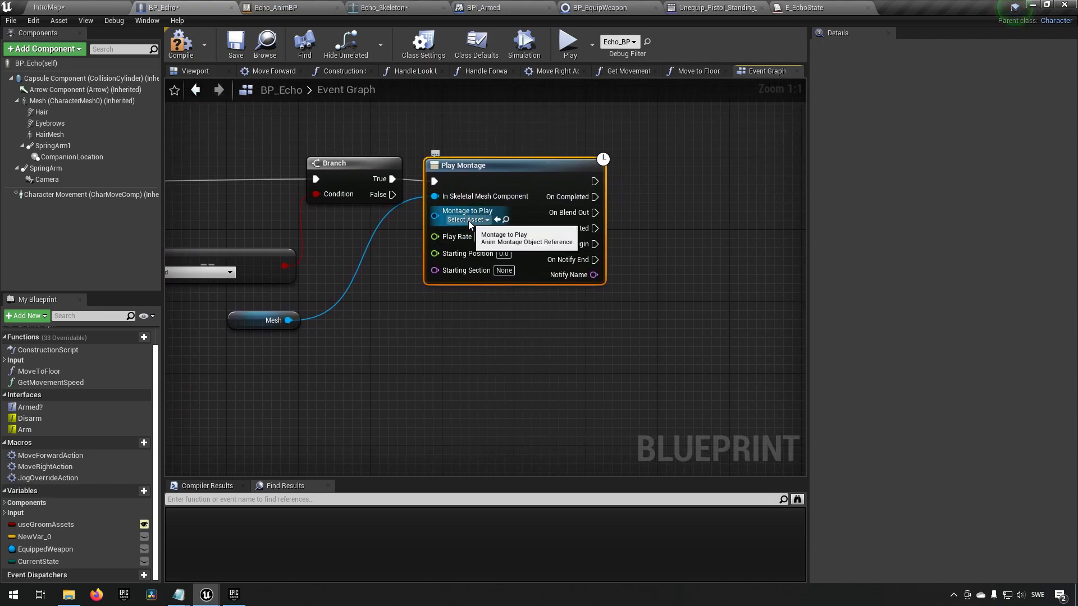
- Pick Equip_Pistol_Standing_Montage in Play Montage and add a new macro to BP_Echo
{"action": "left_click", "coordinate": [468, 219]}
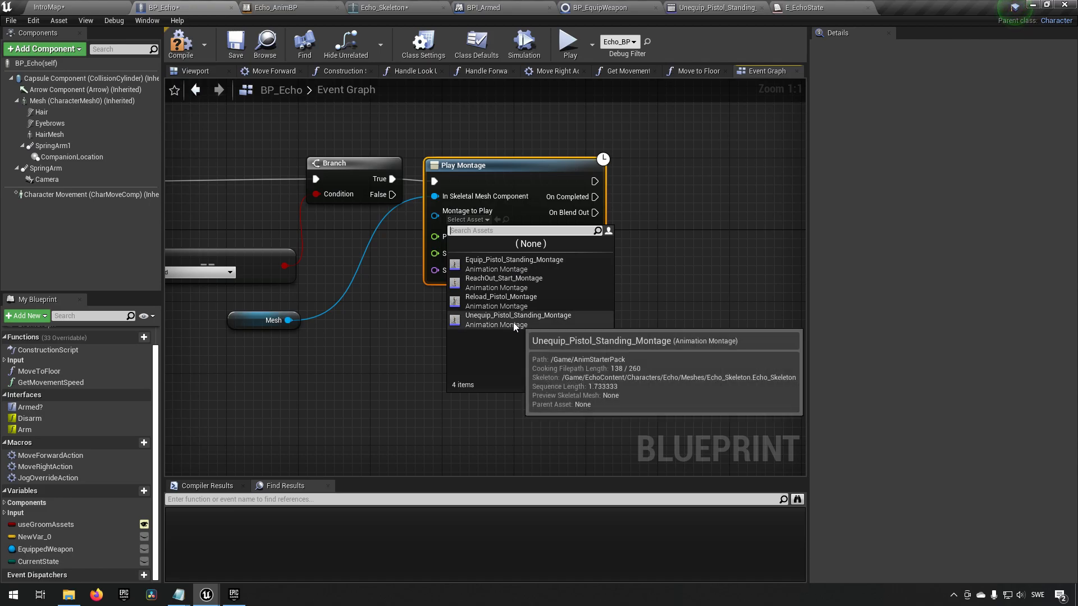
{"action": "left_click", "coordinate": [513, 259]}
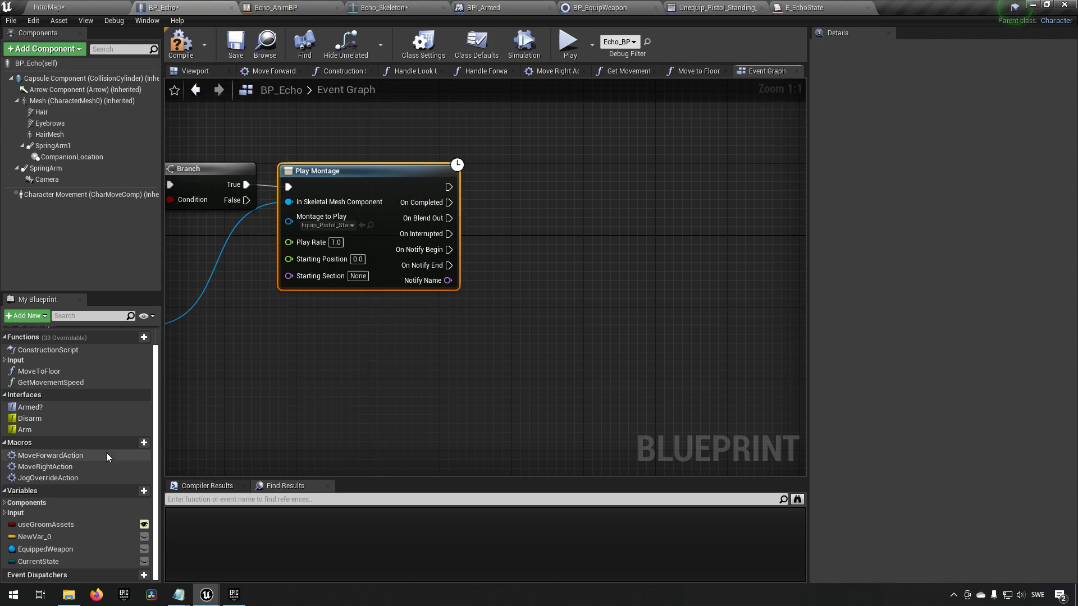
{"action": "left_click", "coordinate": [123, 442]}
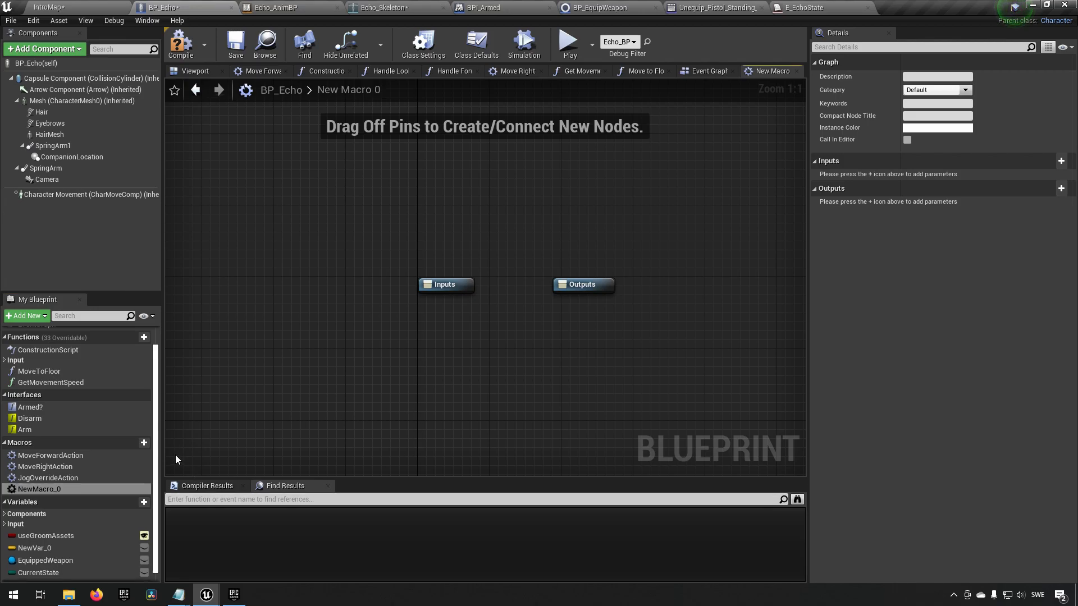
{"action": "mouse_move", "coordinate": [350, 222]}
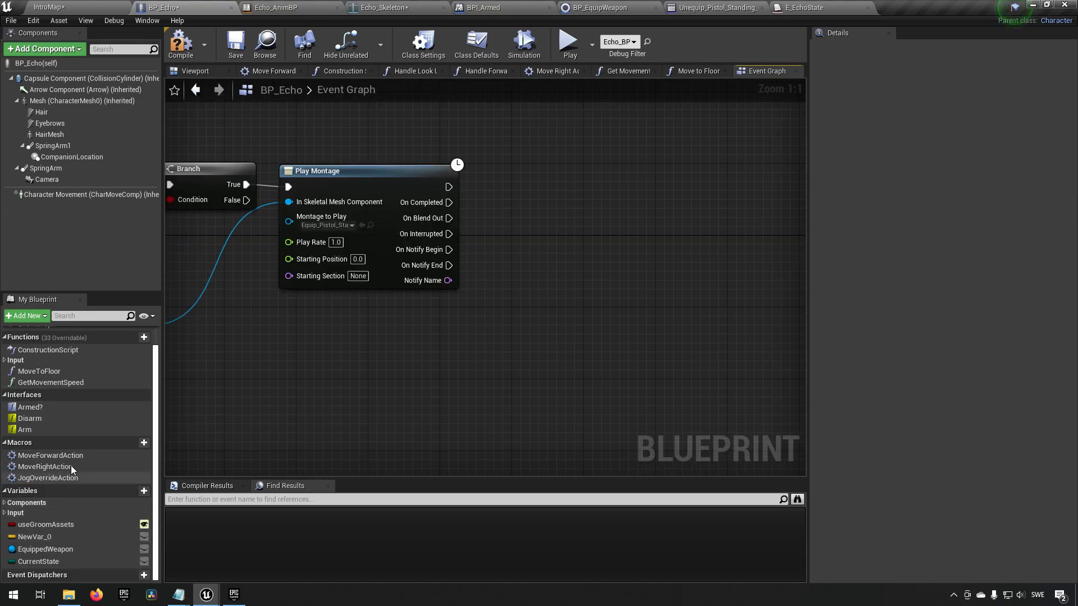
{"action": "mouse_move", "coordinate": [50, 382]}
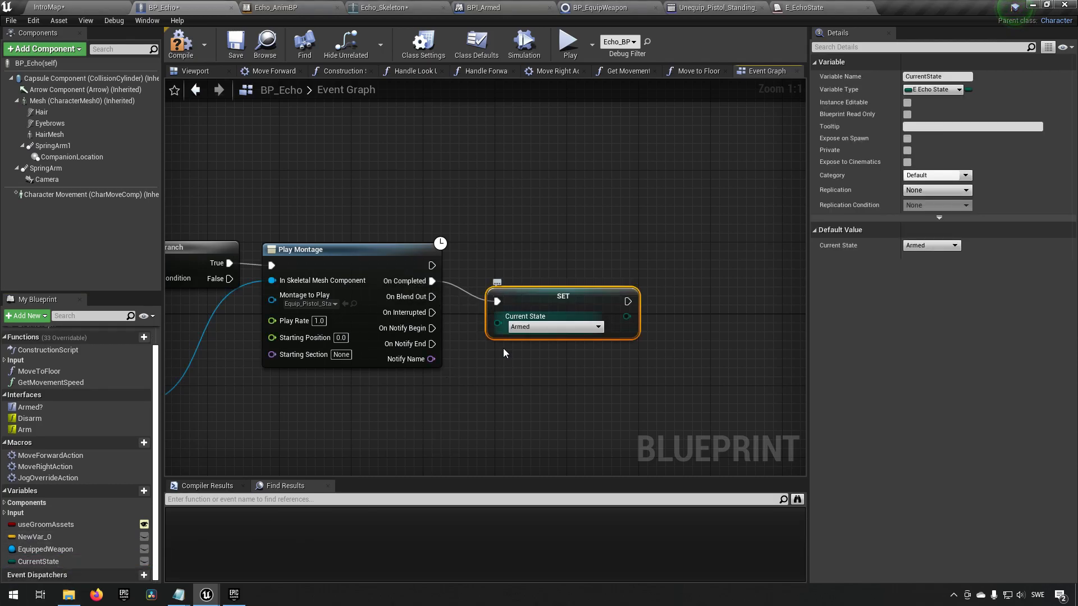
{"action": "mouse_move", "coordinate": [432, 312]}
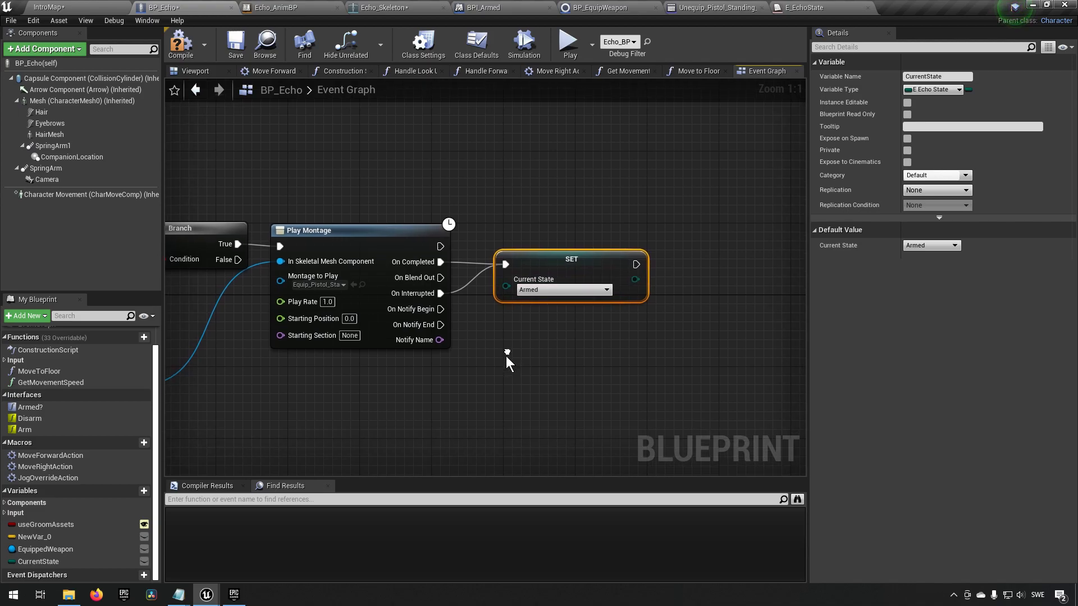
{"action": "mouse_move", "coordinate": [497, 320]}
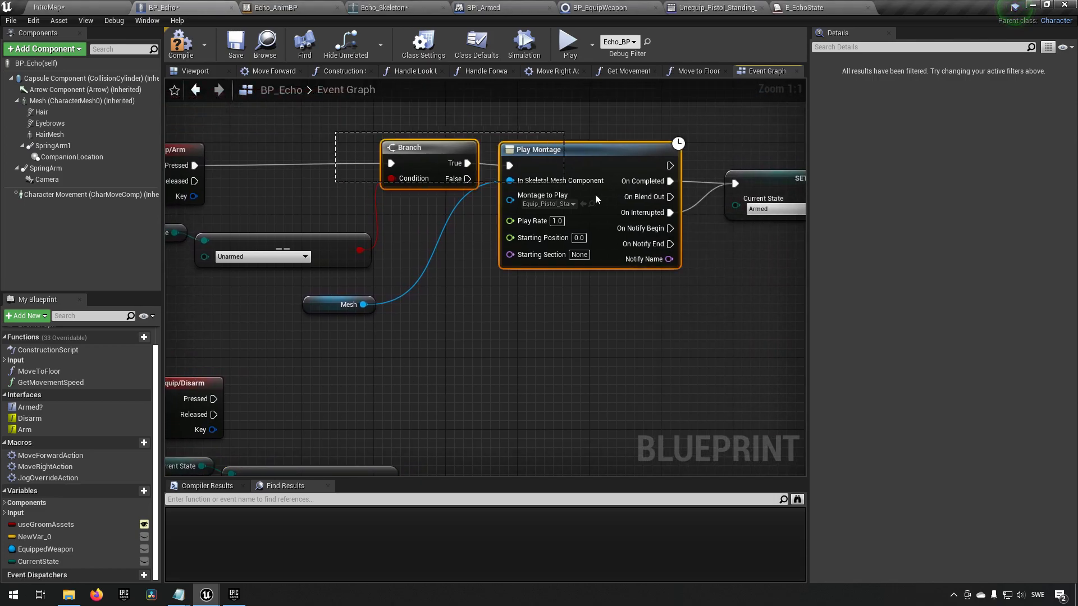
{"action": "mouse_move", "coordinate": [777, 177]}
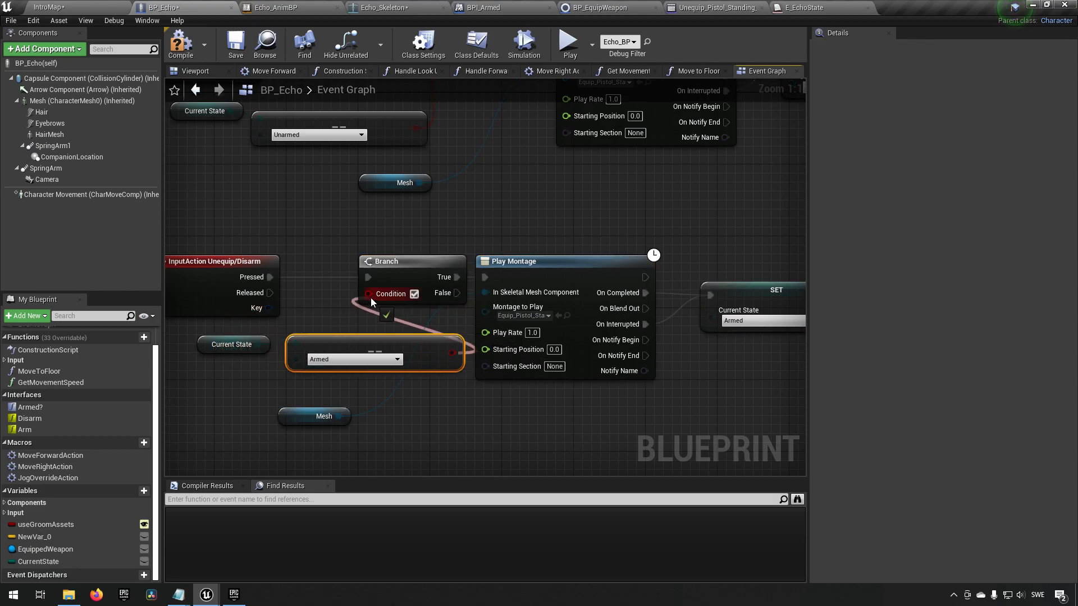
- Pick Unequip_Pistol_Standing_Montage in the duplicated Play Montage and set Current State to Unarmed
{"action": "left_click", "coordinate": [548, 316]}
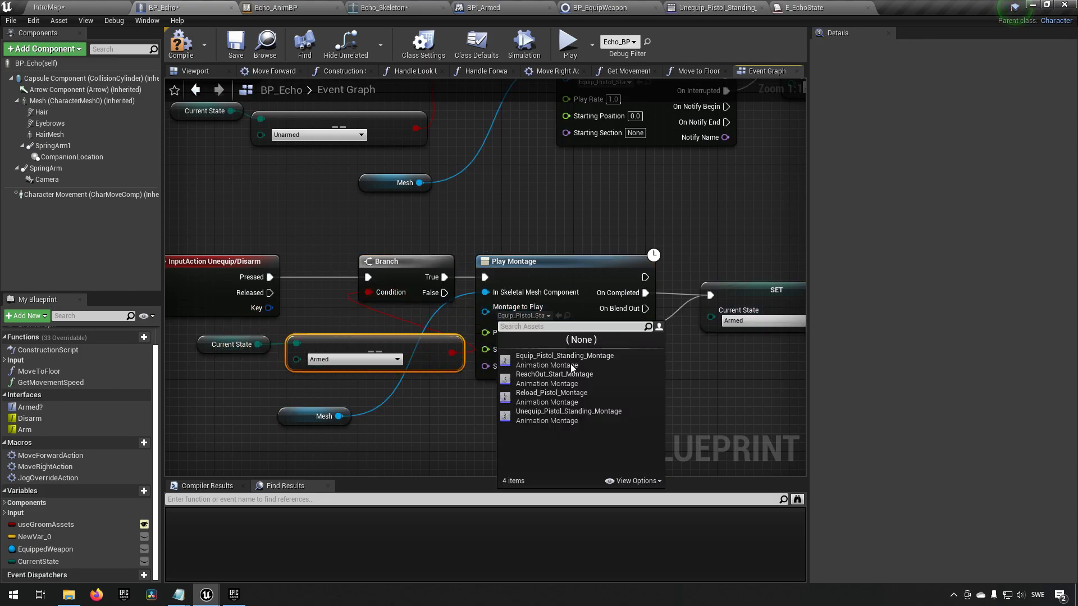
{"action": "left_click", "coordinate": [568, 411]}
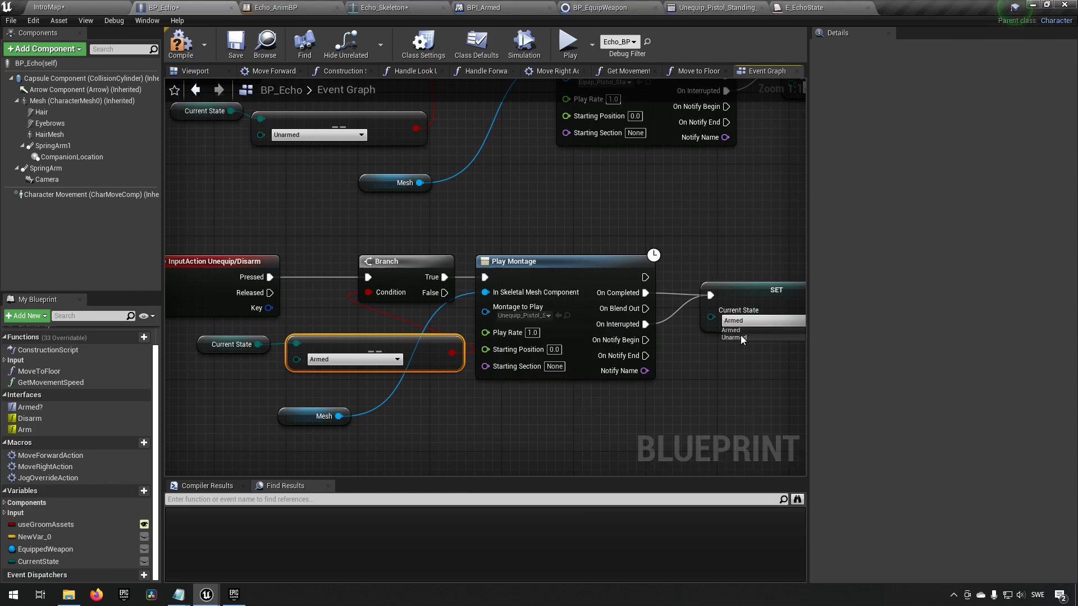
{"action": "left_click", "coordinate": [736, 338]}
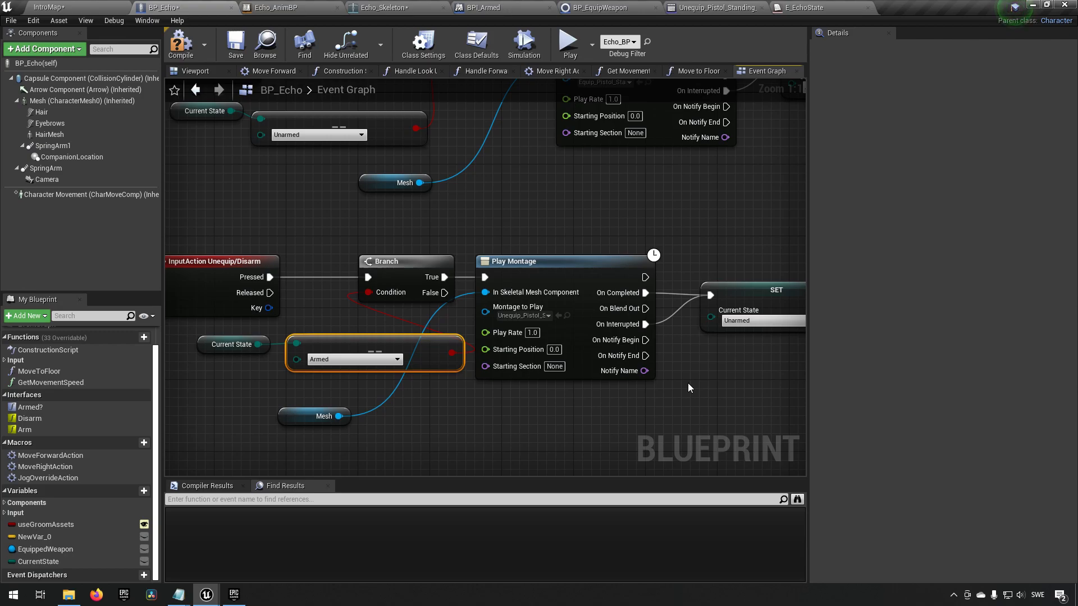
{"action": "mouse_move", "coordinate": [181, 44]}
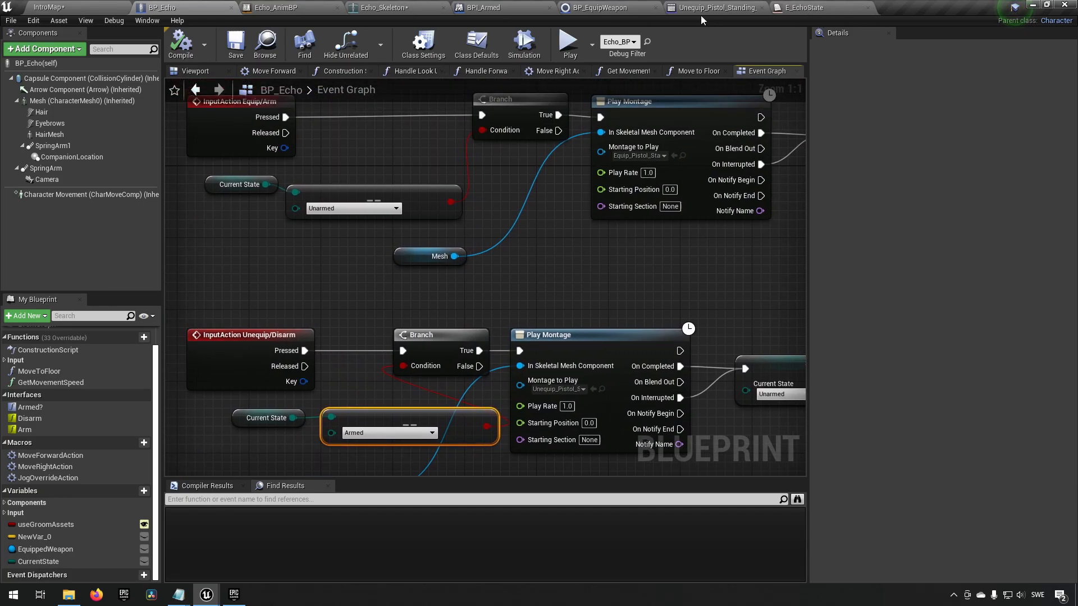
- Check the BP_EquipWeapon and BP_Echo blueprints, then return to the IntroMap level editor
{"action": "left_click", "coordinate": [595, 8]}
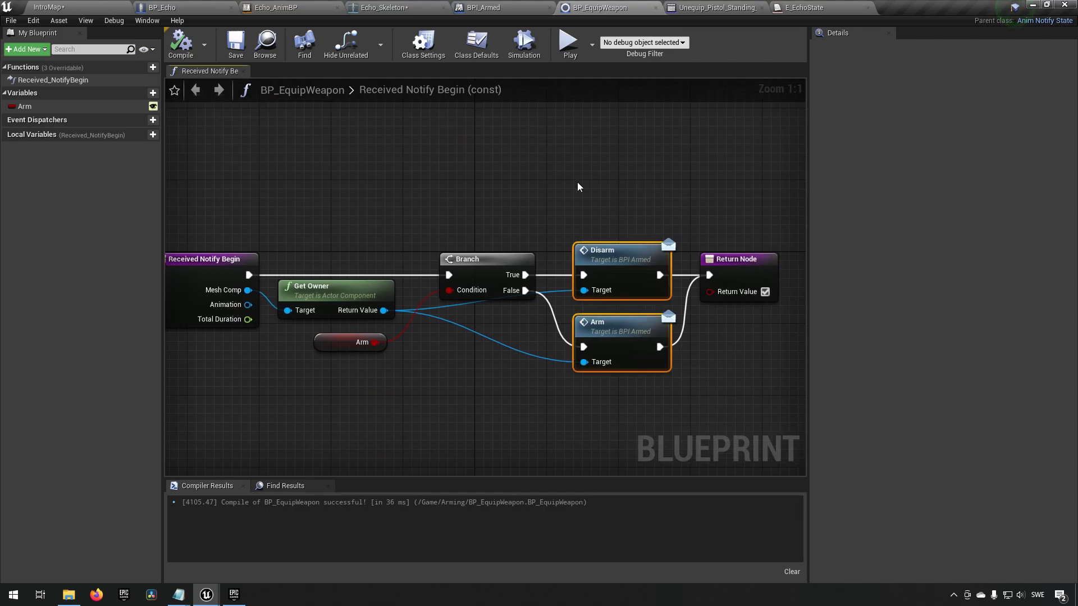
{"action": "mouse_move", "coordinate": [196, 7]}
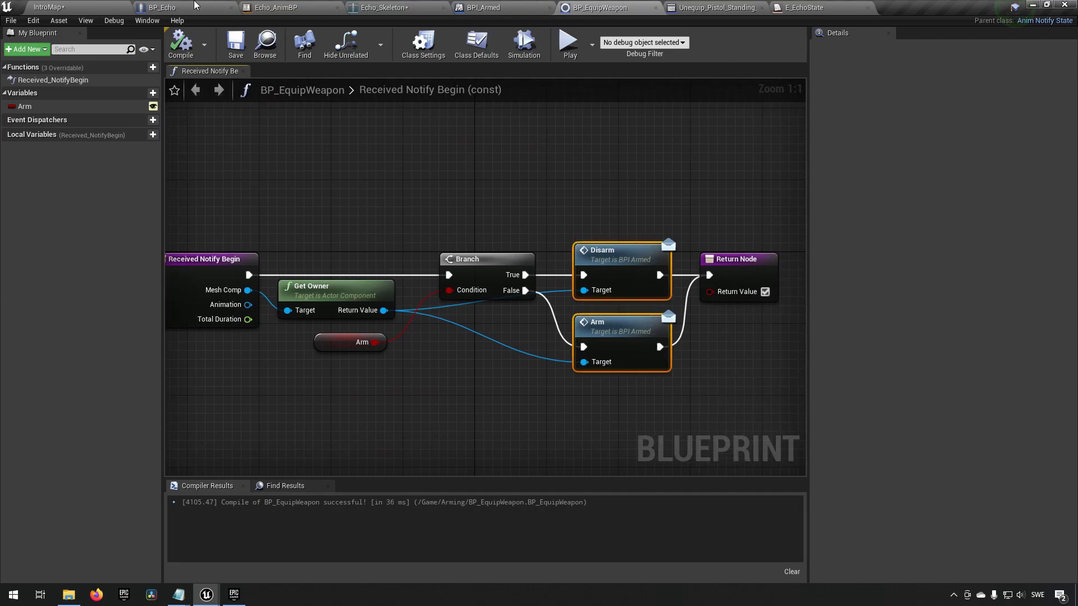
{"action": "left_click", "coordinate": [162, 7]}
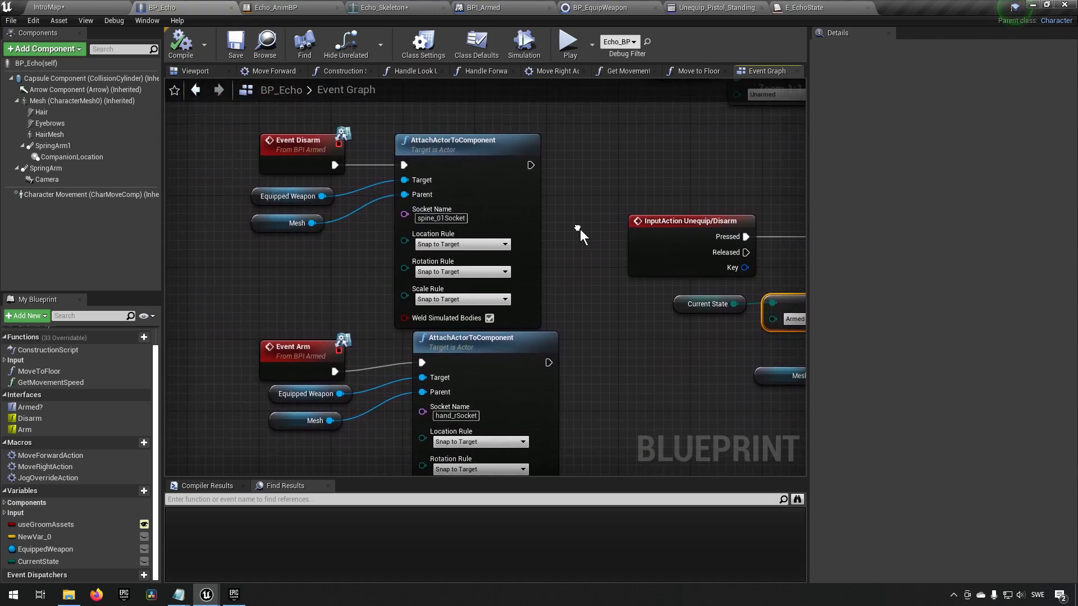
{"action": "left_click", "coordinate": [296, 350]}
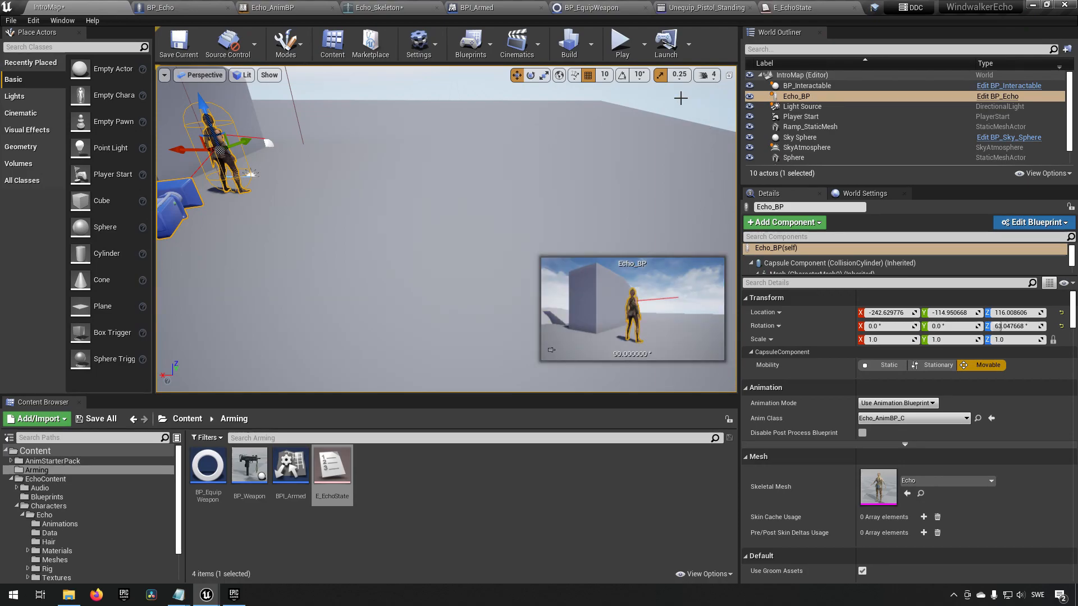
- Play-test the level for weapon arming, then return to BP_Echo's Arm and Disarm event graph
{"action": "left_click", "coordinate": [620, 44]}
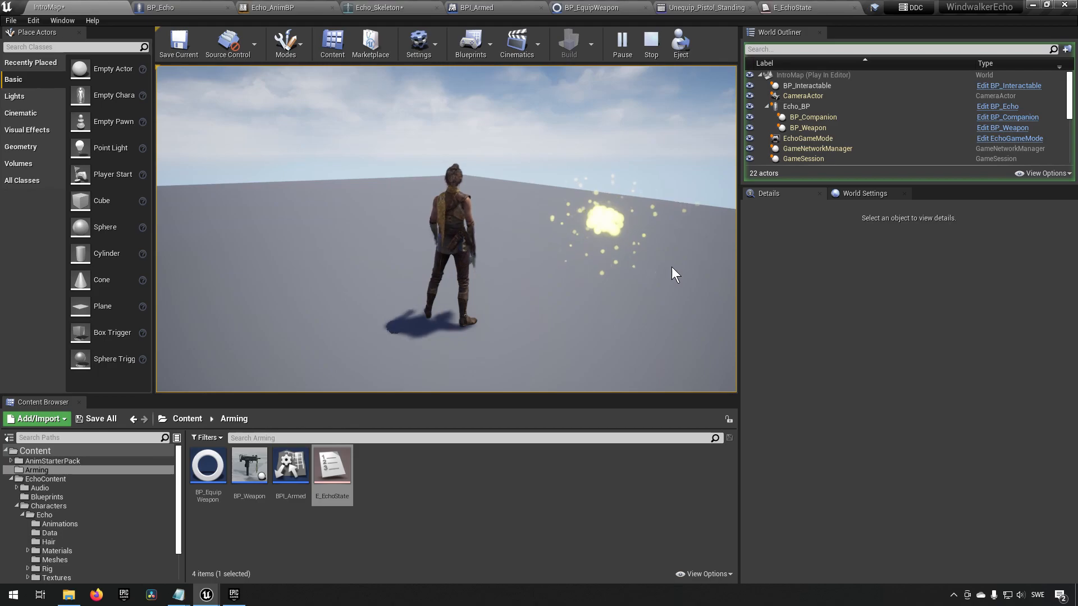
{"action": "left_click", "coordinate": [650, 43]}
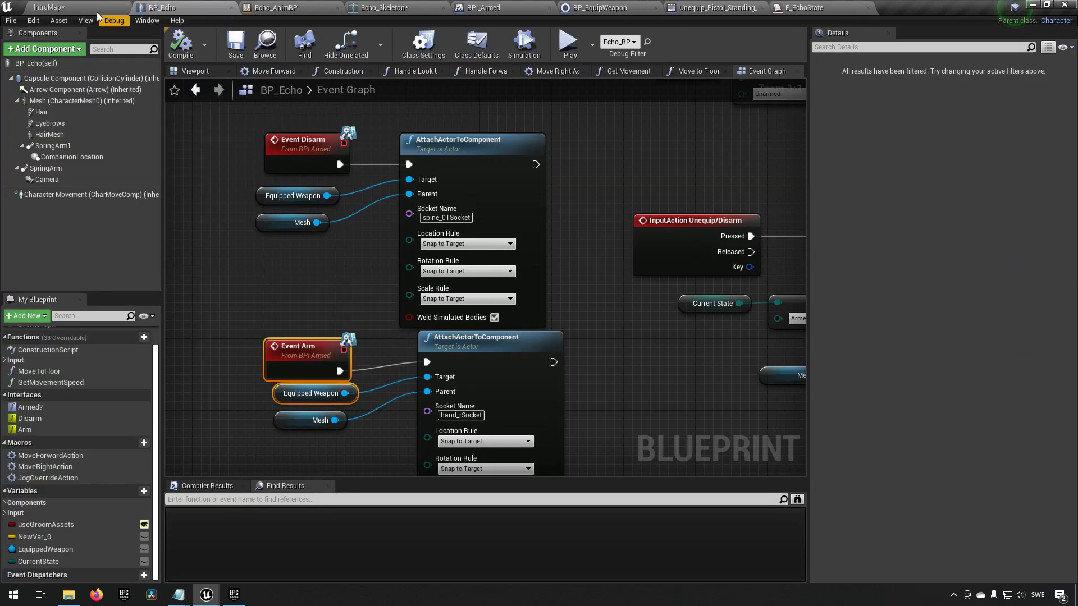
- Review the Input action mappings: Equip/Arm on key 1 and Unequip/Disarm on key 2
{"action": "left_click", "coordinate": [282, 8]}
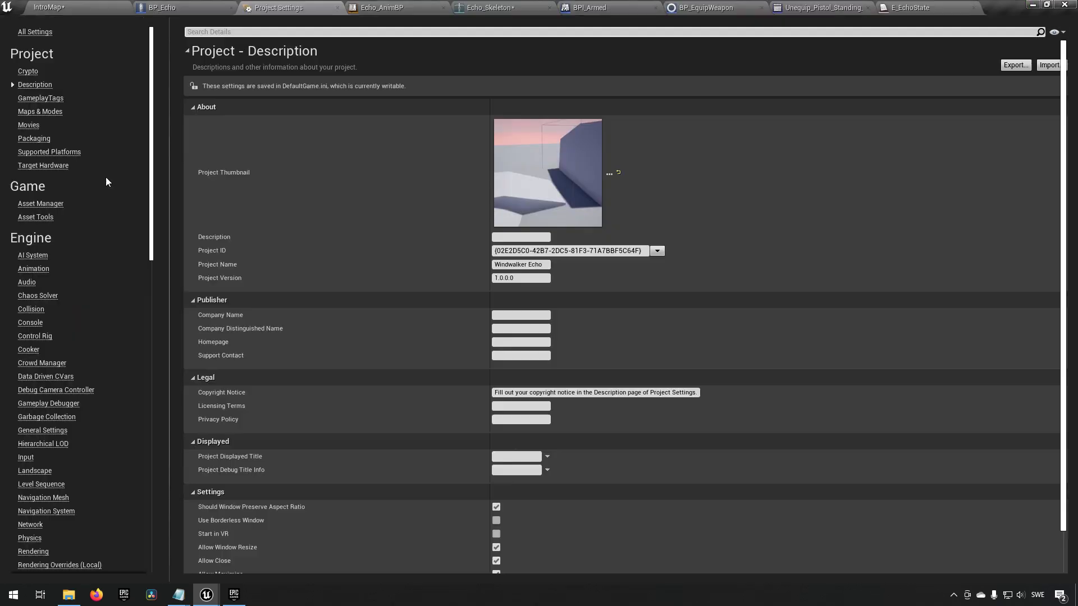
{"action": "mouse_move", "coordinate": [130, 326]}
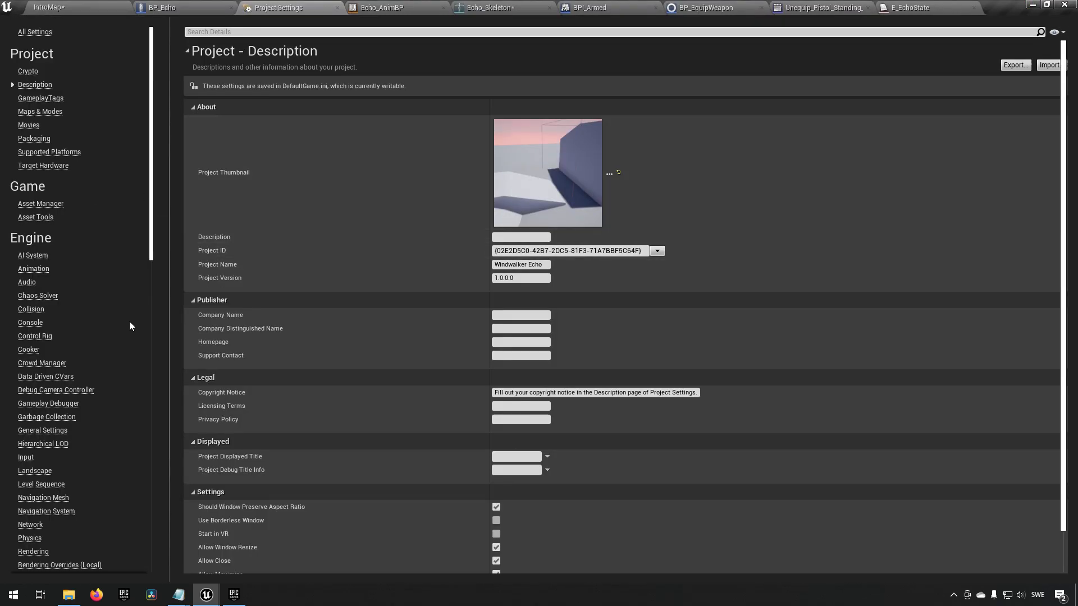
{"action": "left_click", "coordinate": [26, 457]}
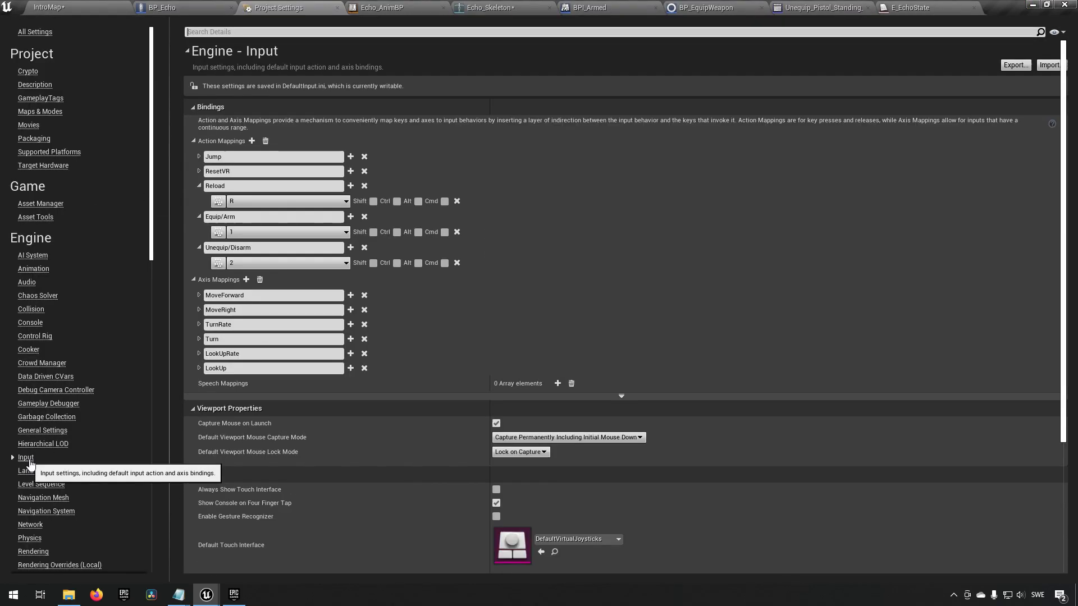
{"action": "mouse_move", "coordinate": [243, 274]}
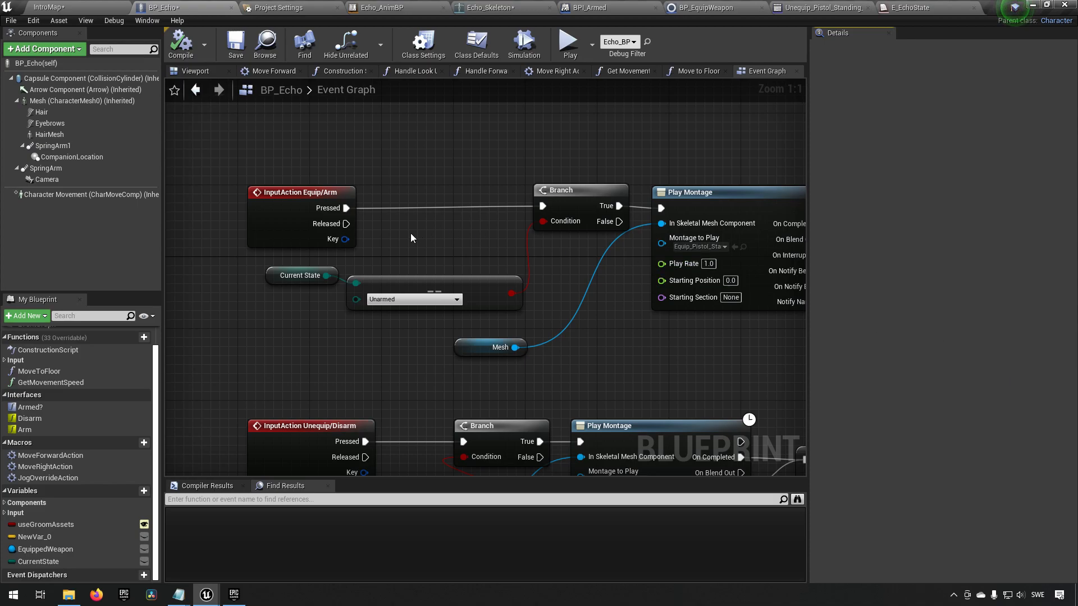
{"action": "mouse_move", "coordinate": [330, 342]}
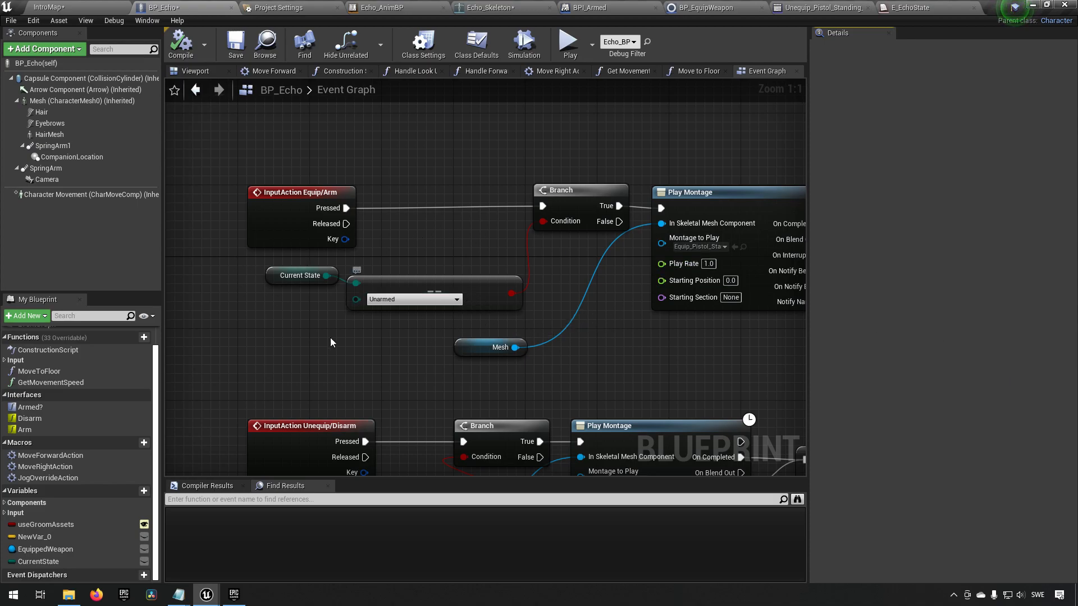
- Set the CurrentState variable's default value to Unarmed
{"action": "left_click", "coordinate": [301, 275]}
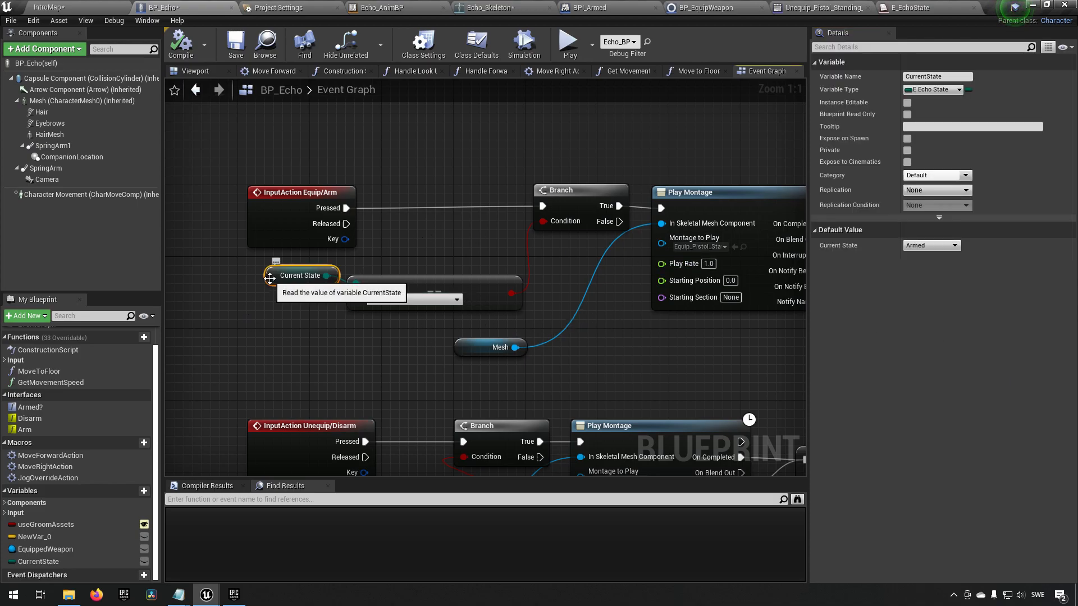
{"action": "left_click", "coordinate": [929, 246]}
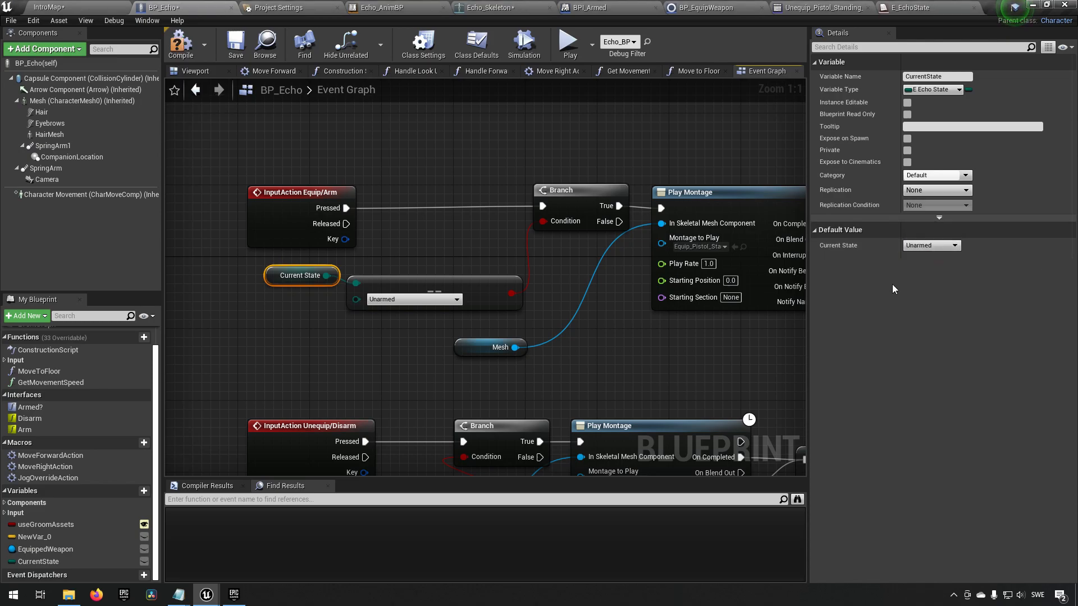
{"action": "mouse_move", "coordinate": [235, 43]}
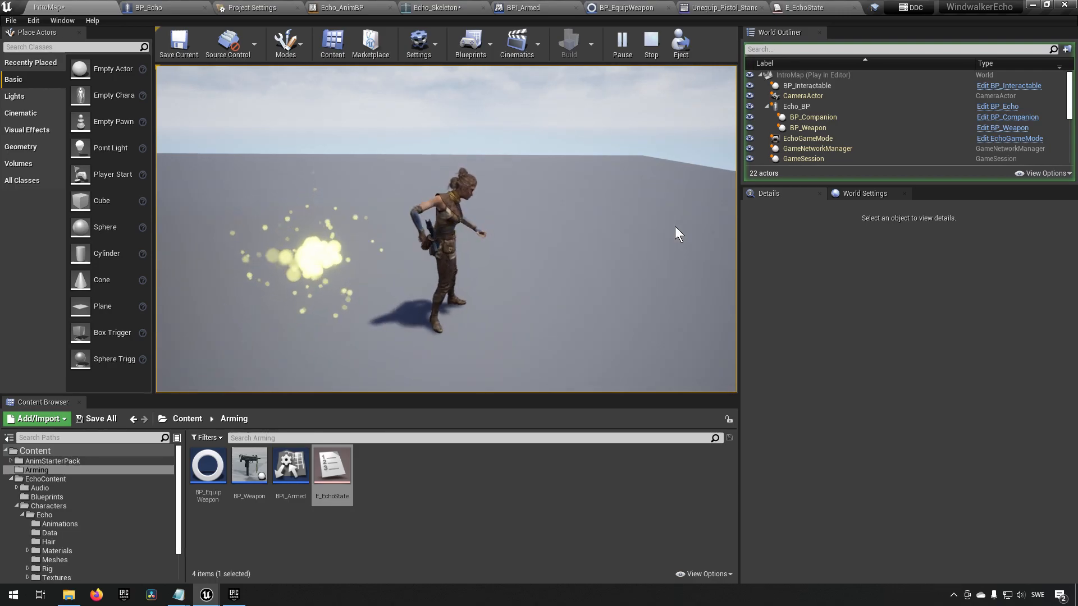
- Stop the play session to return to the BP_Echo event graph
{"action": "left_click", "coordinate": [650, 43]}
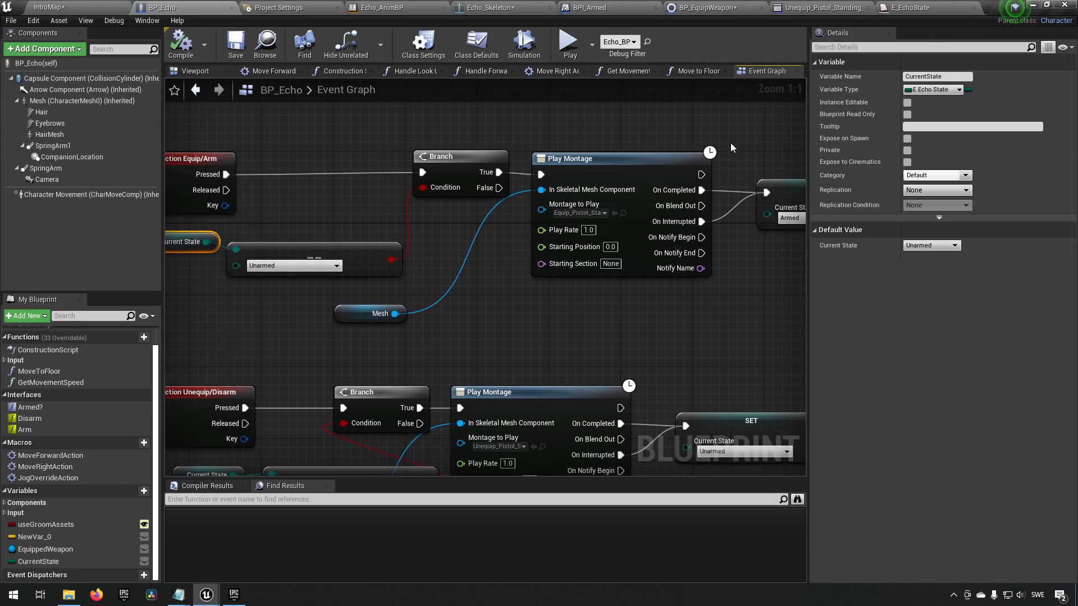
- Inspect the Disarm and Arm calls in BP_EquipWeapon's Received Notify Begin graph
{"action": "left_click", "coordinate": [703, 8]}
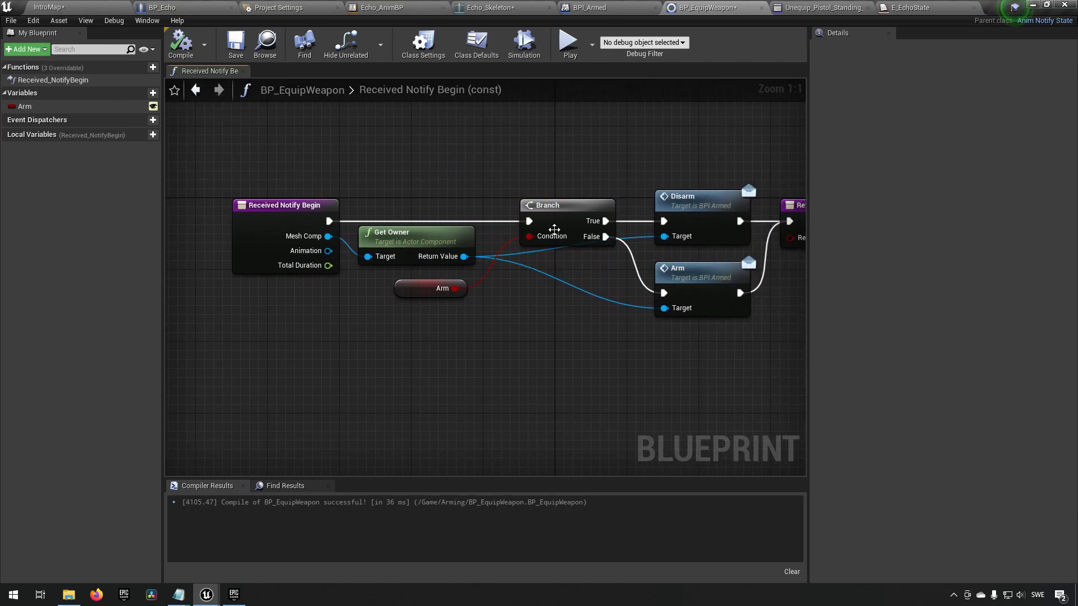
{"action": "left_click", "coordinate": [701, 200]}
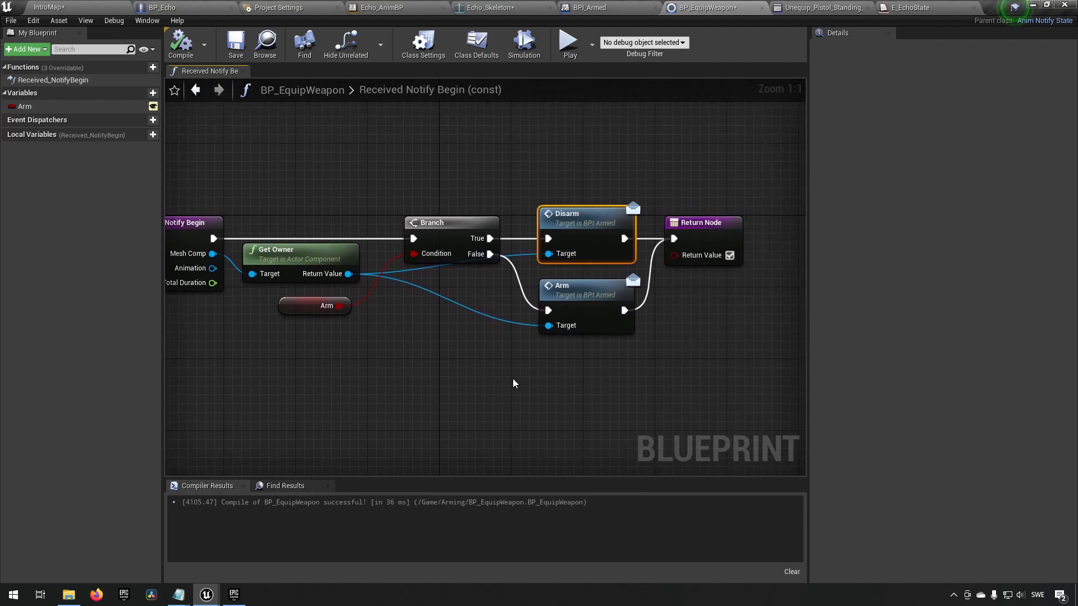
{"action": "mouse_move", "coordinate": [586, 219]}
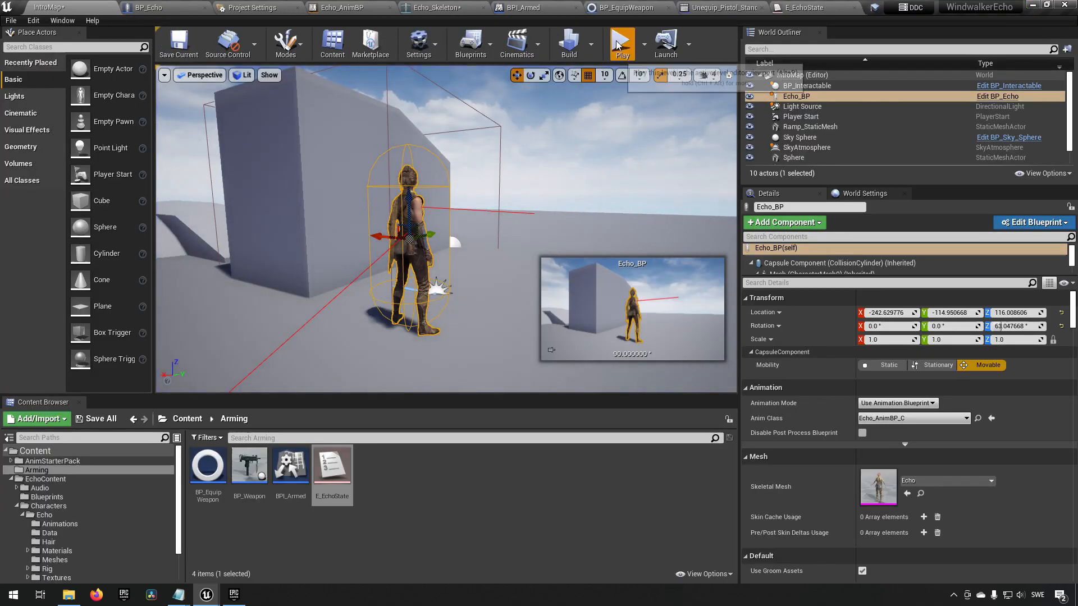
{"action": "left_click", "coordinate": [620, 43]}
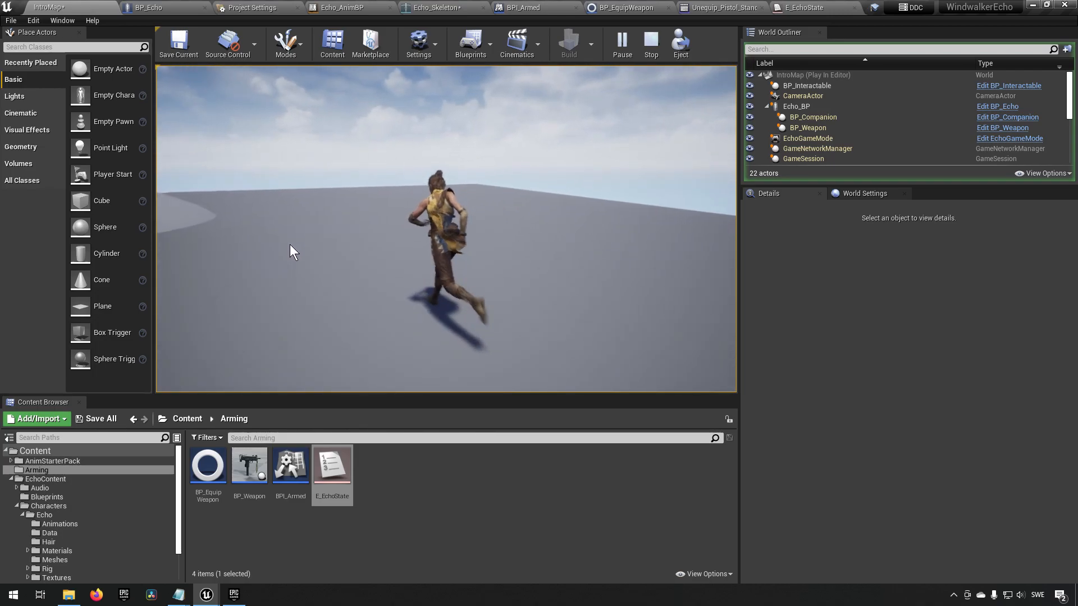
{"action": "left_click", "coordinate": [650, 43]}
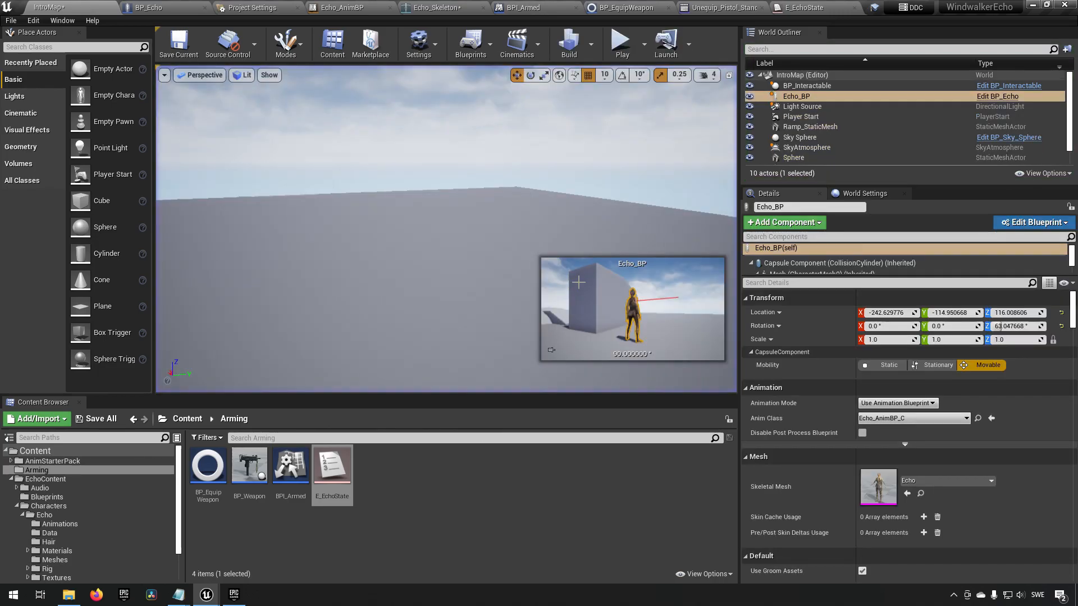